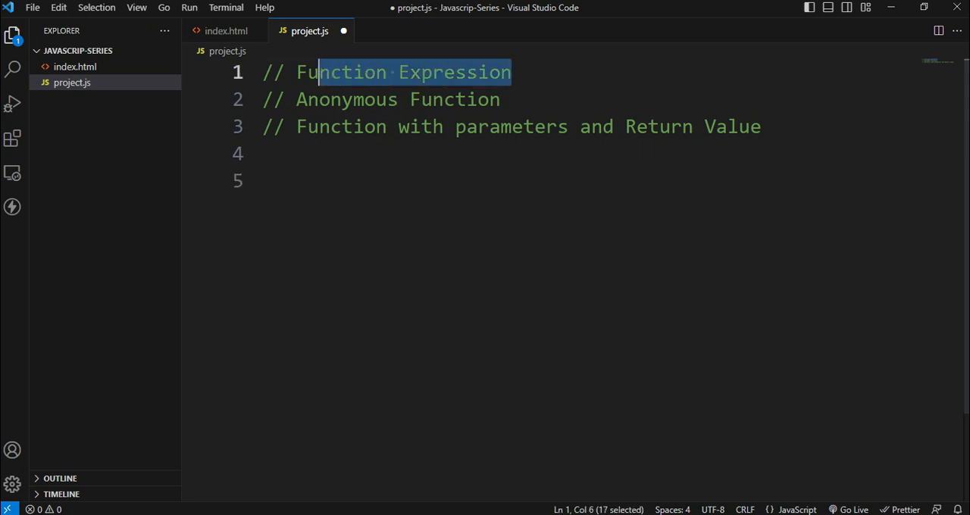
# - Write var a = function apple(){ document.write("Red in color") } and save project.js
pyautogui.write('va')
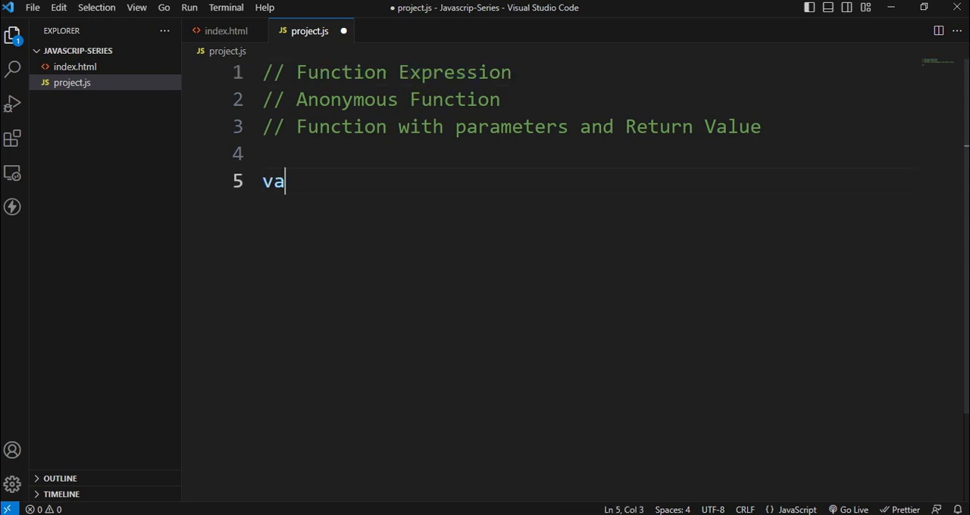
pyautogui.write('r a =')
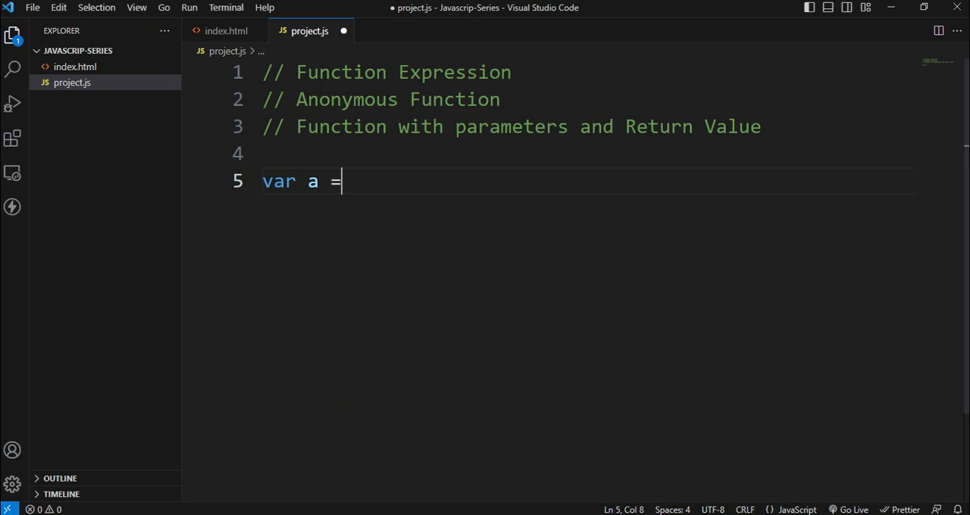
pyautogui.write('funct')
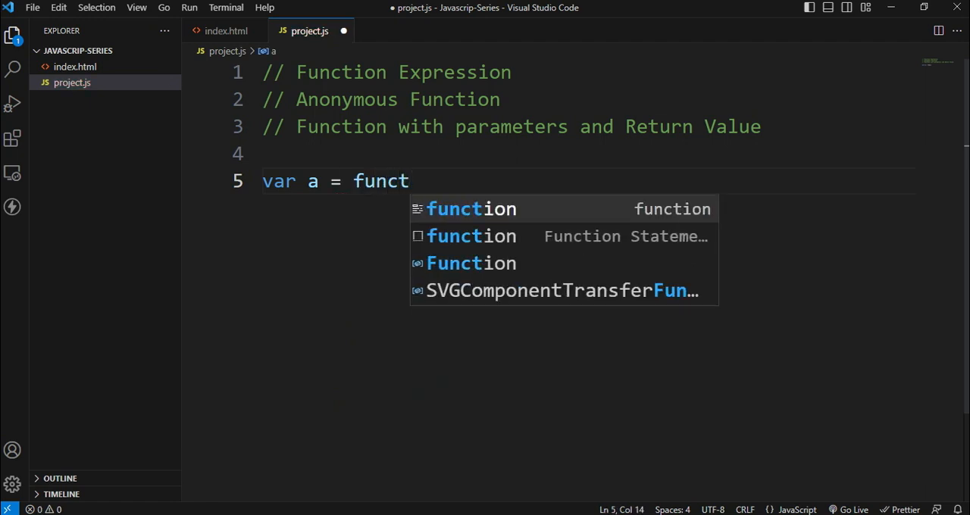
pyautogui.write('ion apple')
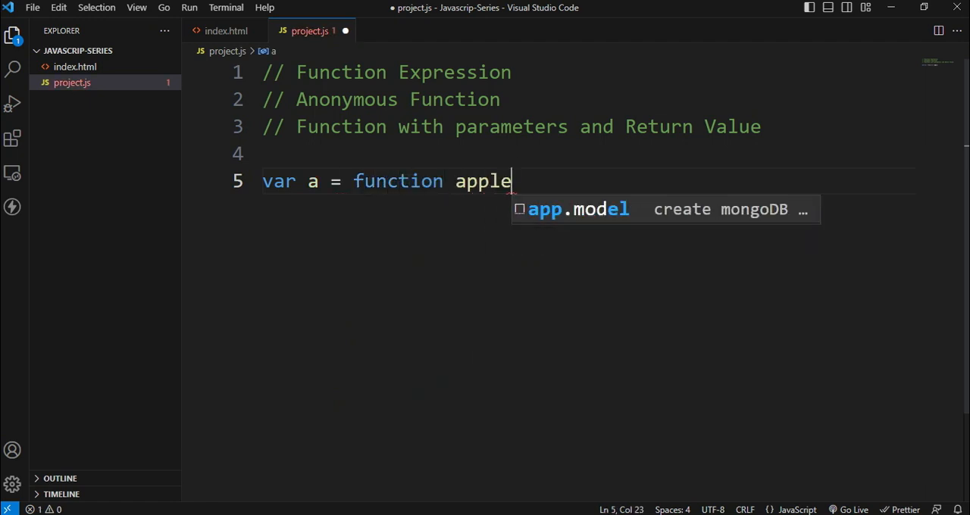
pyautogui.write('(){')
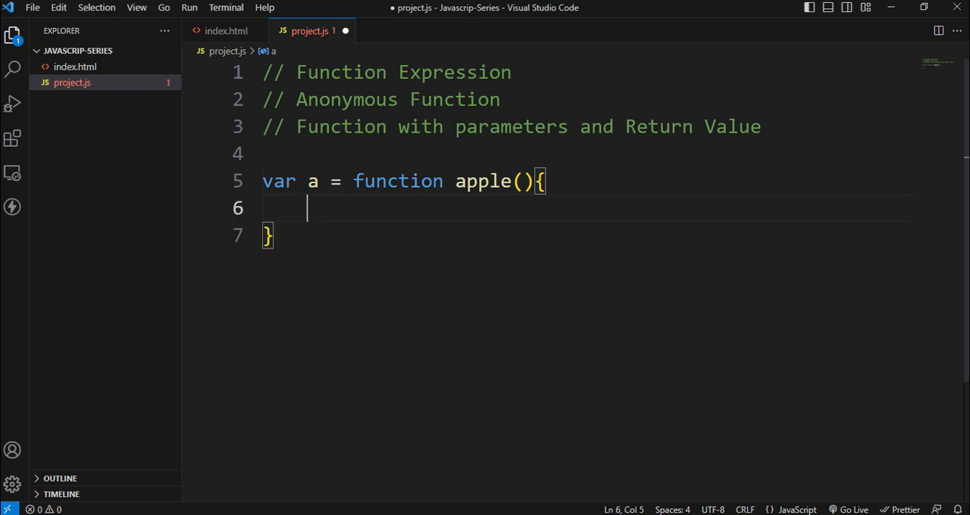
pyautogui.doubleClick(339, 181)
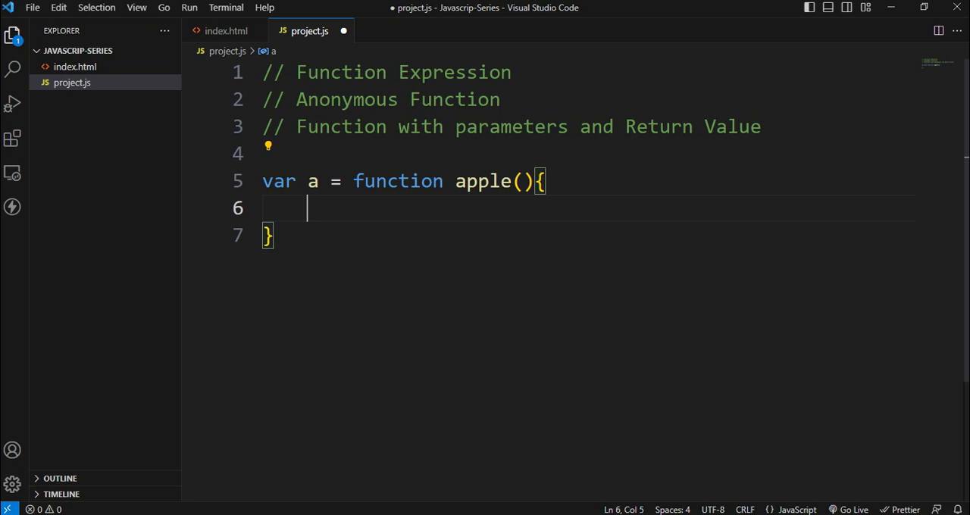
pyautogui.write('a')
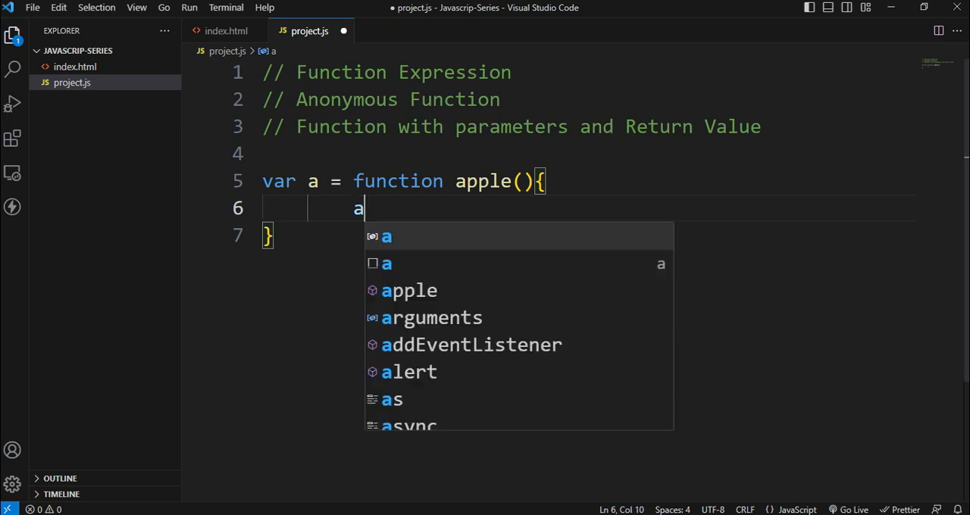
pyautogui.write('dco')
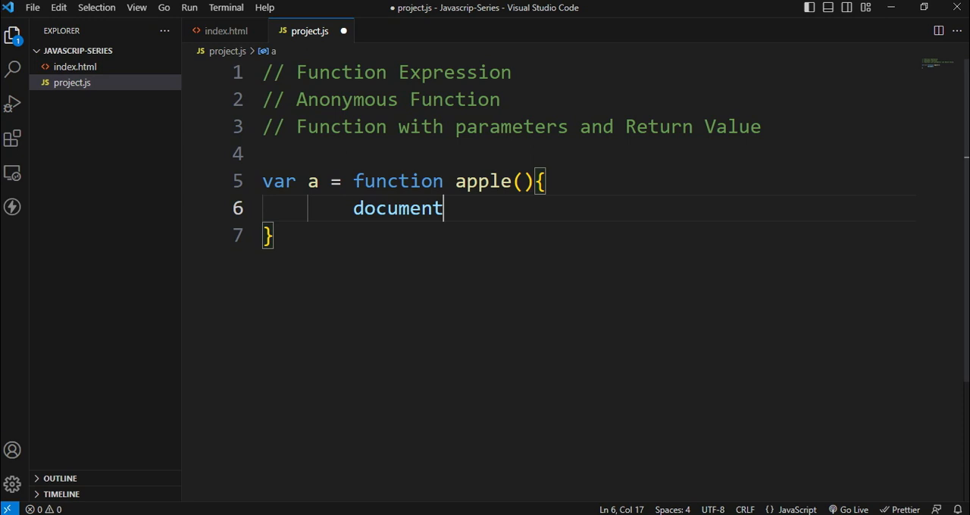
pyautogui.write('.write("Red in color')
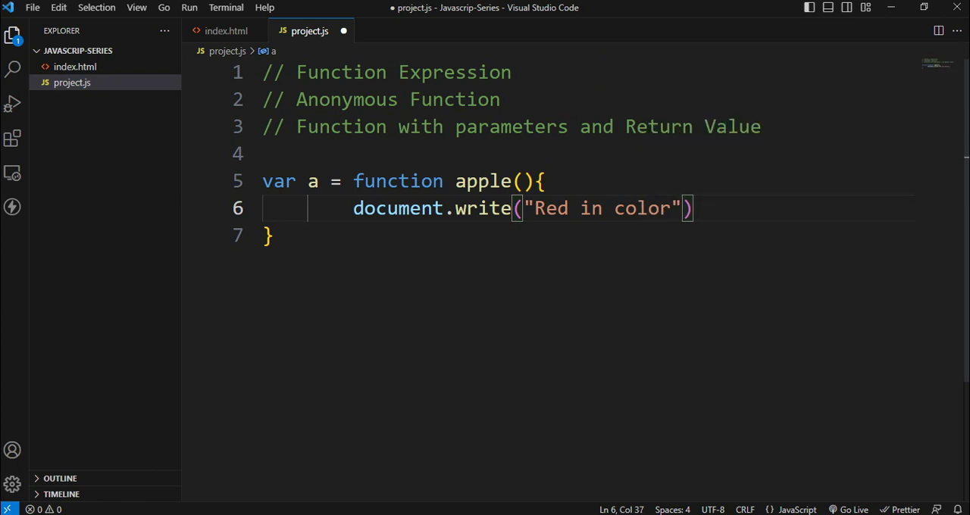
pyautogui.press('ctrl+s')
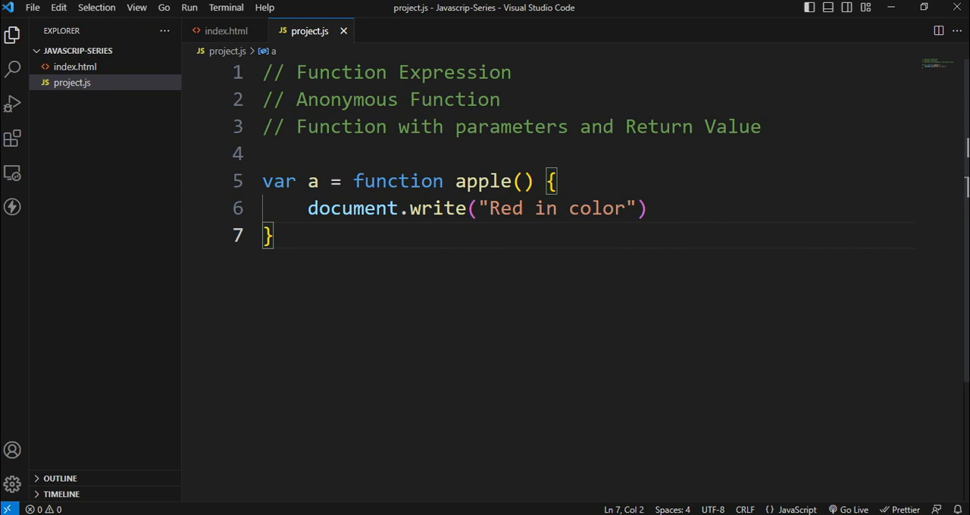
pyautogui.moveTo(483, 181)
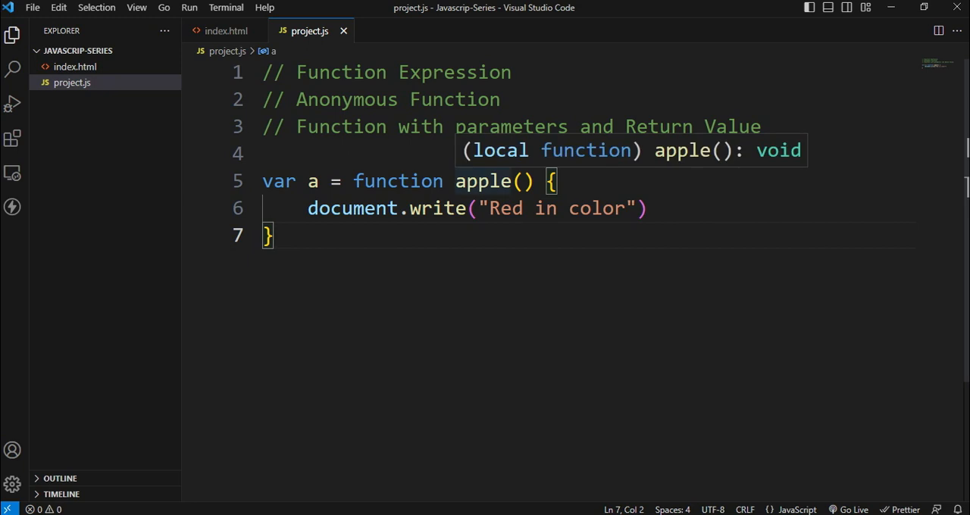
# - Add a call below the function, typing apple(); and changing it to a();
pyautogui.click(648, 208)
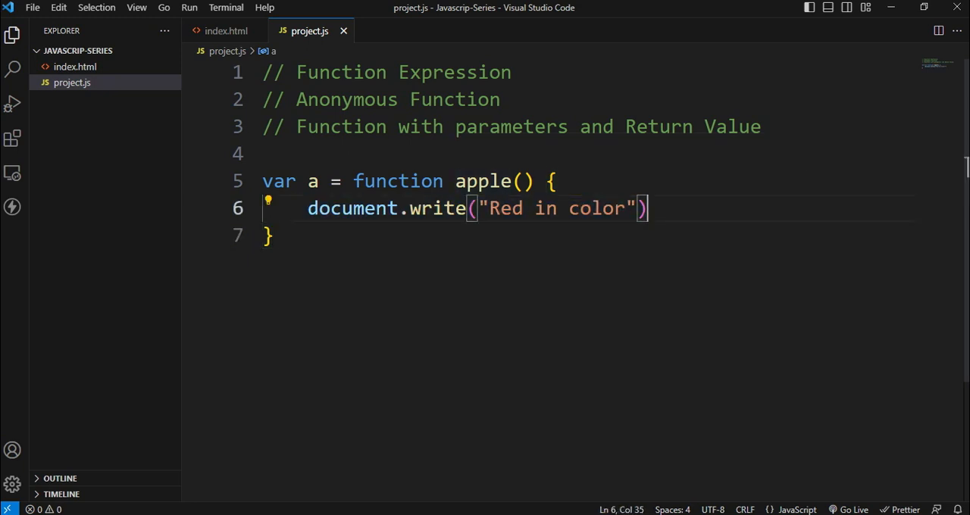
pyautogui.write('apple();')
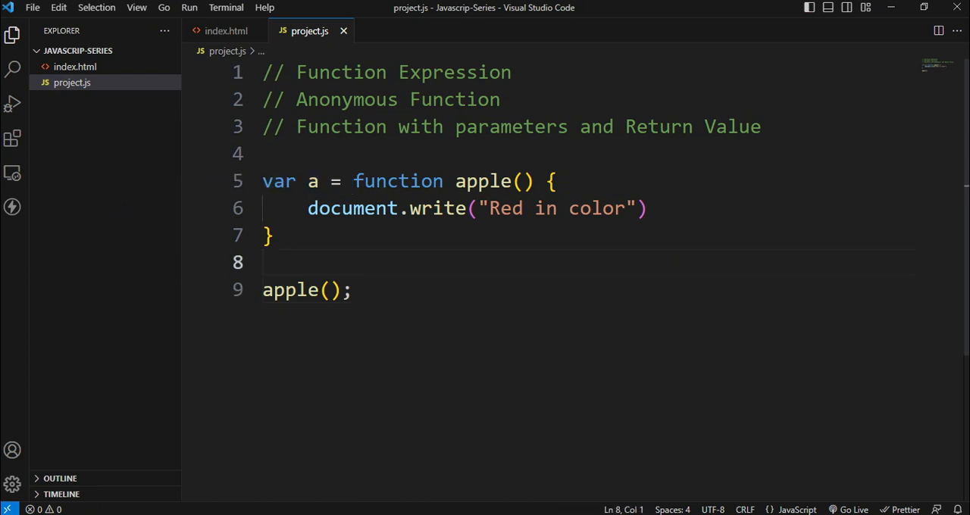
pyautogui.write('a(')
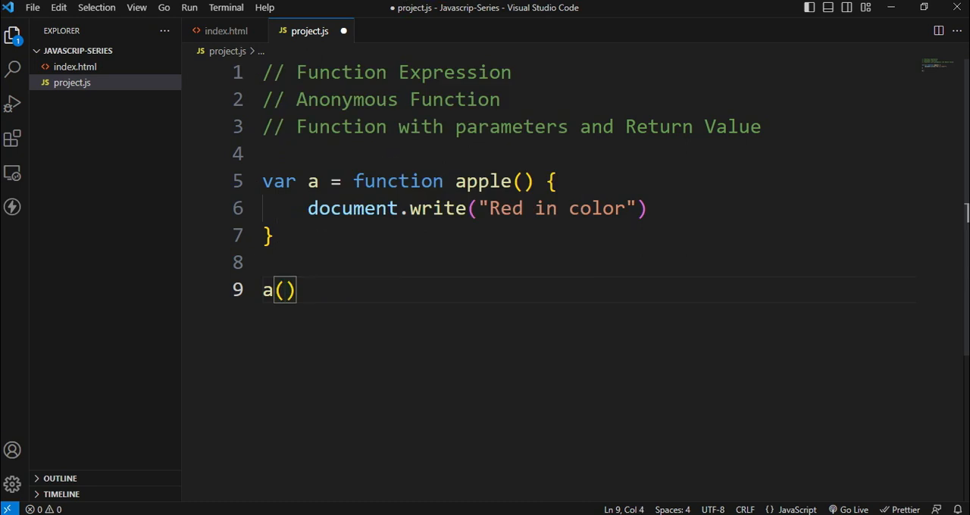
pyautogui.write(';')
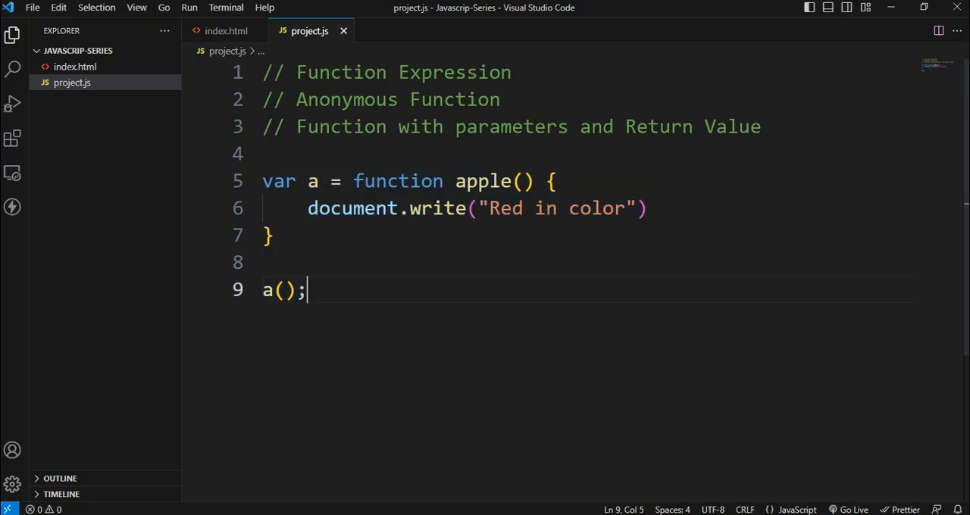
pyautogui.click(263, 262)
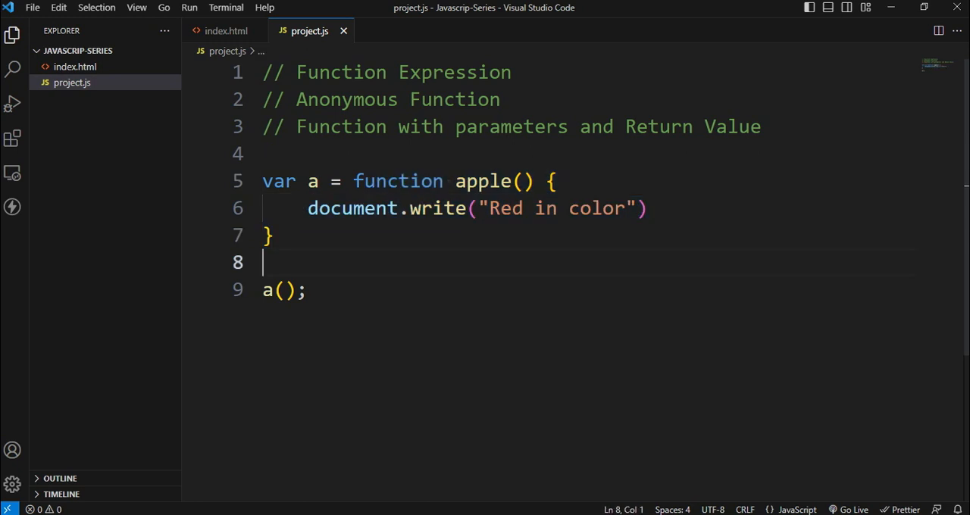
pyautogui.click(511, 72)
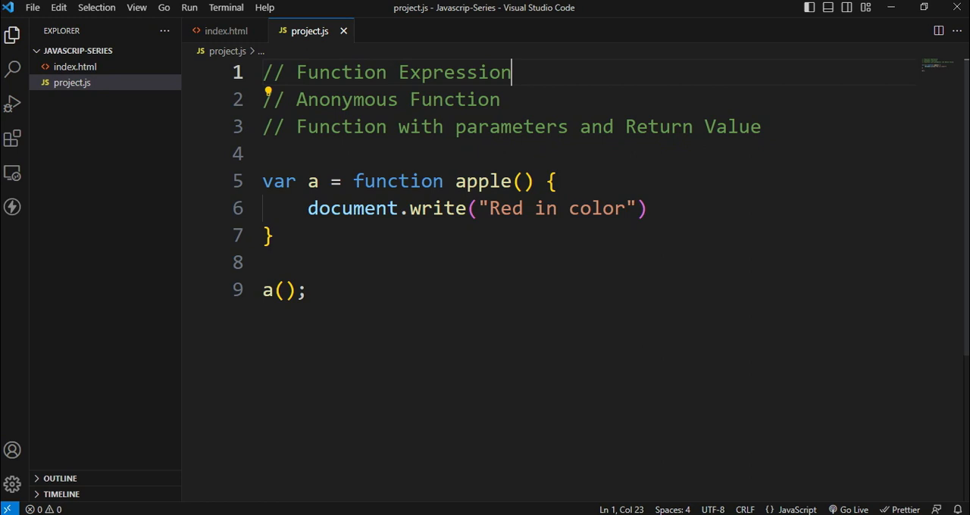
# - Remove the function name apple and rename variable a to b
pyautogui.moveTo(353, 181); pyautogui.dragTo(273, 235)
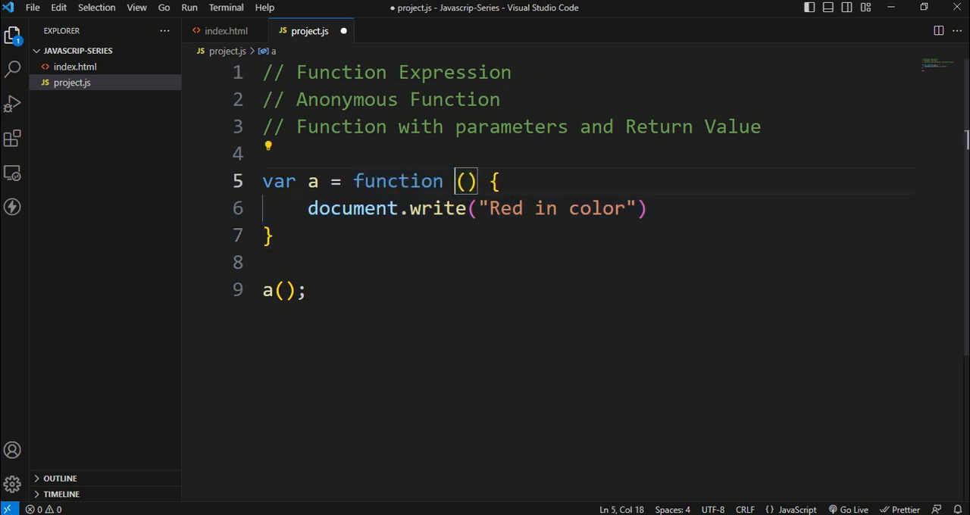
pyautogui.press('ctrl+s')
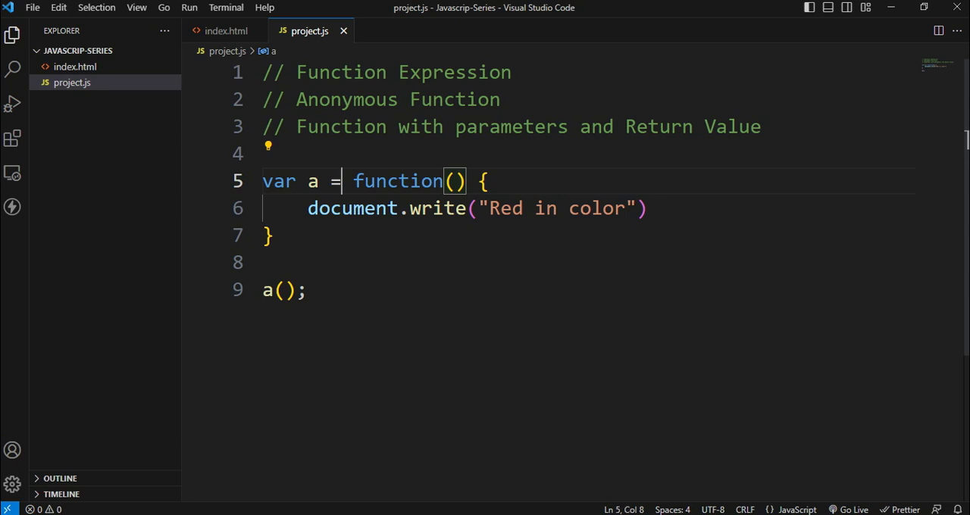
pyautogui.click(269, 236)
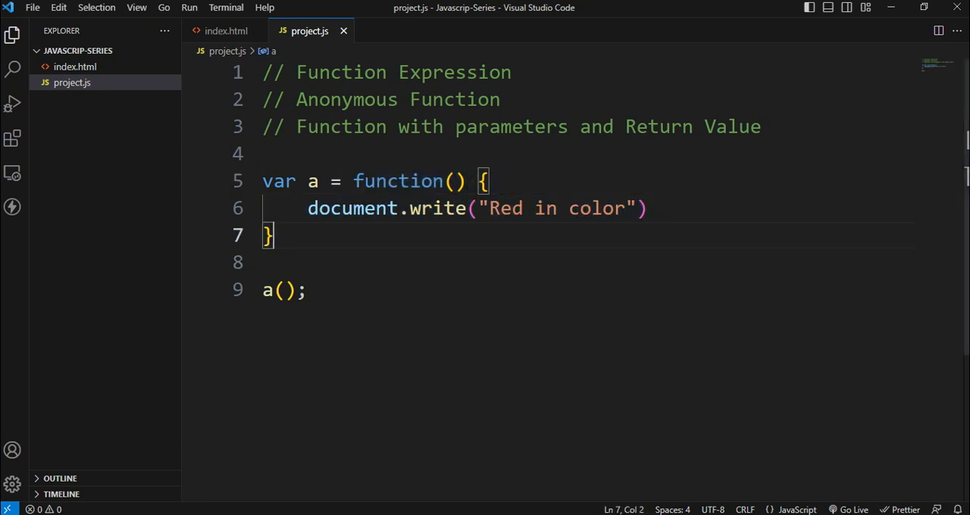
pyautogui.press('Backspace')
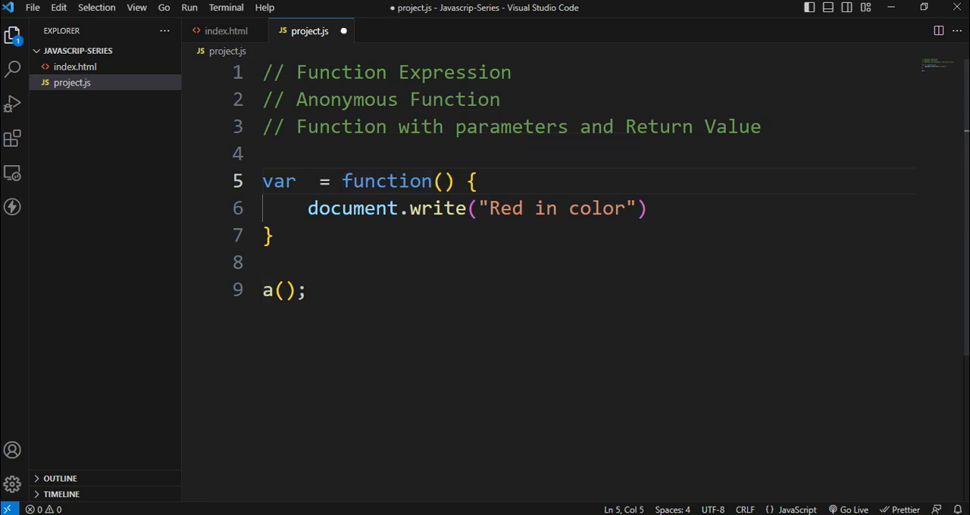
pyautogui.write('b')
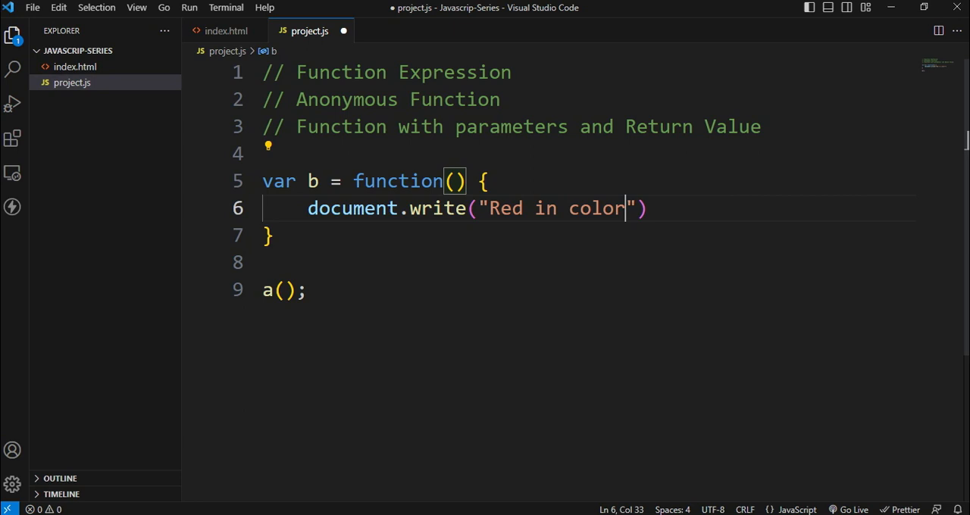
# - Replace the message with "This is ANonymous funtiocn" and save
pyautogui.press('Backspace')
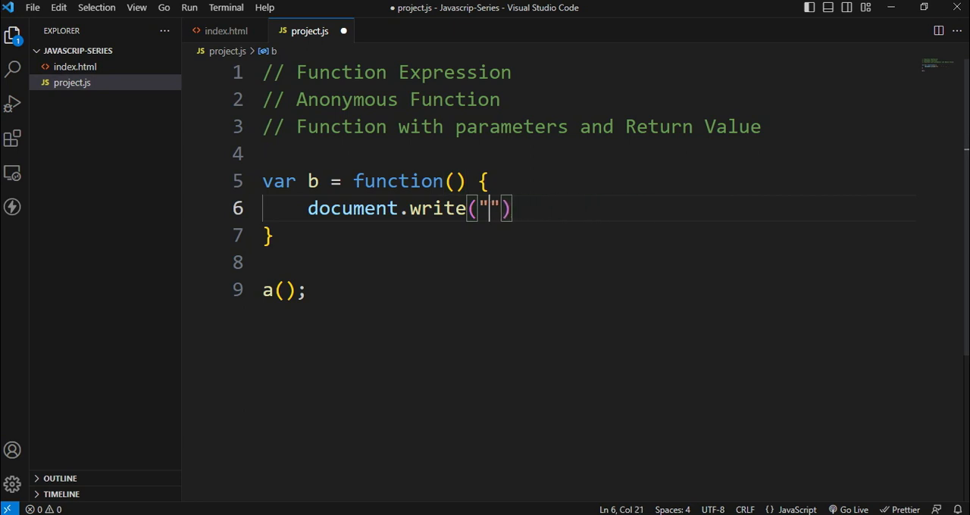
pyautogui.write('This i')
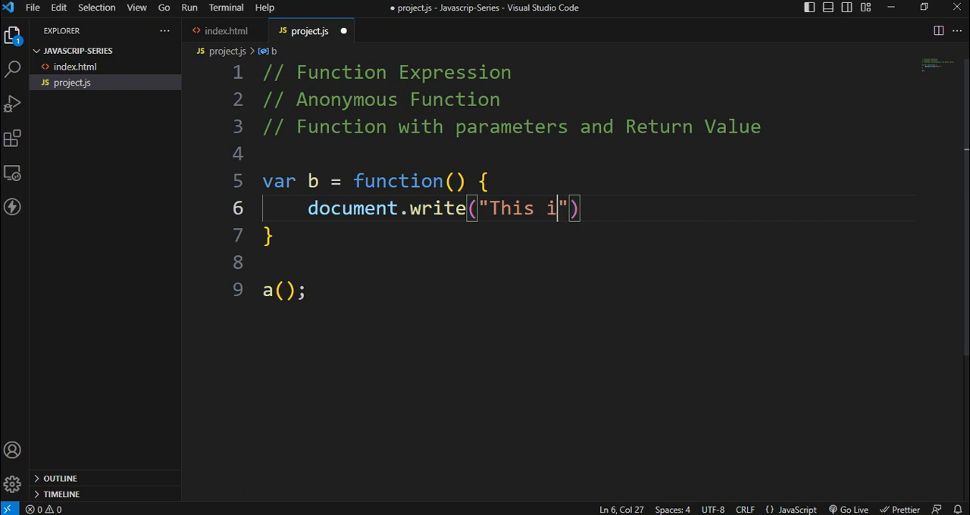
pyautogui.write('s AN')
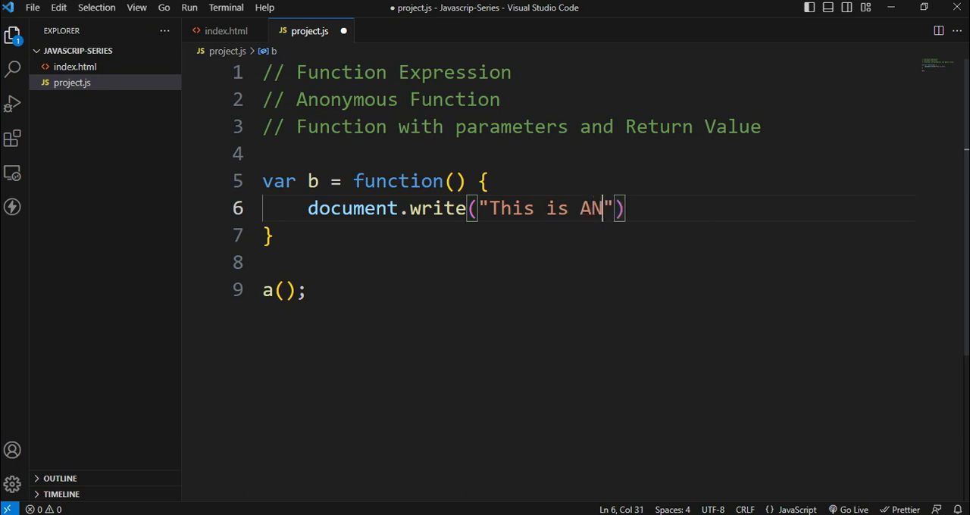
pyautogui.write('onymou')
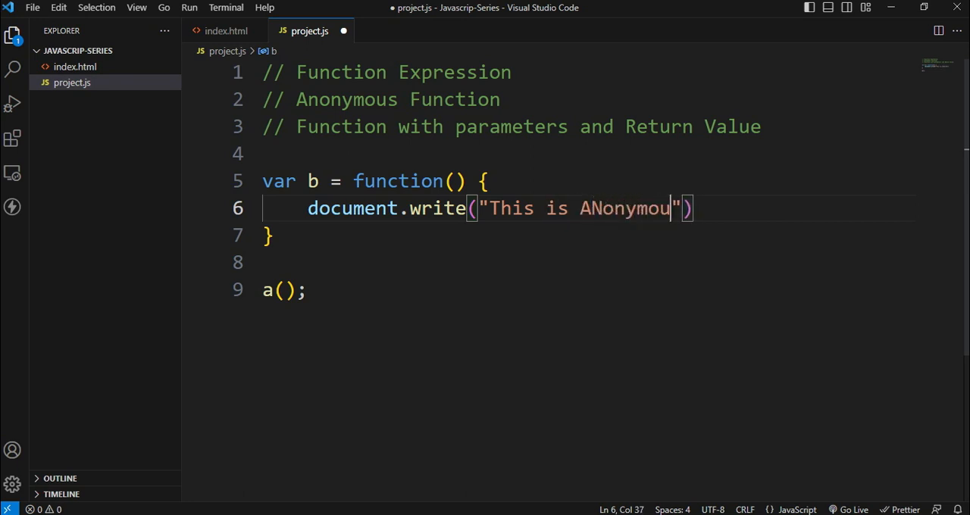
pyautogui.write('funtiocn')
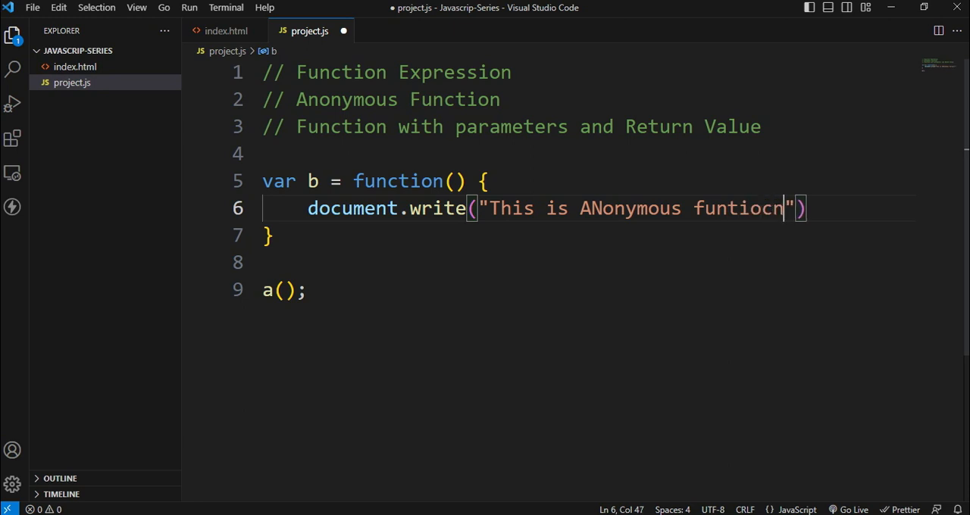
pyautogui.press('ctrl+s')
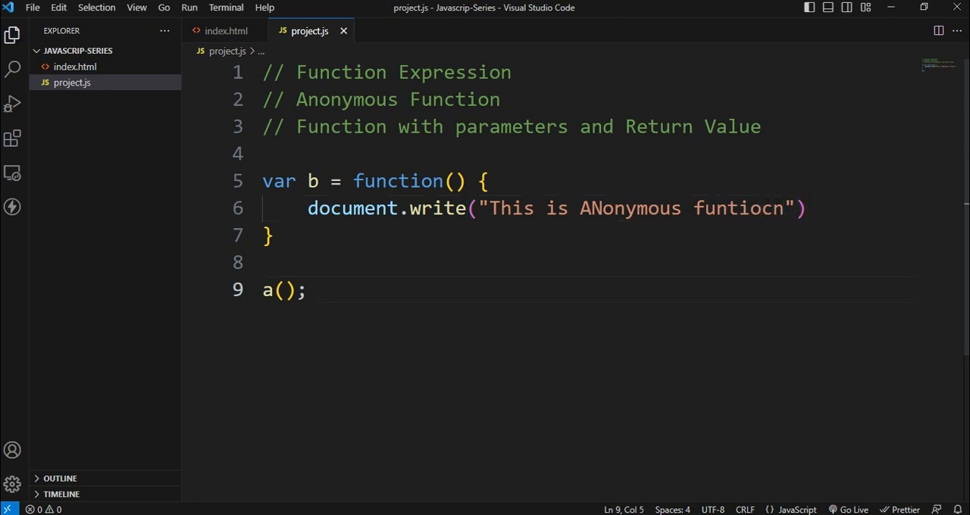
# - Change the call to b() and view the Javascript Series page in Chrome
pyautogui.click(803, 209)
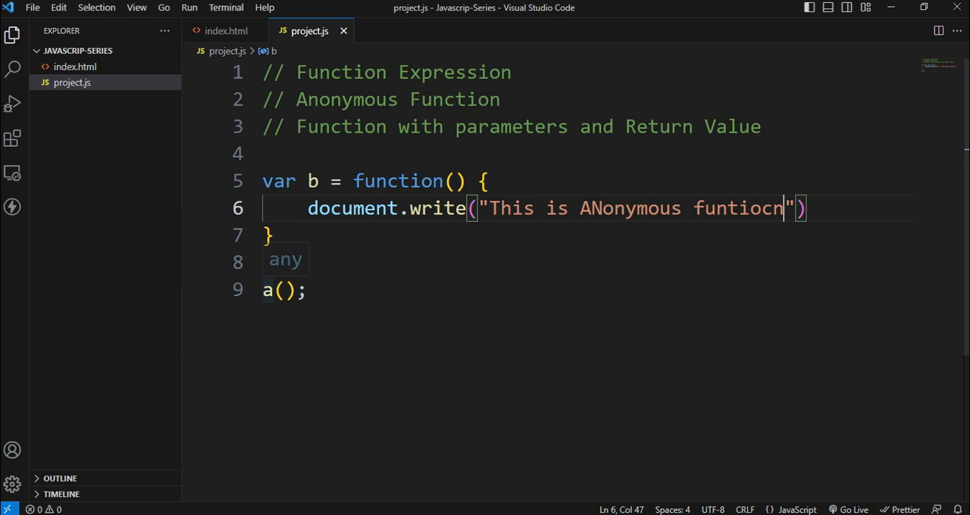
pyautogui.write('b')
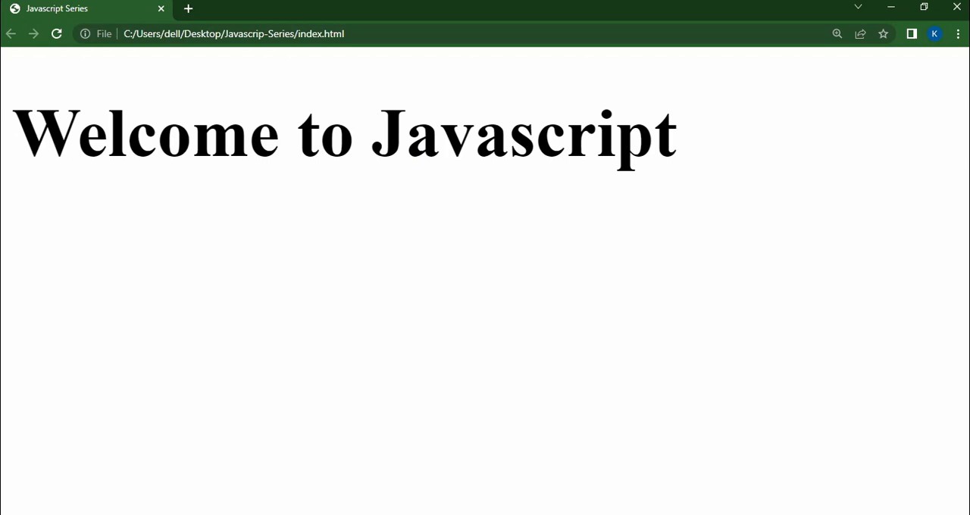
pyautogui.click(56, 34)
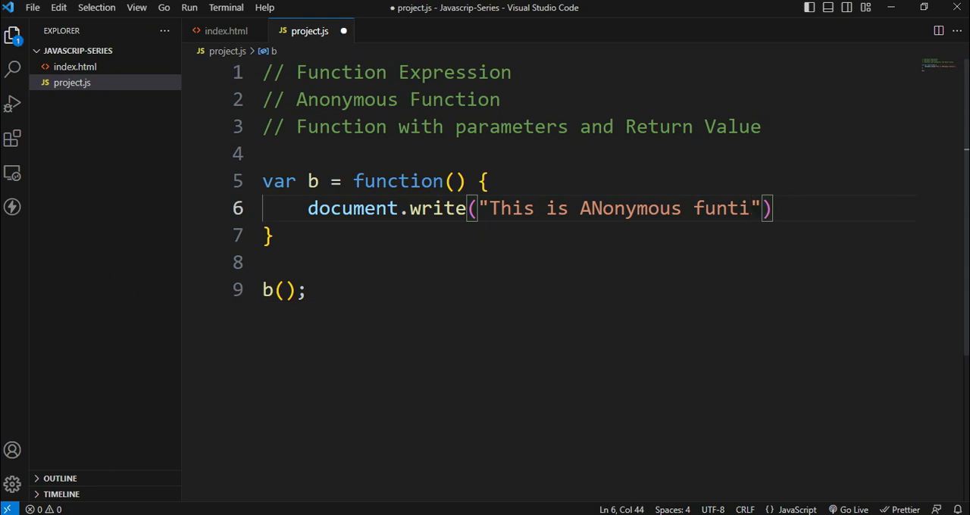
# - Correct the message to "This is Anonymous function" and save project.js
pyautogui.write('on')
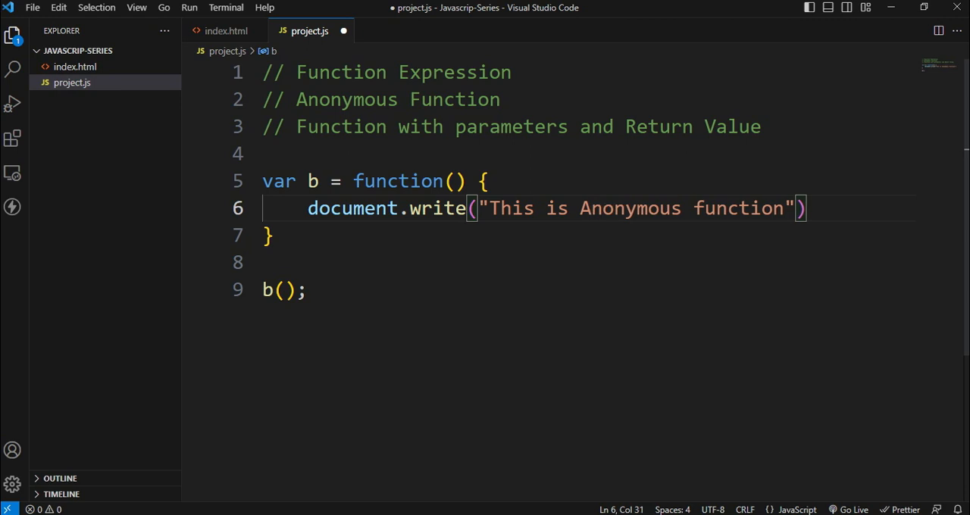
pyautogui.press('ctrl+s')
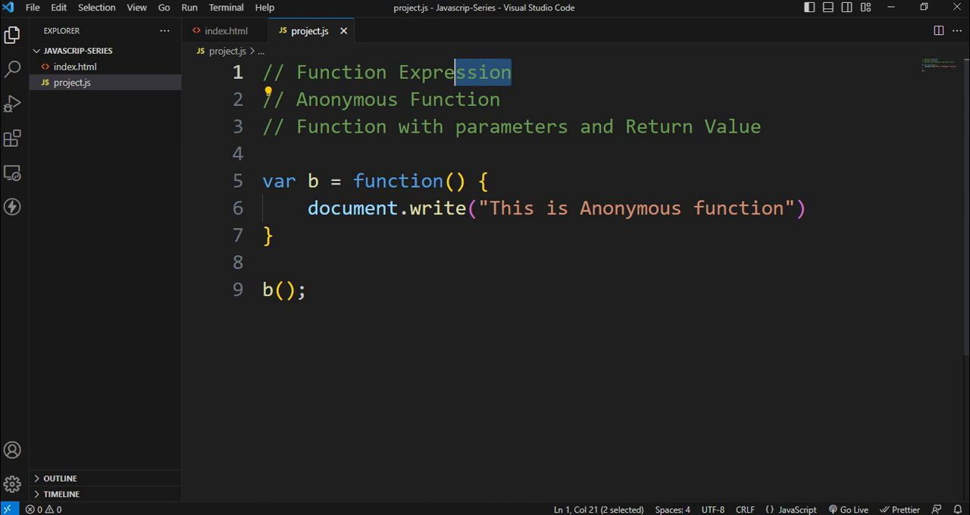
pyautogui.click(306, 289)
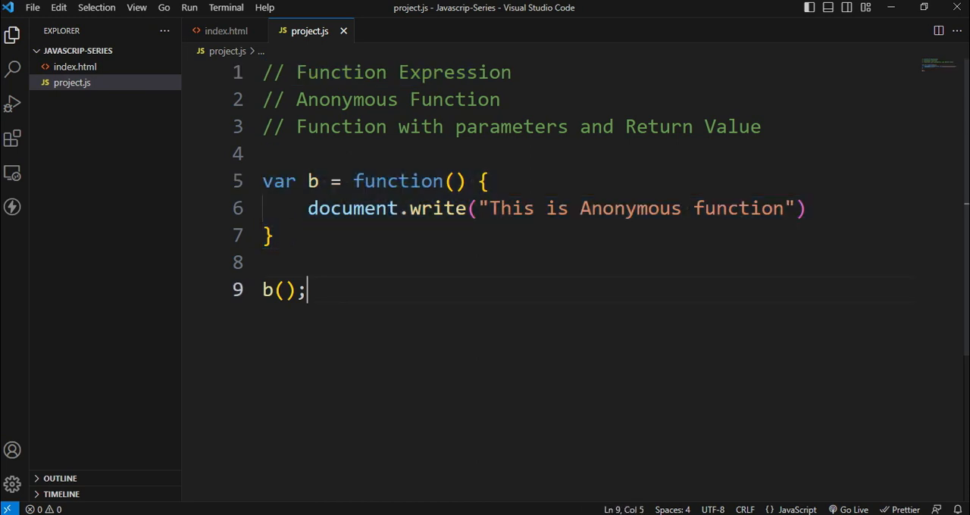
pyautogui.moveTo(303, 290); pyautogui.dragTo(266, 235)
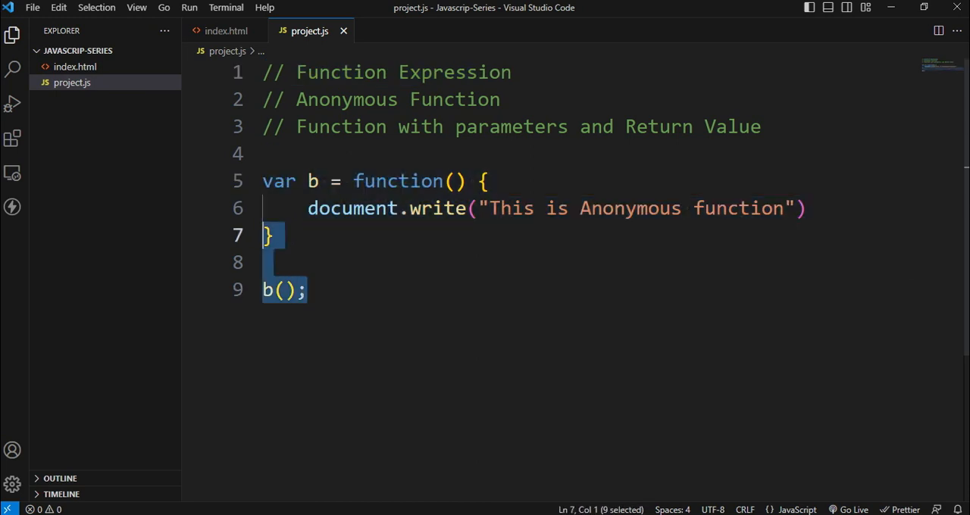
pyautogui.click(305, 290)
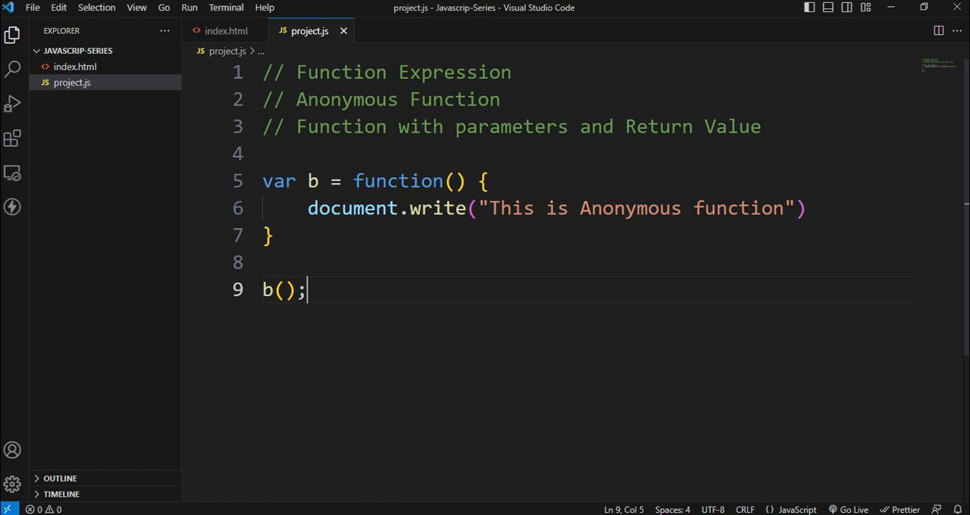
# - Delete the anonymous function and its call, and type function score(){
pyautogui.moveTo(305, 290); pyautogui.dragTo(263, 154)
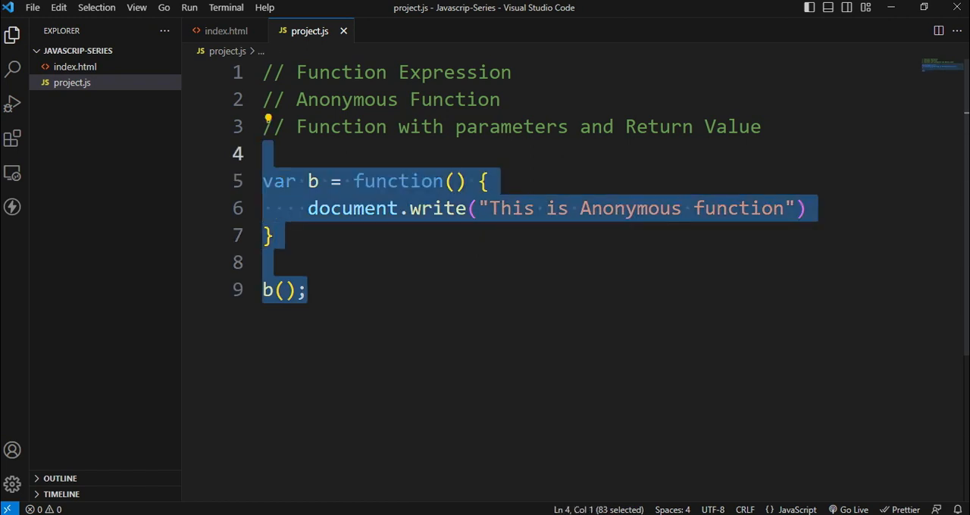
pyautogui.press('Delete')
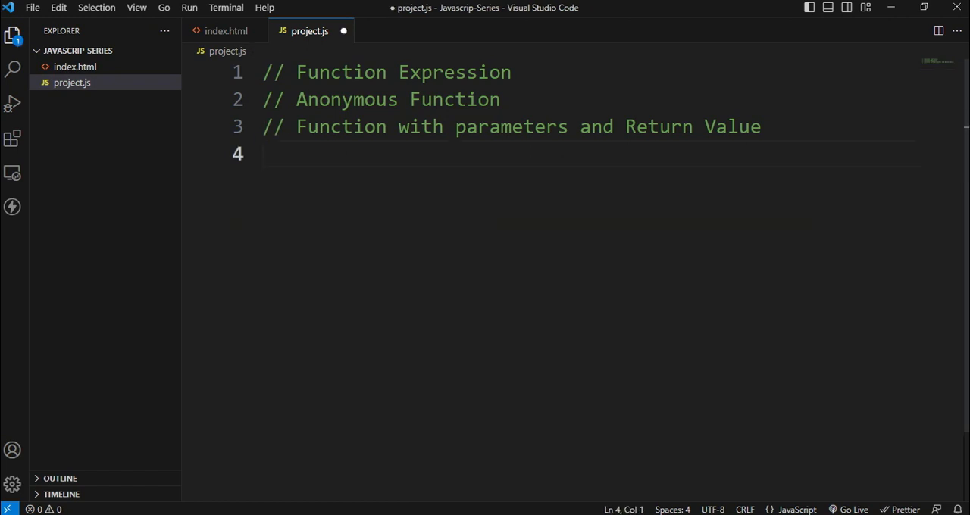
pyautogui.write('functi')
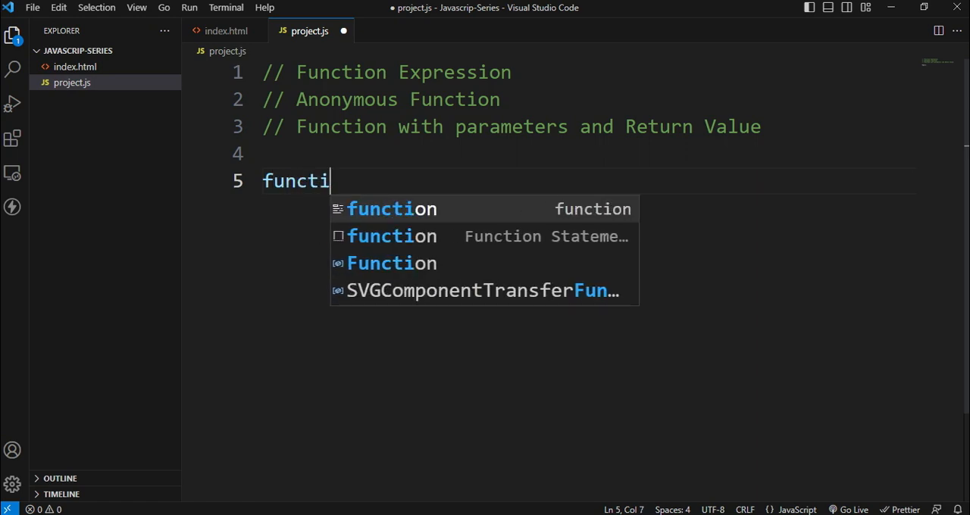
pyautogui.write('on s')
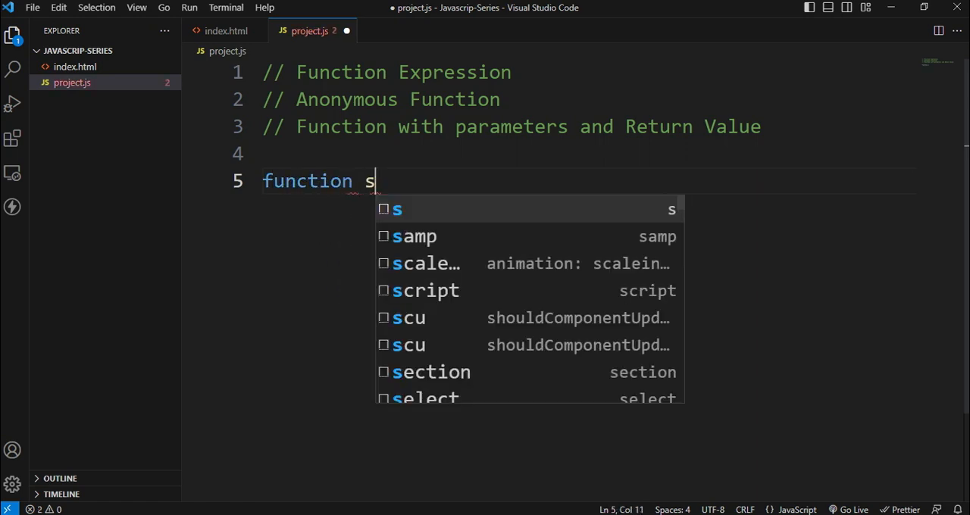
pyautogui.write('core()')
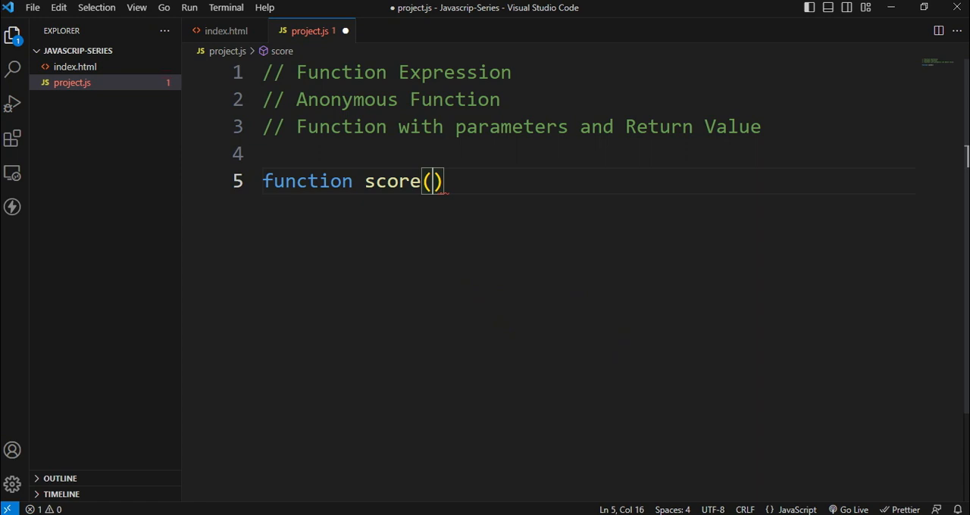
pyautogui.write('{')
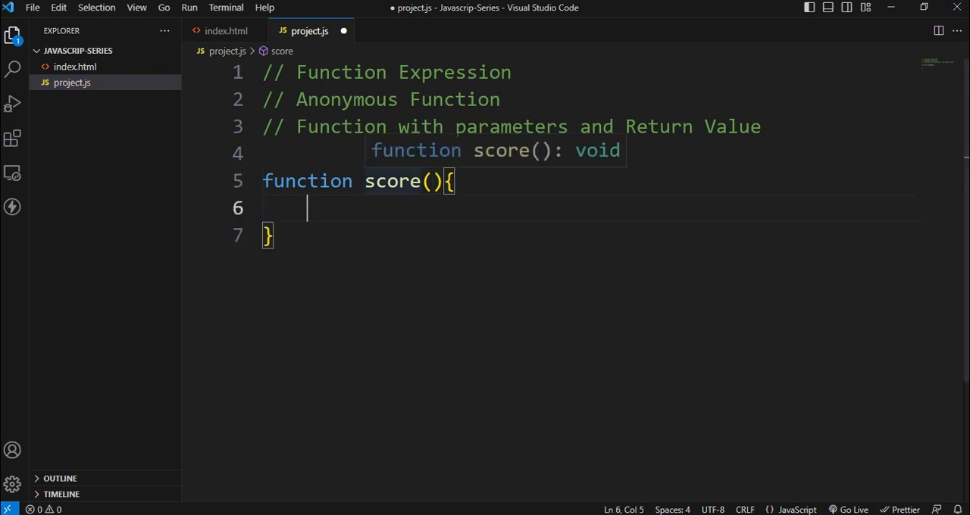
# - Set the score function's parameters to a, b
pyautogui.click(431, 181)
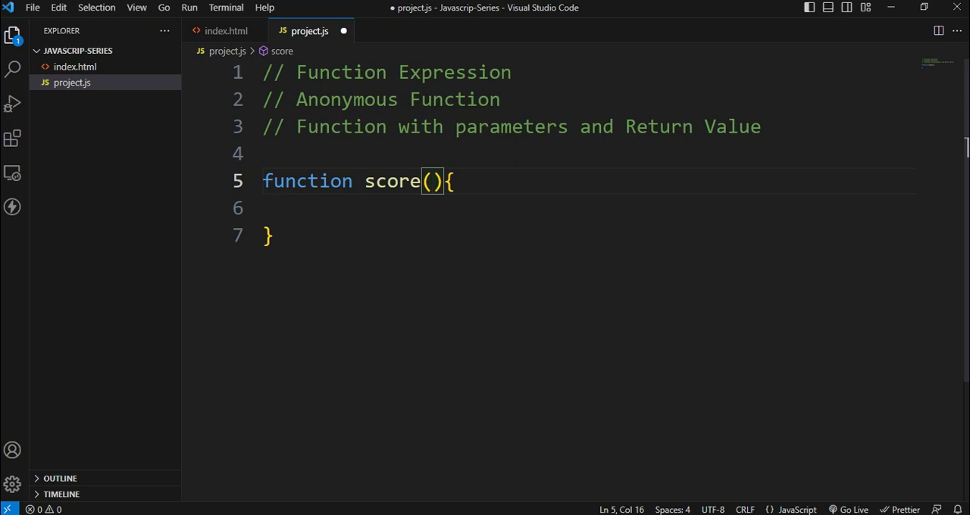
pyautogui.write(', b')
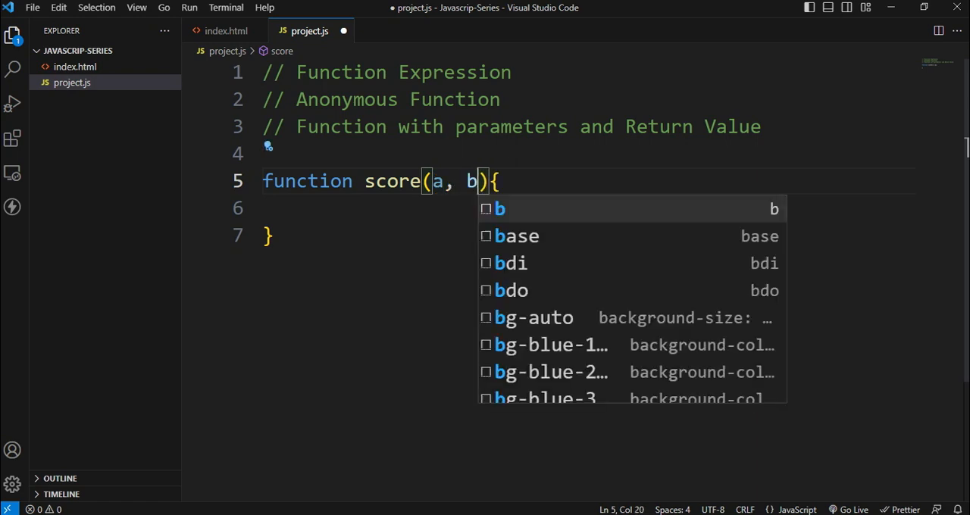
pyautogui.write(', c,')
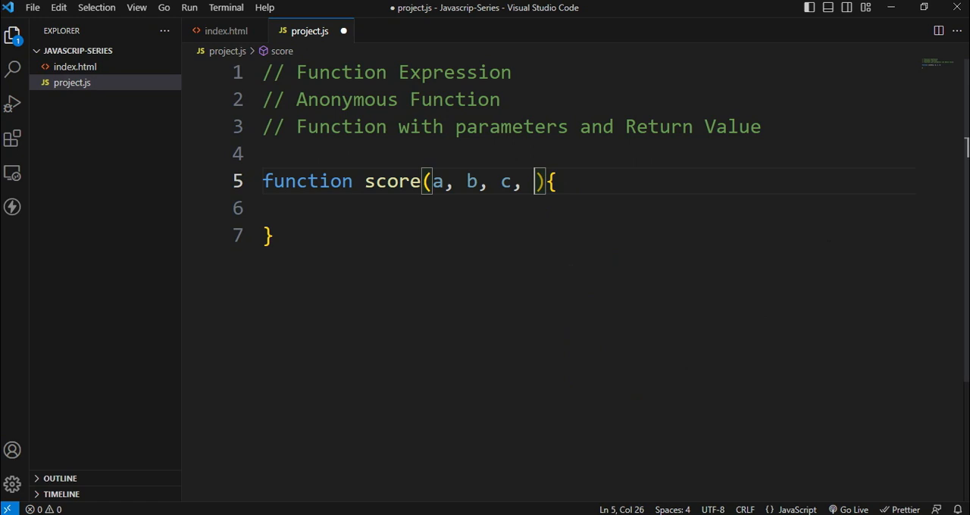
pyautogui.press('Backspace')
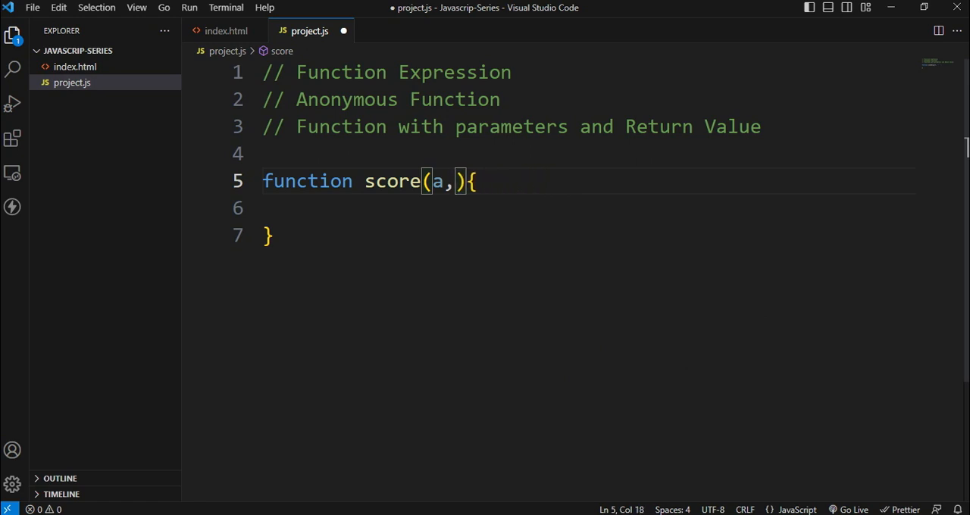
pyautogui.press('BackSpace')
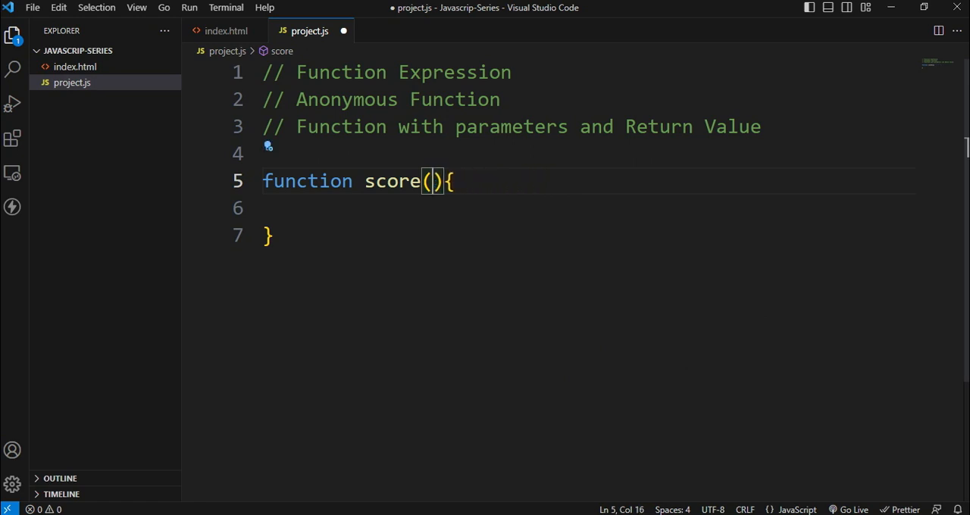
pyautogui.write('a b')
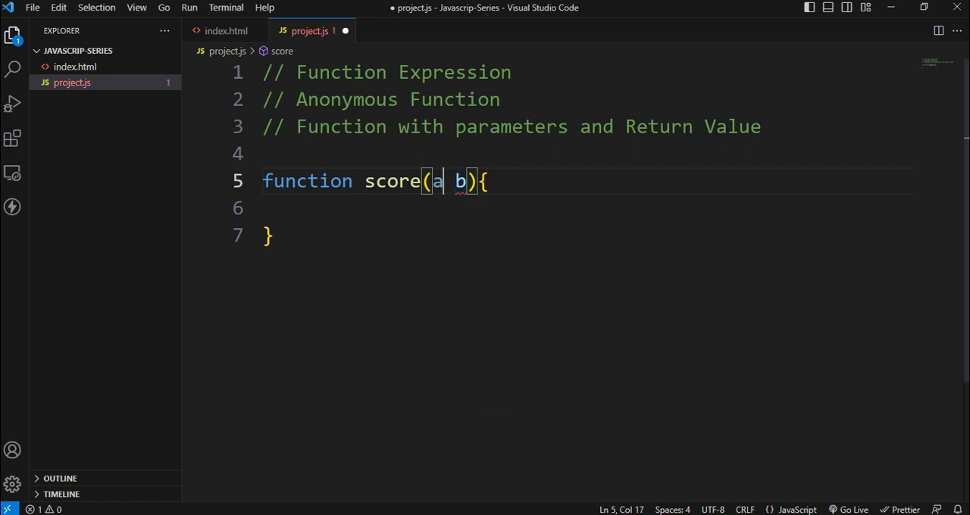
pyautogui.write(',')
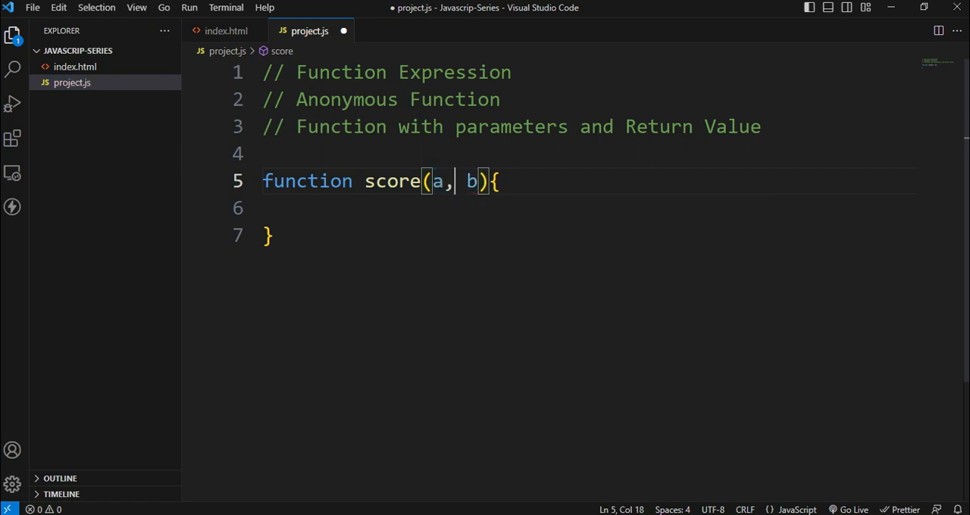
pyautogui.click(269, 236)
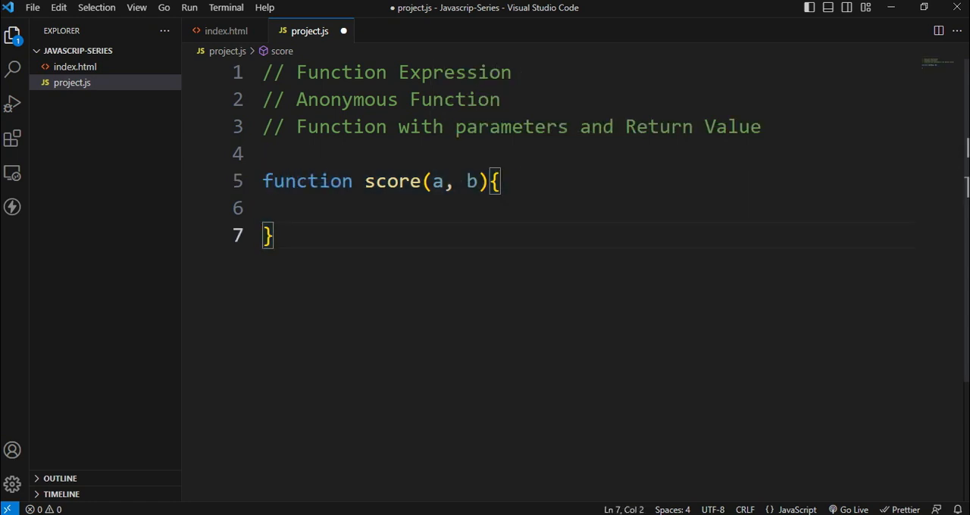
# - Add an indented return a+b line inside score, with a blank line below
pyautogui.moveTo(430, 181); pyautogui.dragTo(472, 181)
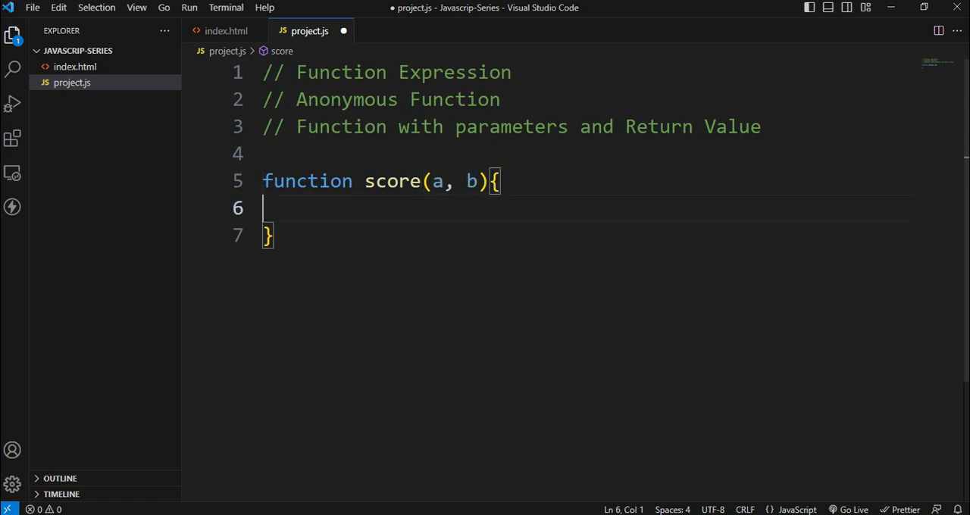
pyautogui.press('Tab')
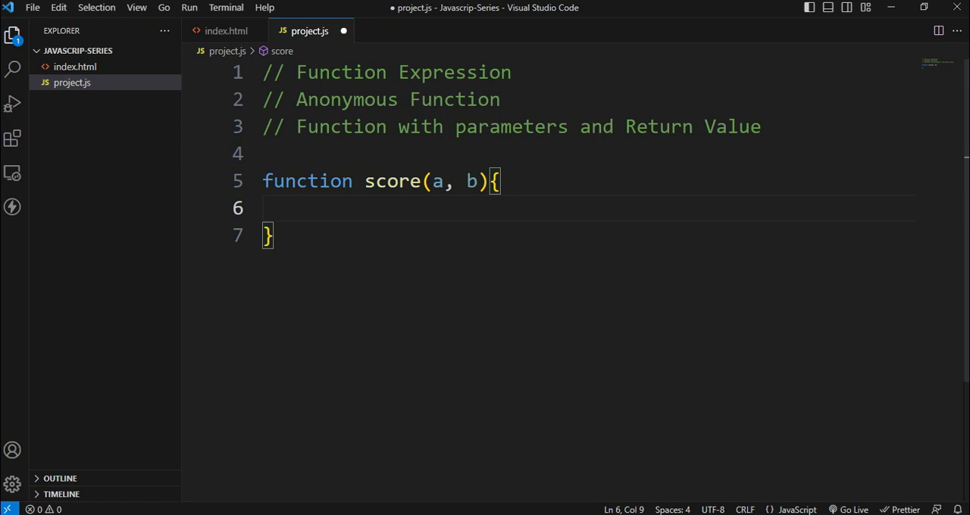
pyautogui.write('return')
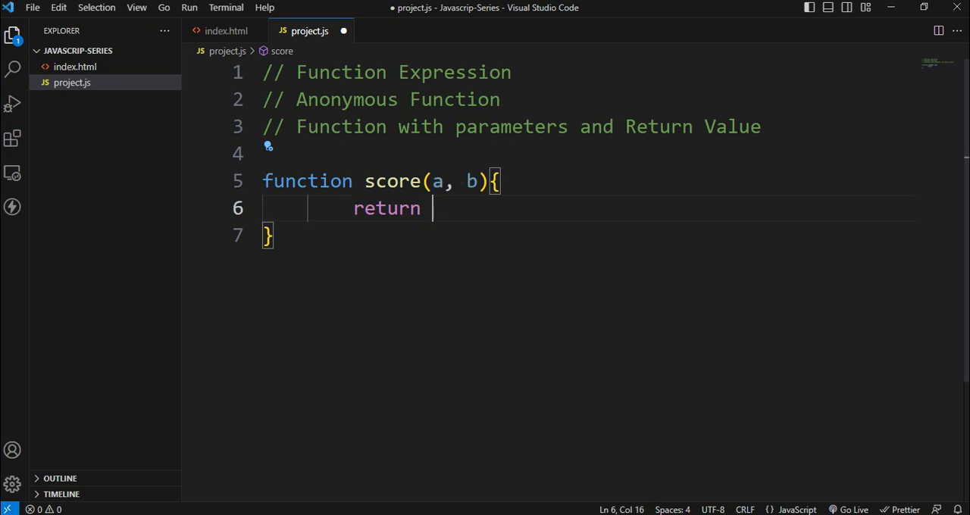
pyautogui.write('a')
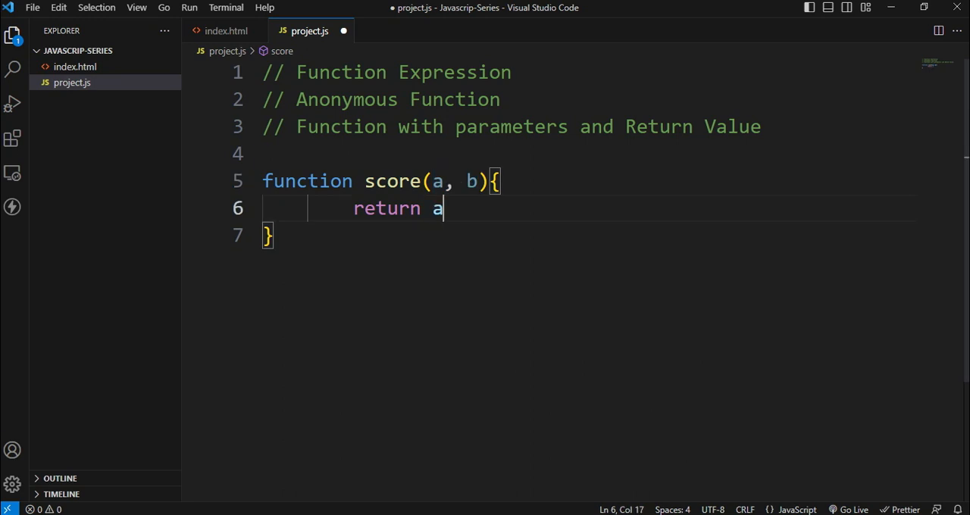
pyautogui.write('+b')
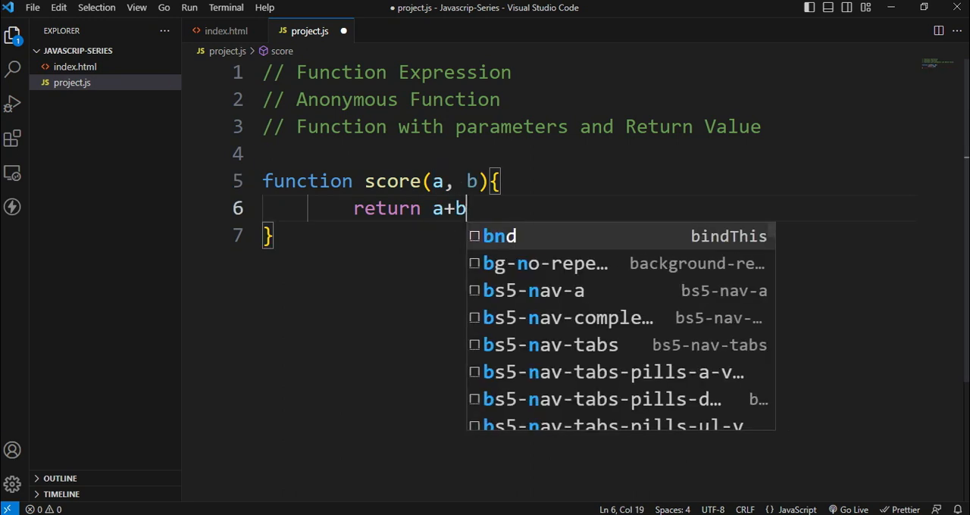
pyautogui.press('Escape')
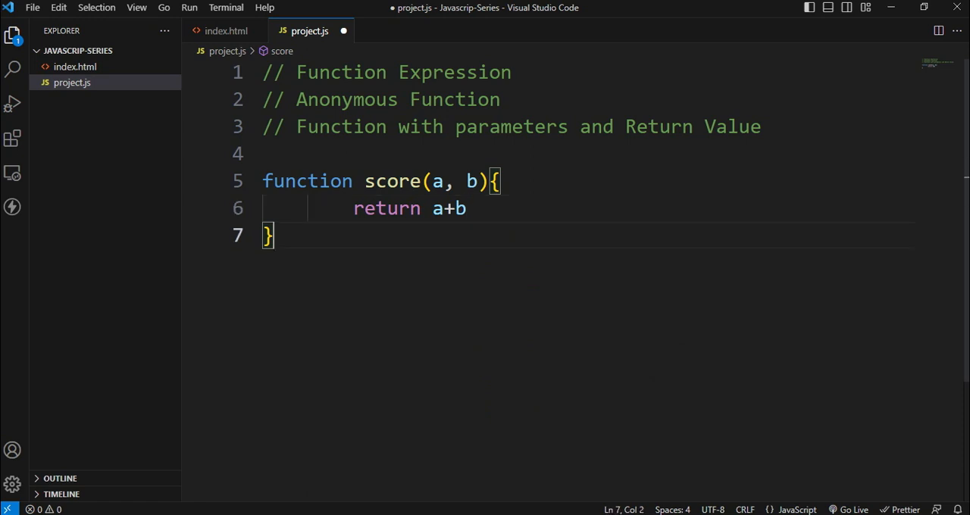
pyautogui.press('Enter')
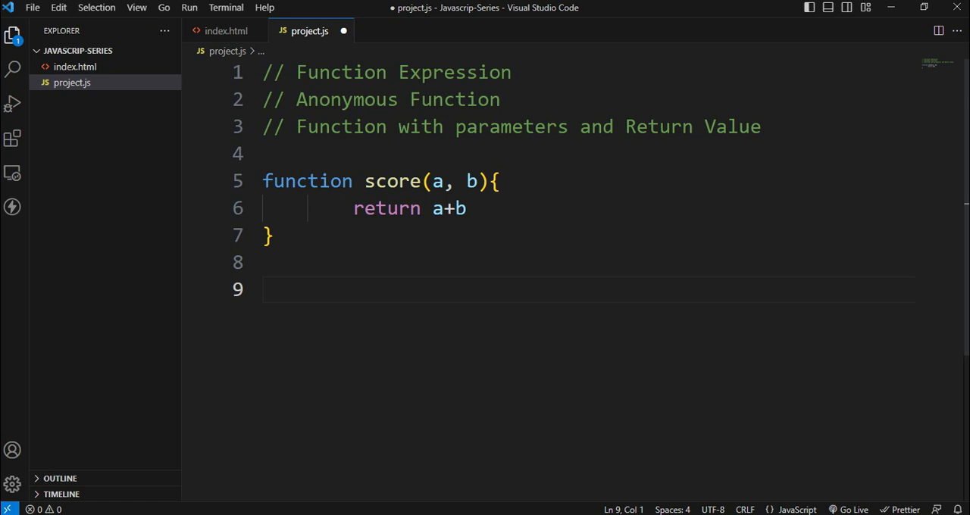
# - Add the call score(10, 20) below the function and save with Prettier formatting
pyautogui.write('s')
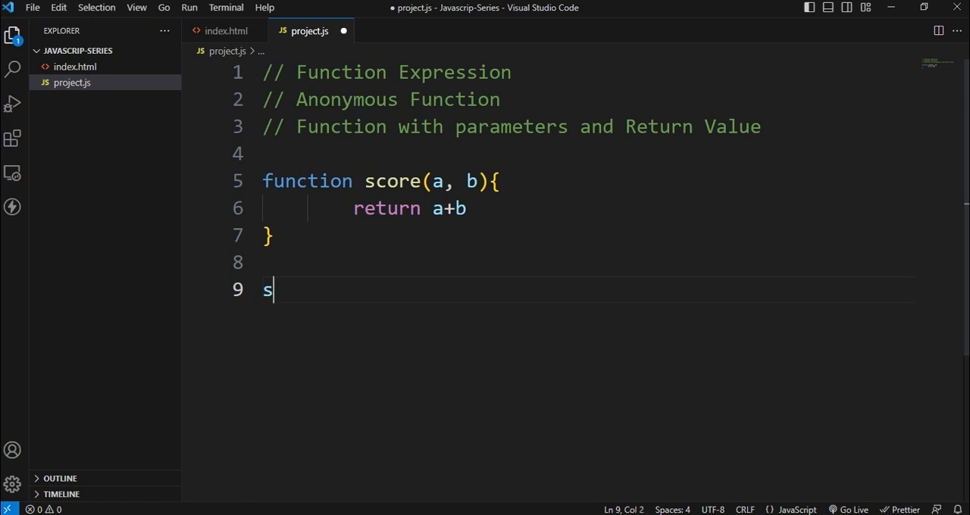
pyautogui.write('core(')
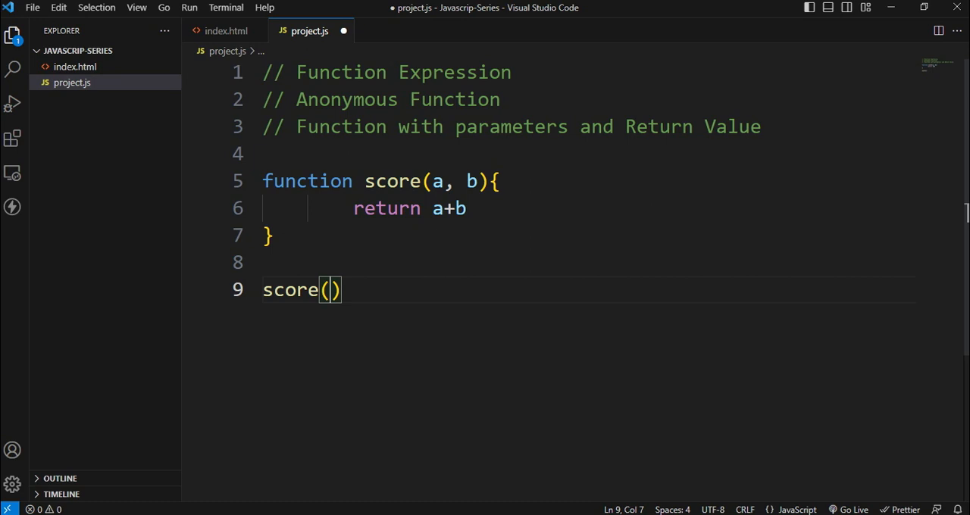
pyautogui.write('1')
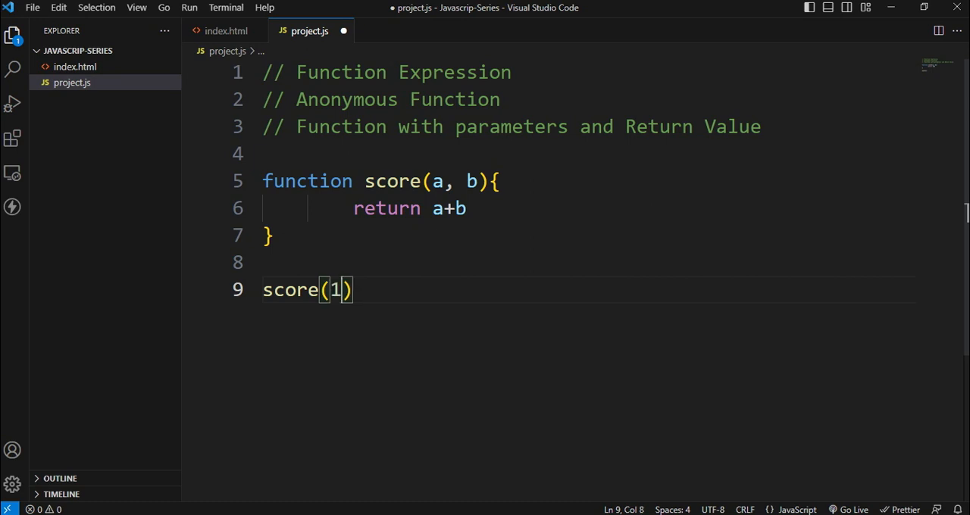
pyautogui.write('0, 20')
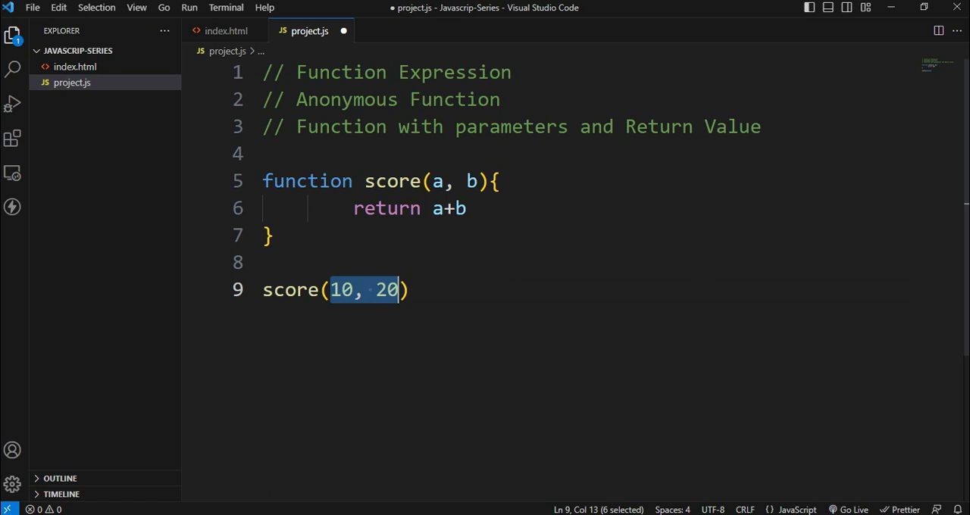
pyautogui.click(406, 290)
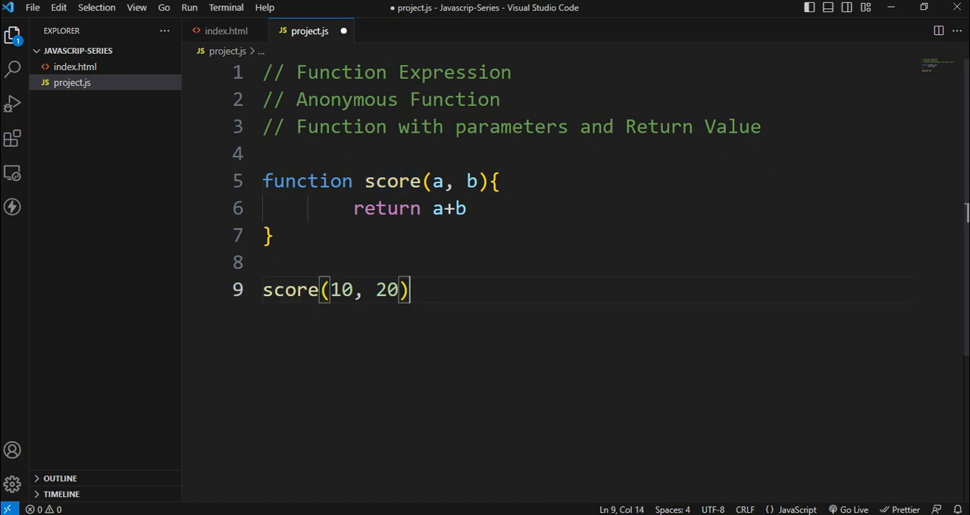
pyautogui.press('ctrl+s')
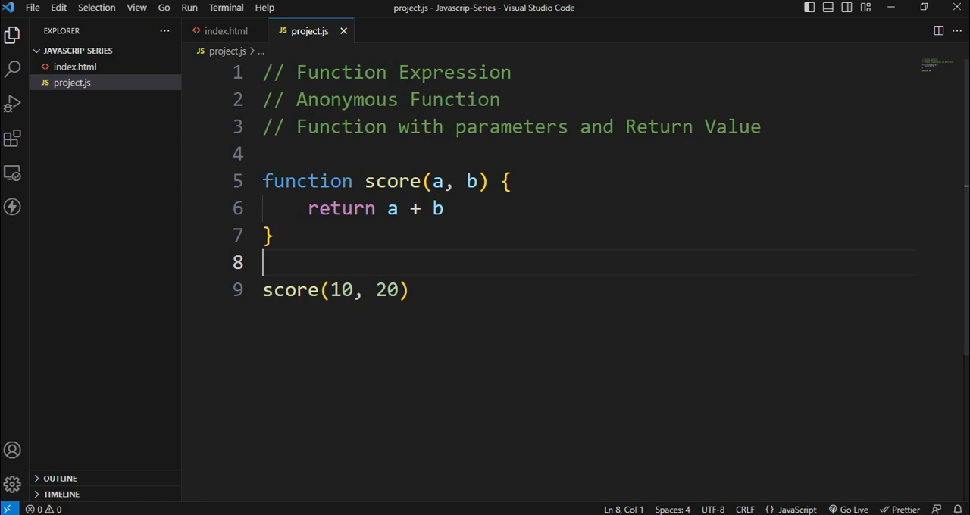
# - Write document.write(score(10, 20)) below the function and duplicate it into five lines
pyautogui.write('document.')
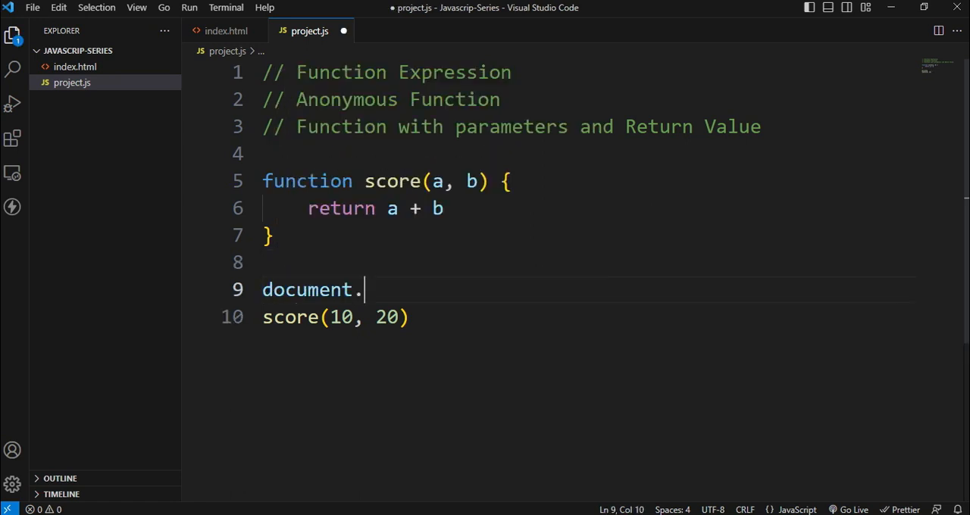
pyautogui.write('write()')
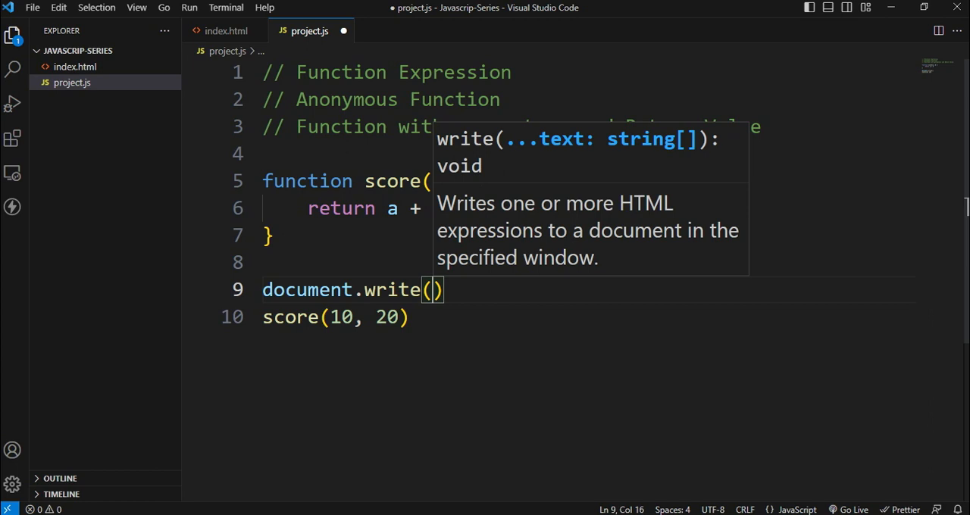
pyautogui.write('score(')
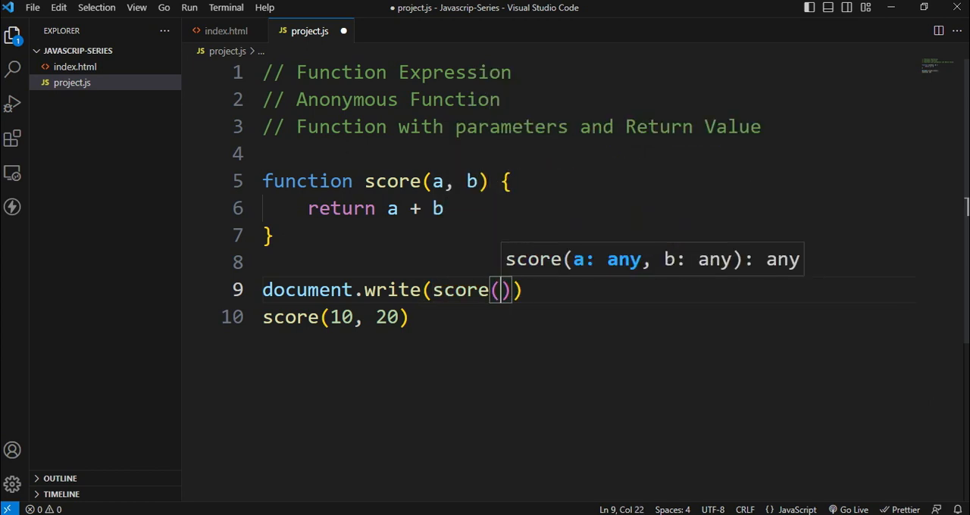
pyautogui.write('10')
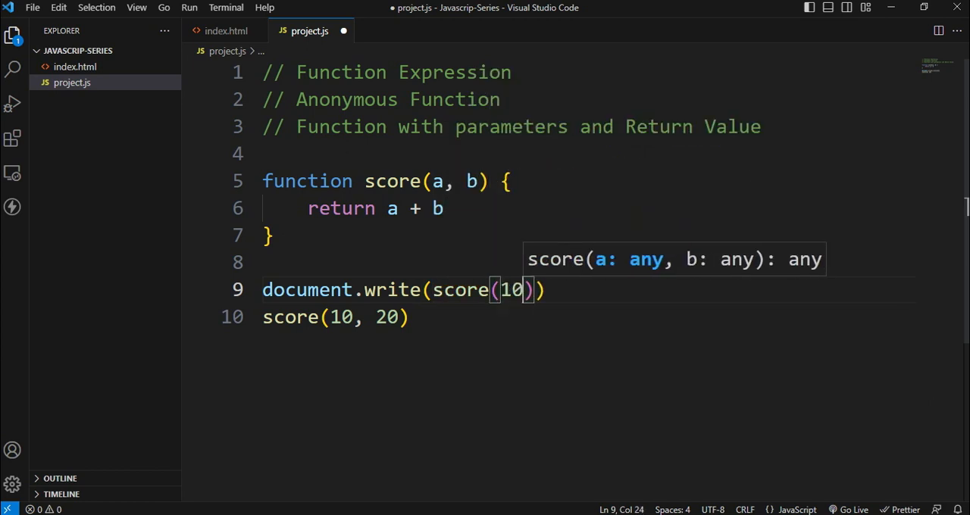
pyautogui.write(', 20')
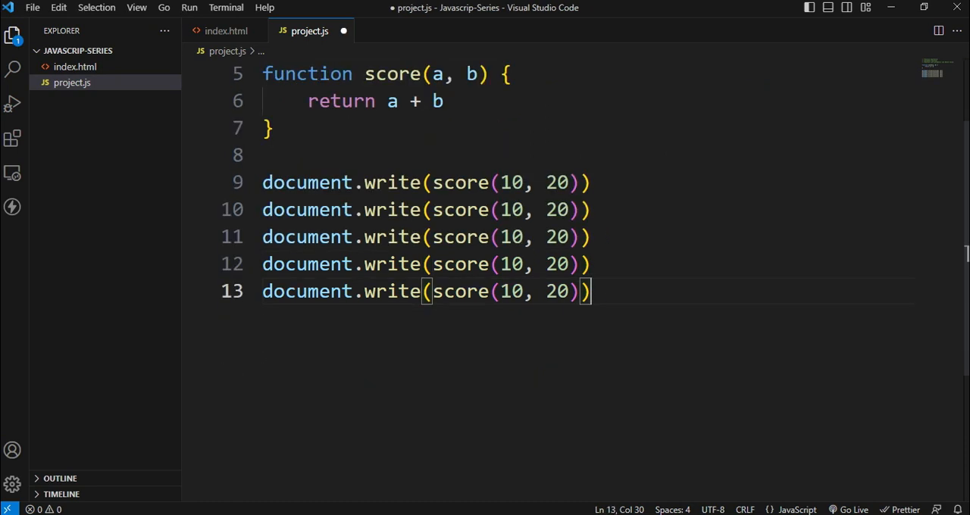
# - Change the arguments on lines 10 and 11 to 125, 662 and 999, 256
pyautogui.click(521, 210)
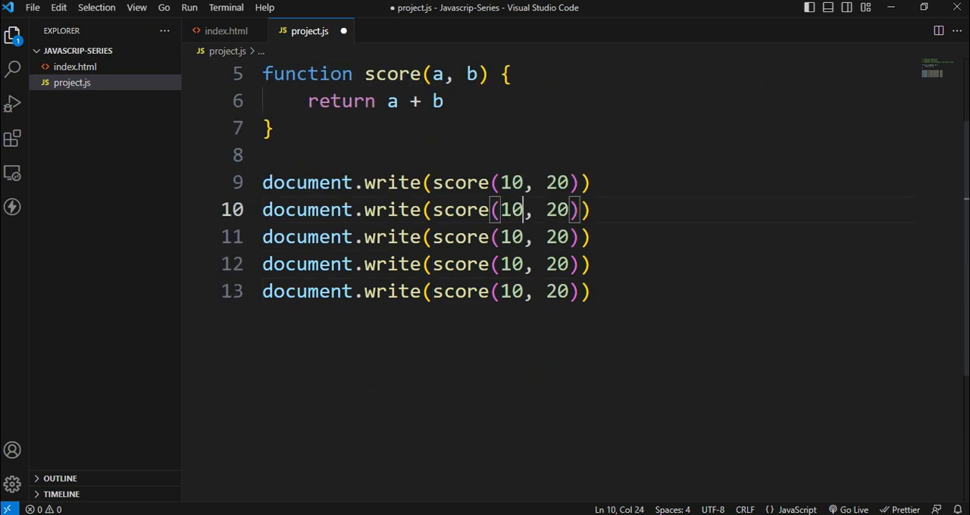
pyautogui.press('Backspace')
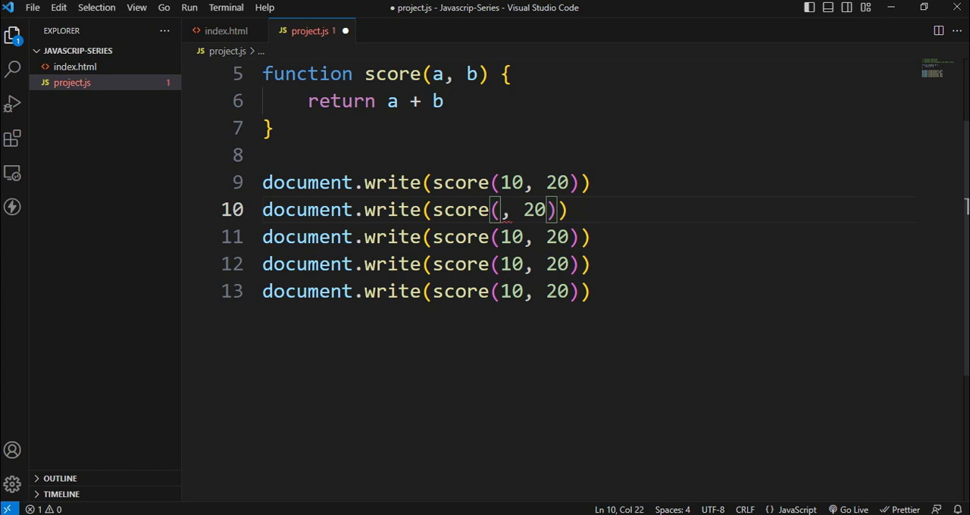
pyautogui.write('125')
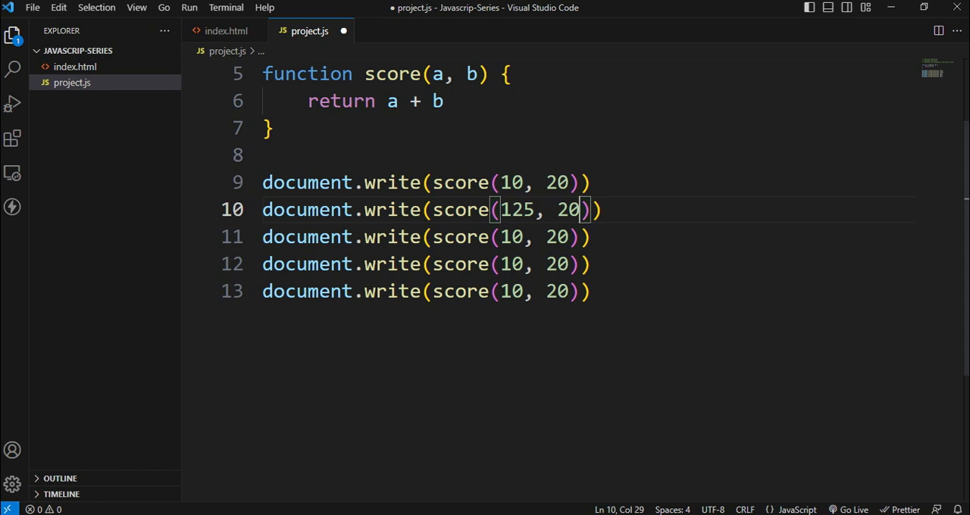
pyautogui.press('Backspace')
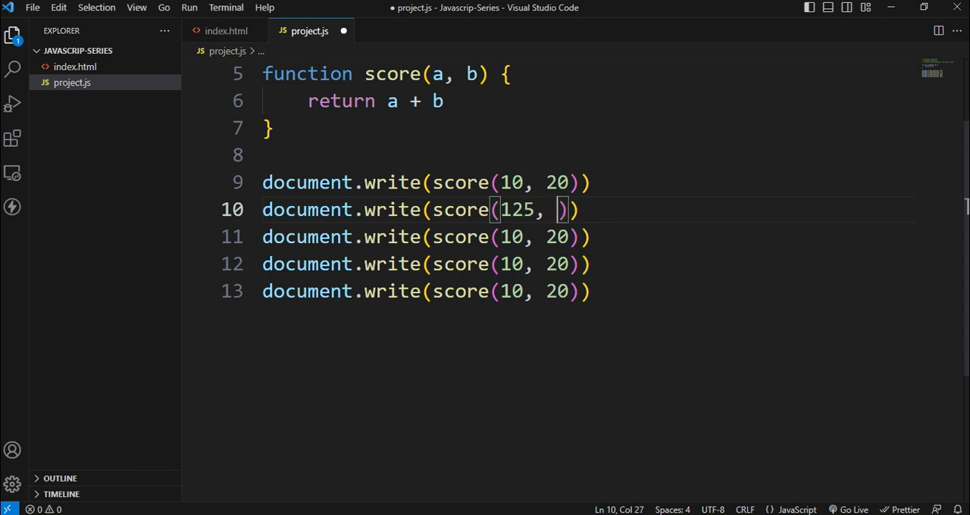
pyautogui.write('662')
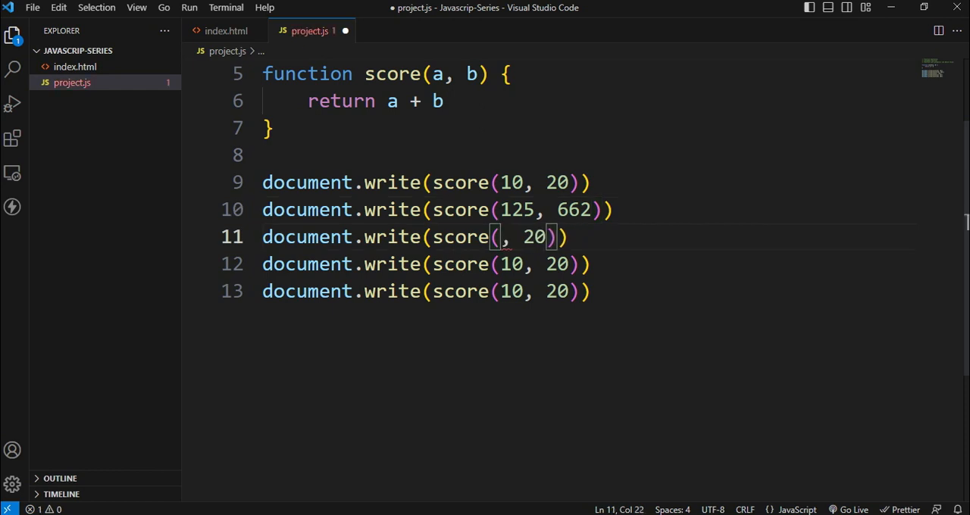
pyautogui.write('99')
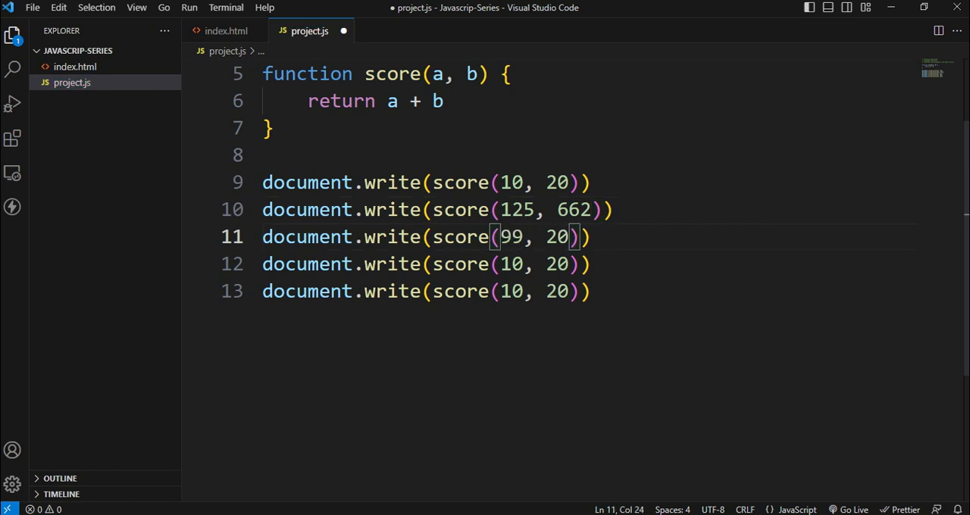
pyautogui.write('9')
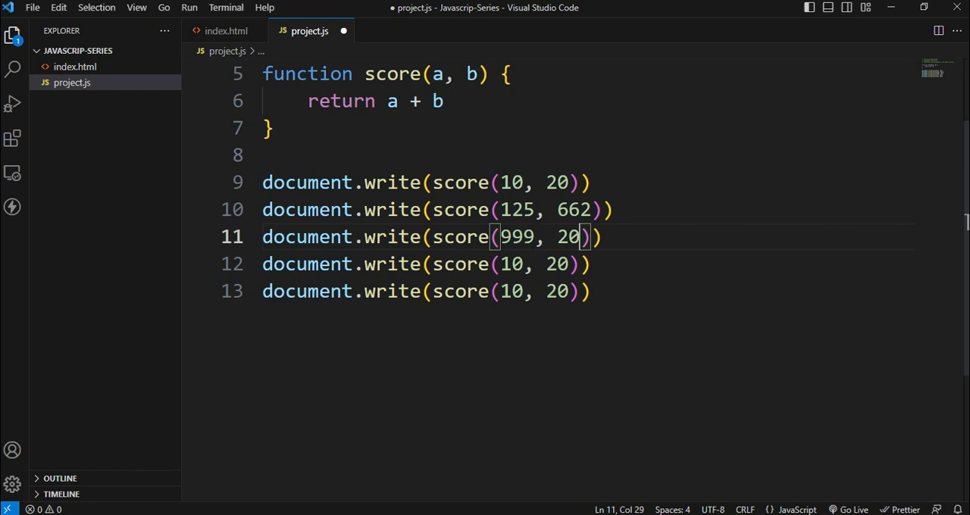
pyautogui.write('6')
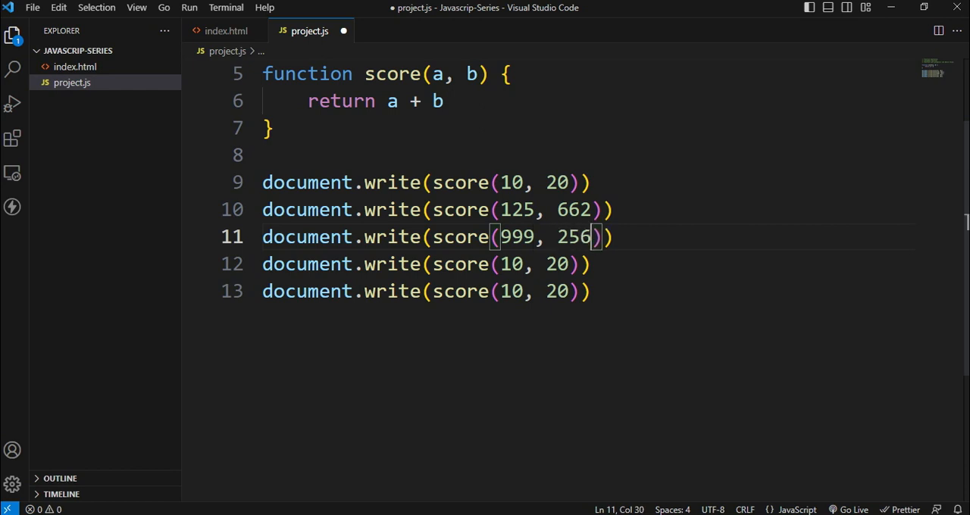
# - Delete the last two document.write lines and save project.js
pyautogui.moveTo(261, 264); pyautogui.dragTo(591, 291)
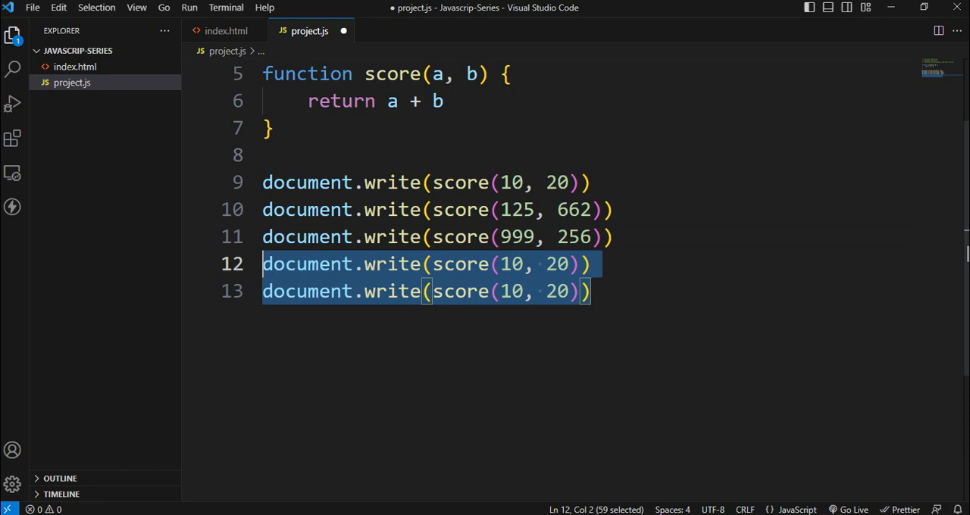
pyautogui.press('Delete')
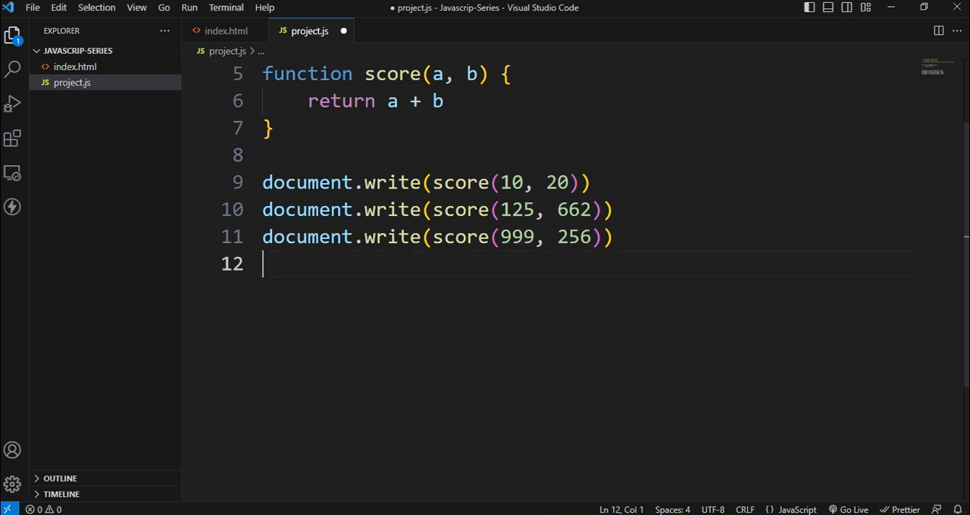
pyautogui.press('ctrl+s')
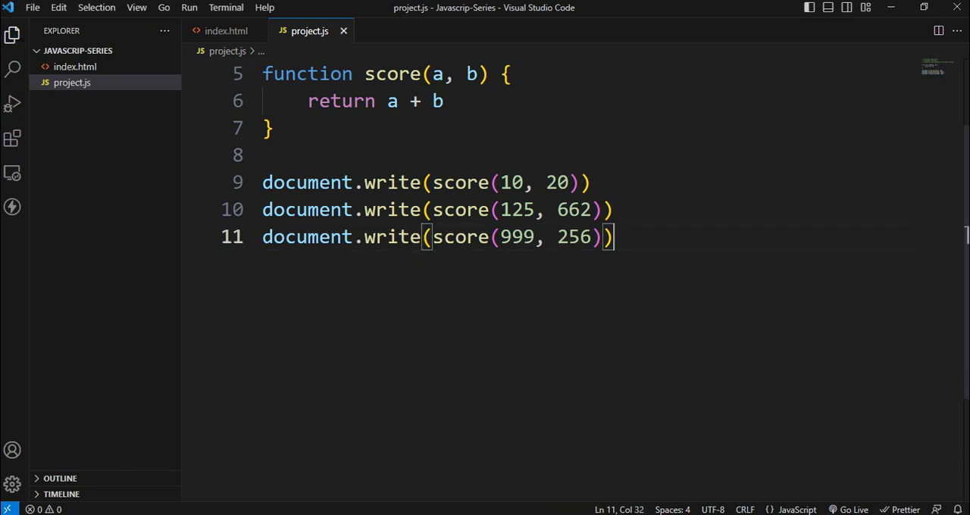
pyautogui.scroll(3)
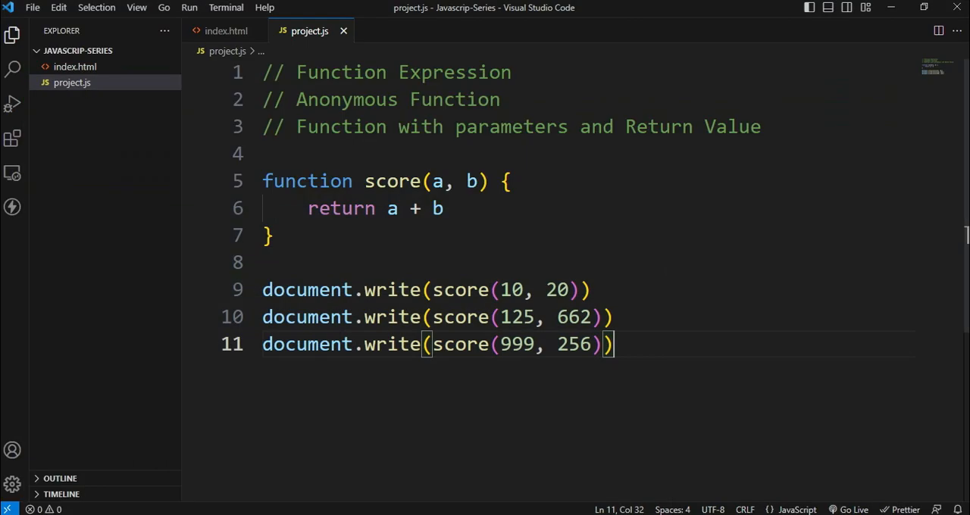
# - Append + "<br>" to score's return so it returns a + b + "<br>"
pyautogui.click(438, 208)
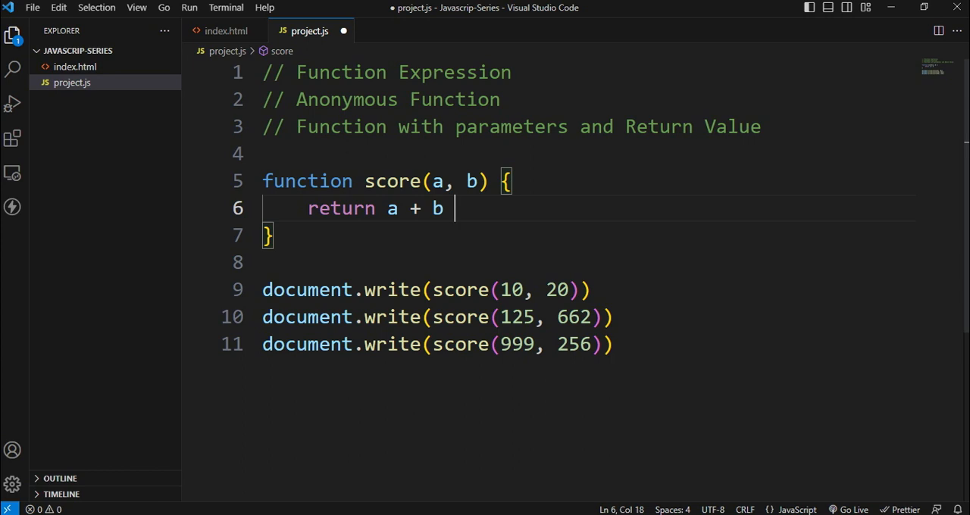
pyautogui.write('+')
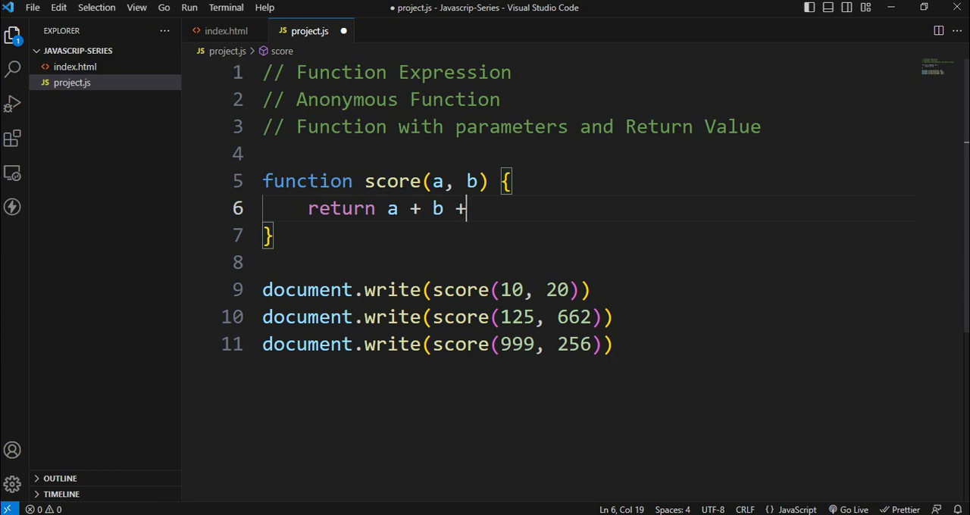
pyautogui.write("''")
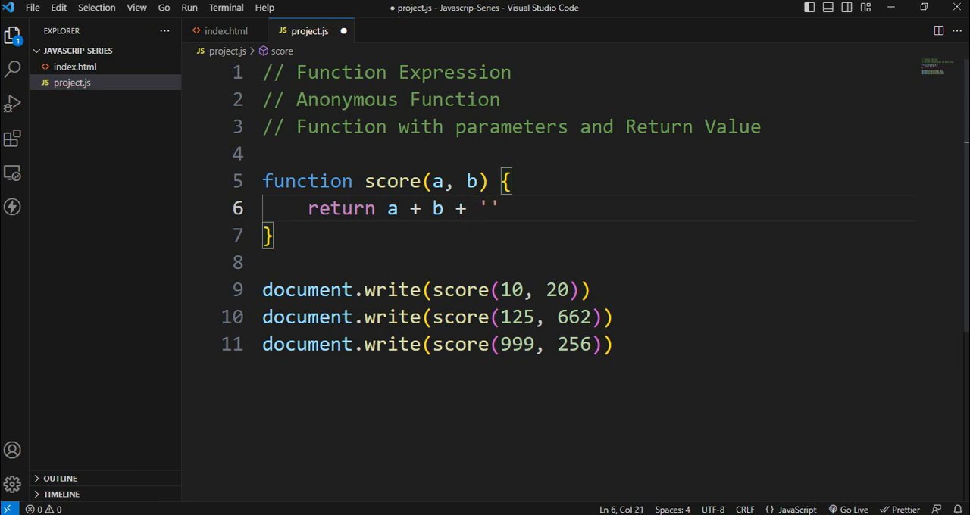
pyautogui.write('"<')
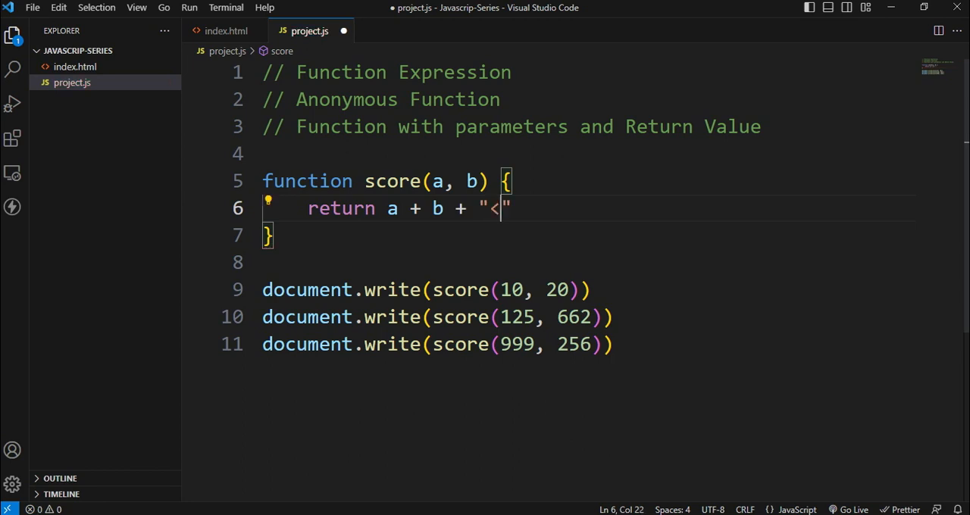
pyautogui.write('br>')
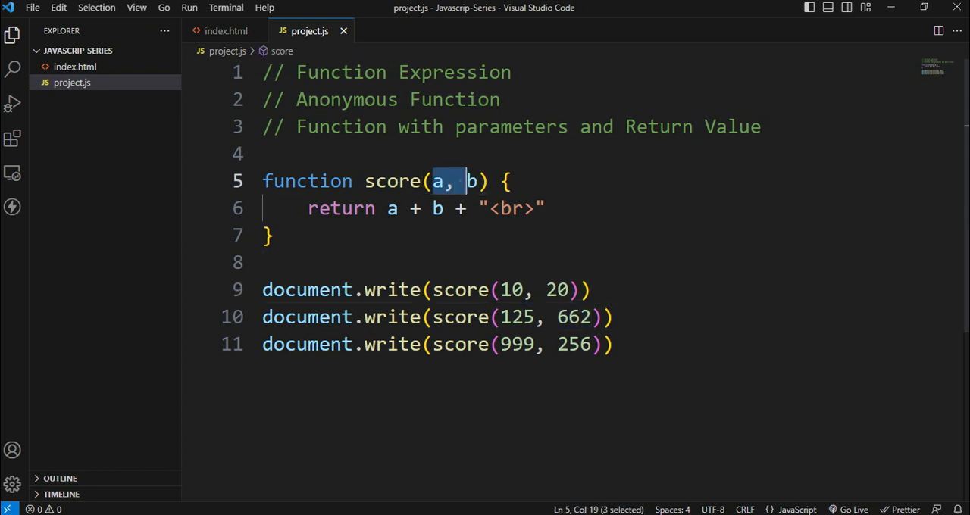
pyautogui.press('shift+Right')
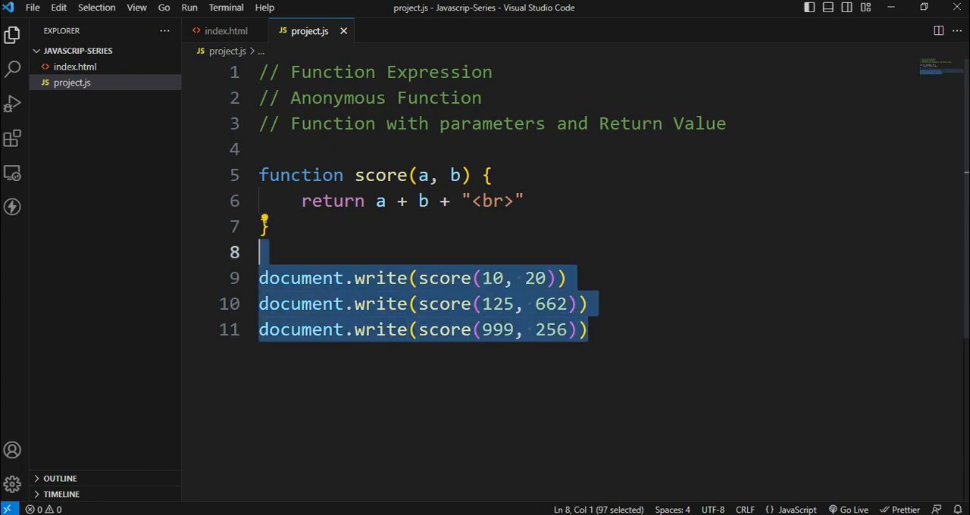
# - Replace the document.write calls with game(x,y) writing "I like " + x + " and " + y
pyautogui.press('Delete')
pyautogui.write('fu')
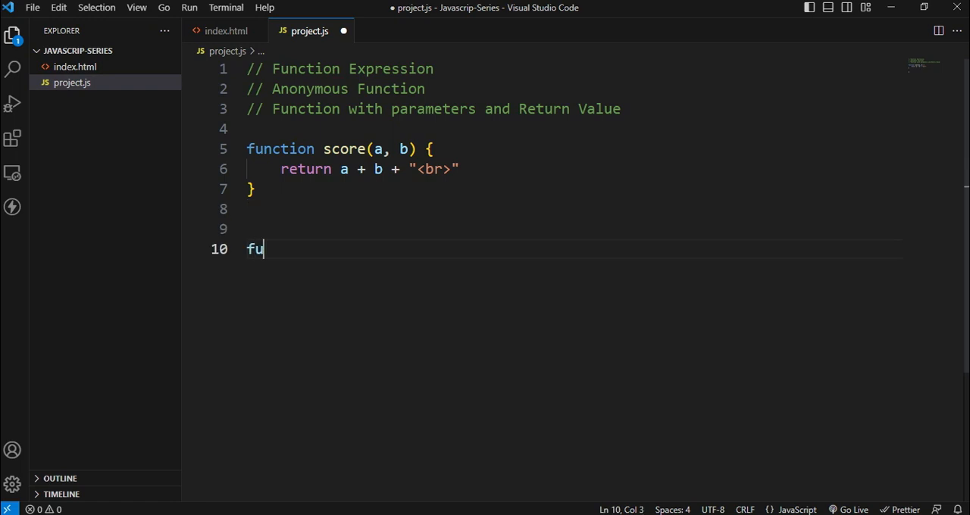
pyautogui.write('ction game(')
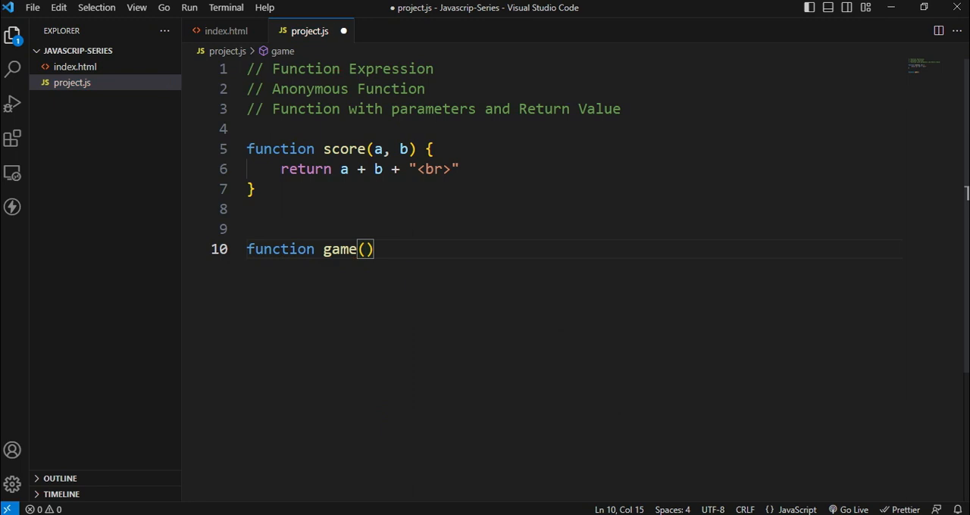
pyautogui.write('x,')
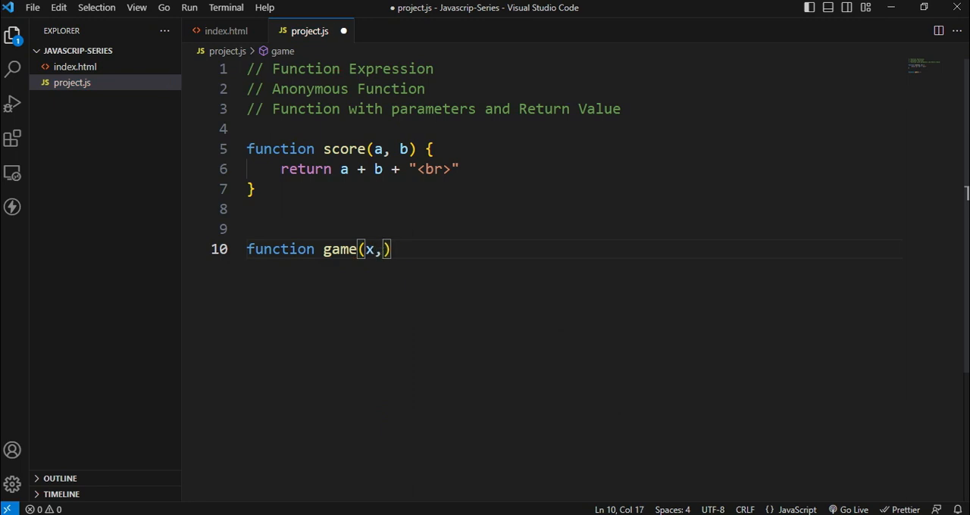
pyautogui.write('y')
pyautogui.write('return d')
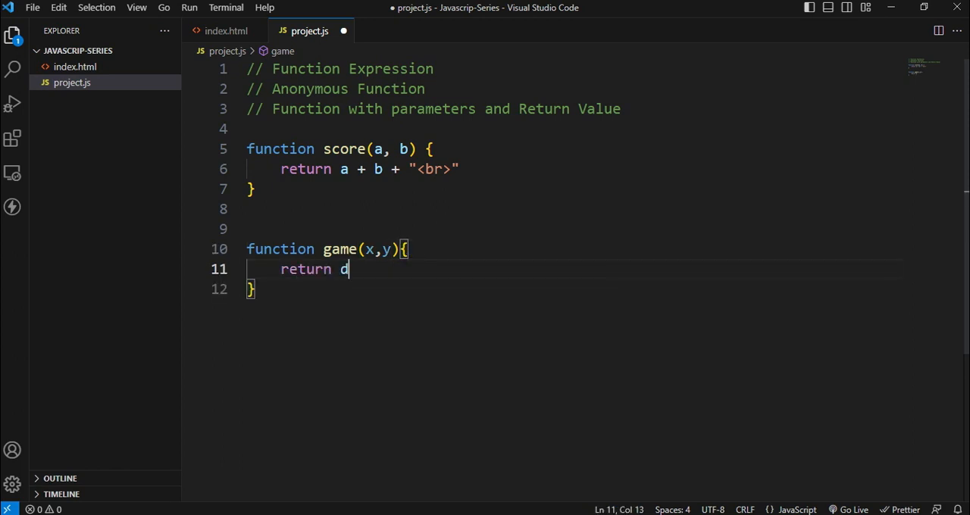
pyautogui.write('ocument.write(')
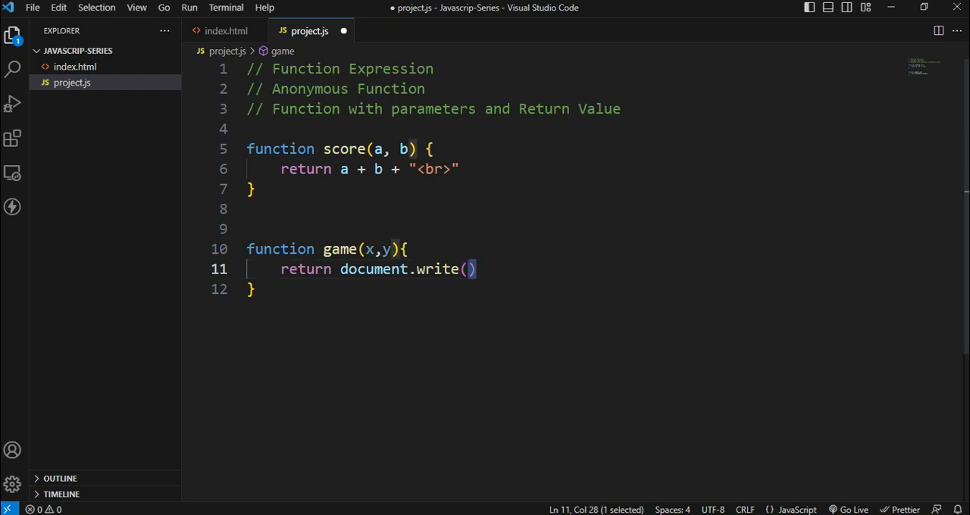
pyautogui.write('"I"')
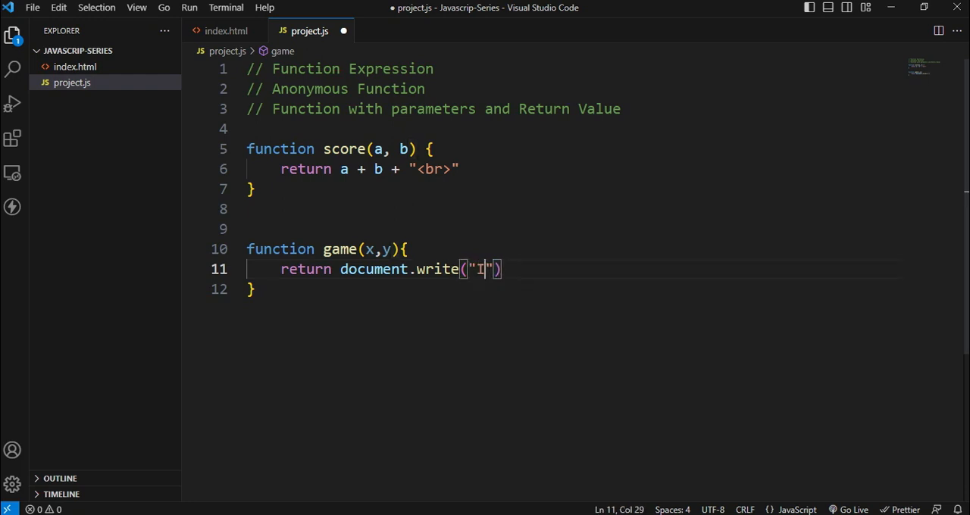
pyautogui.write('like')
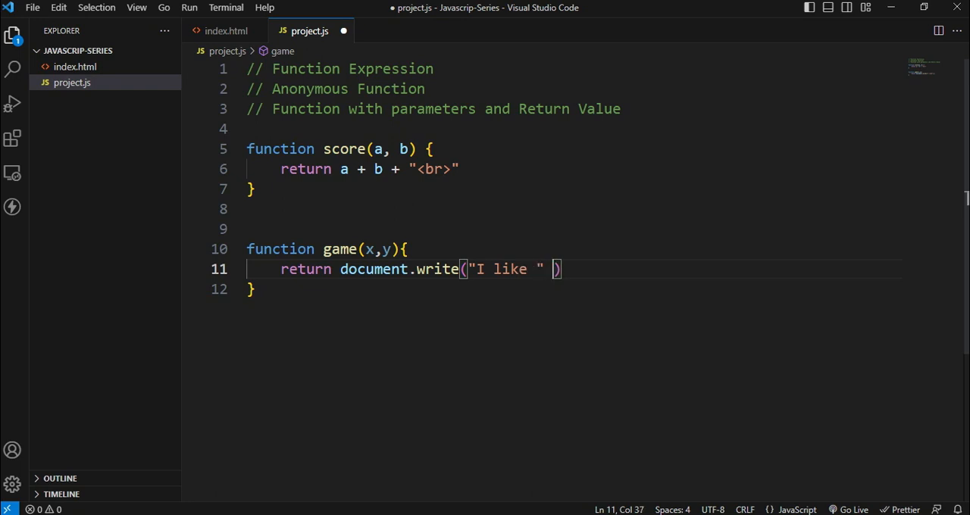
pyautogui.write('+')
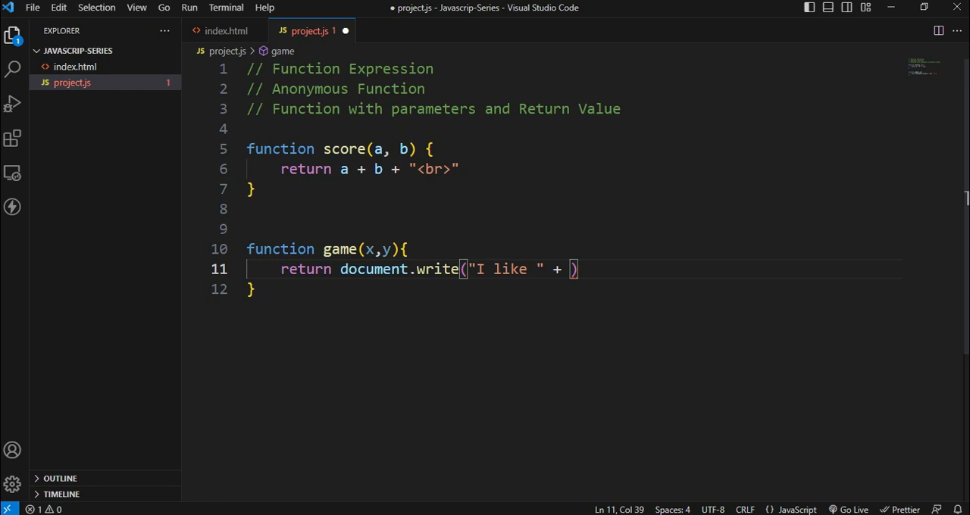
pyautogui.write('x')
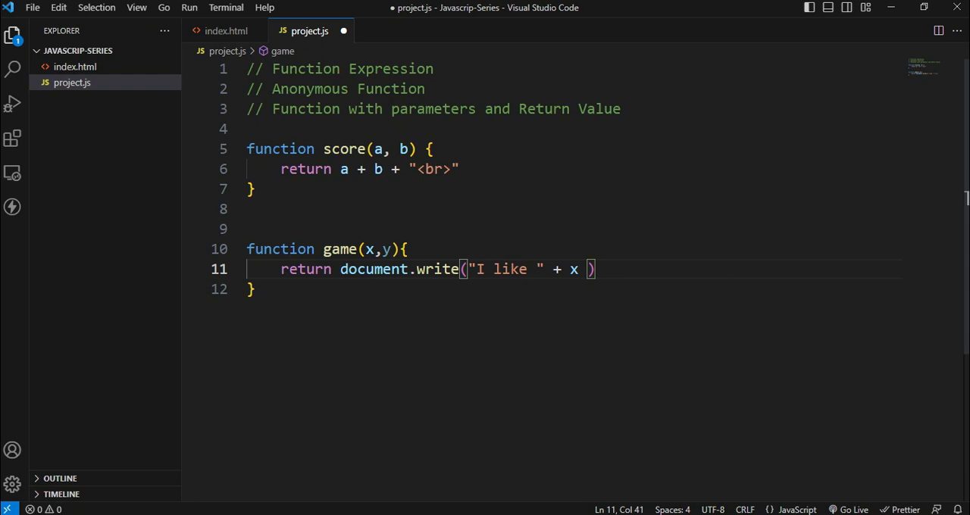
pyautogui.write('"and"')
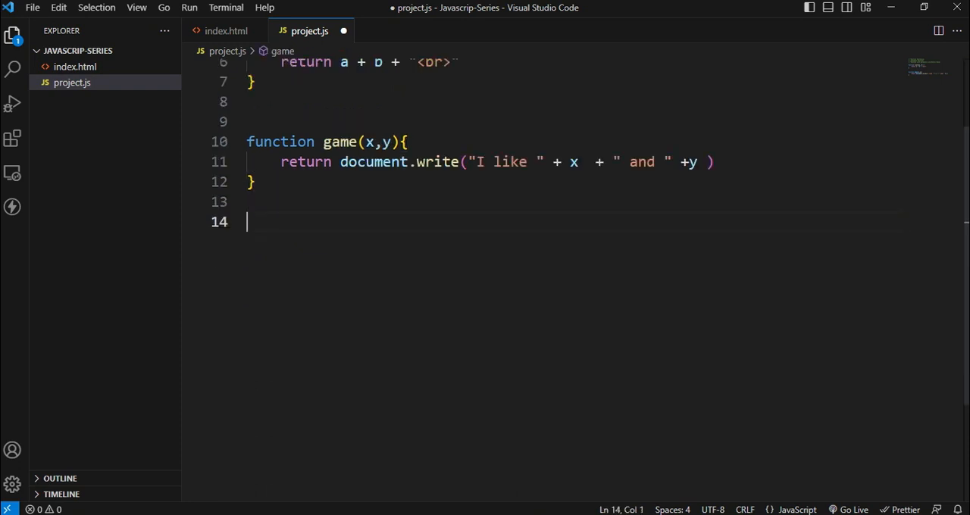
# - Add the call game("Cricket", "Football") and save project.js with Prettier formatting
pyautogui.write('game()')
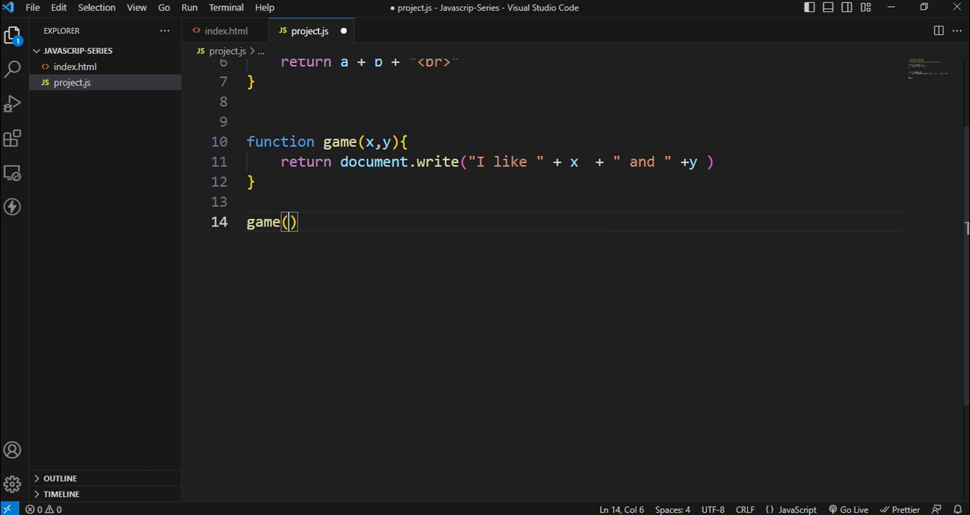
pyautogui.write('"ga"')
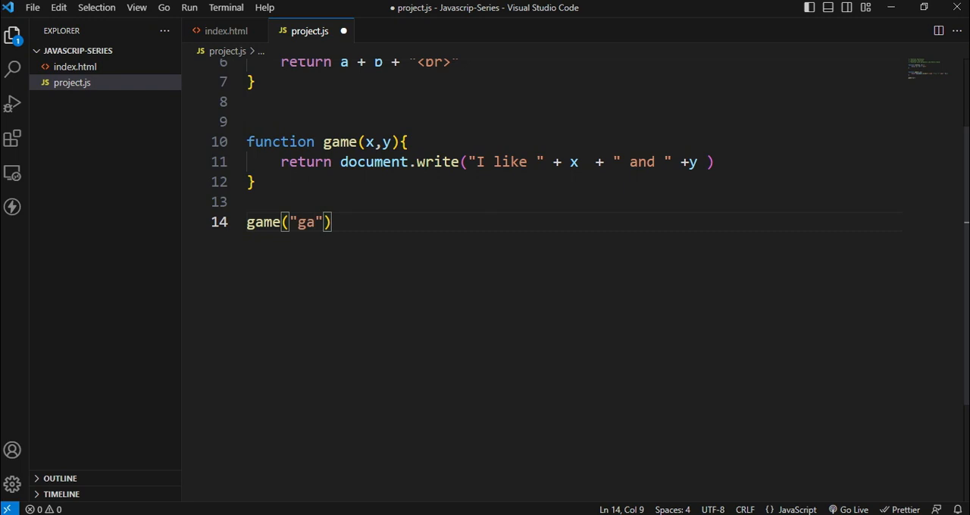
pyautogui.write('Cricket')
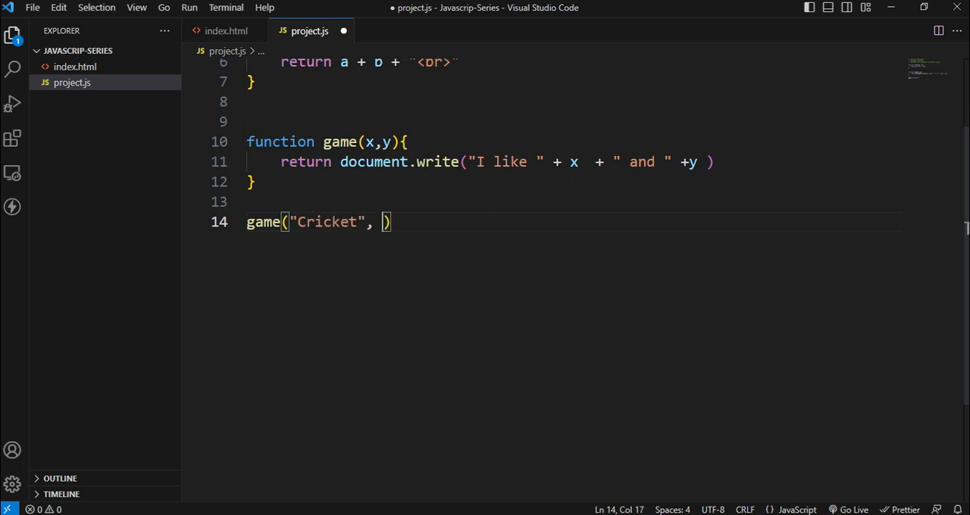
pyautogui.write('"')
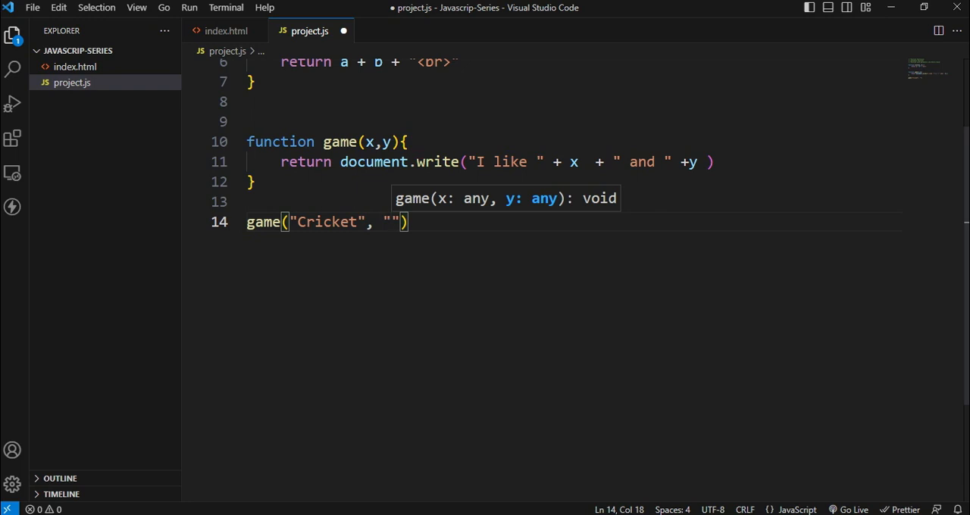
pyautogui.write('Football')
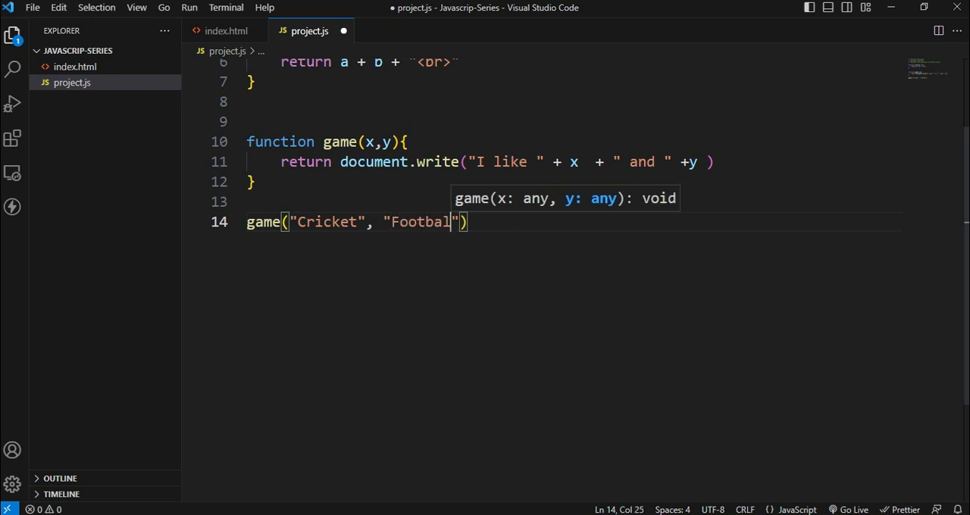
pyautogui.write('l')
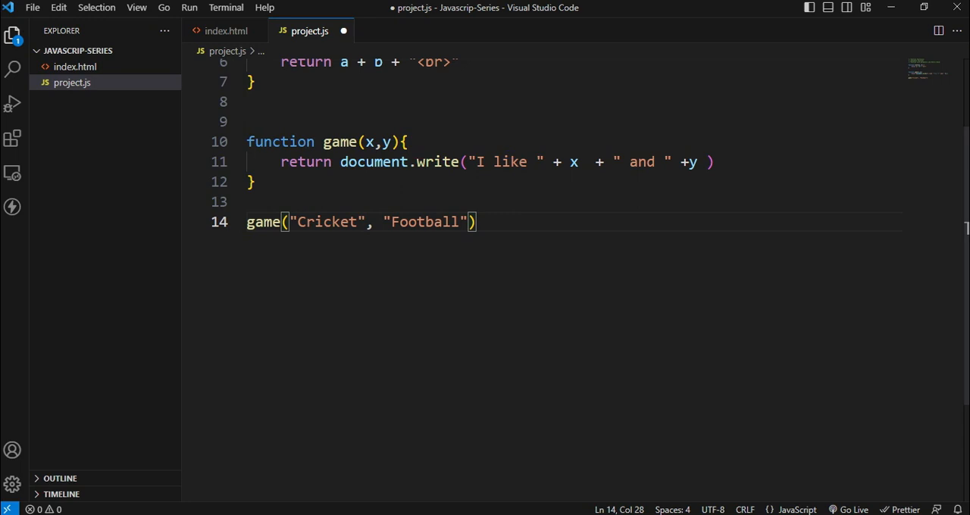
pyautogui.press('ctrl+s')
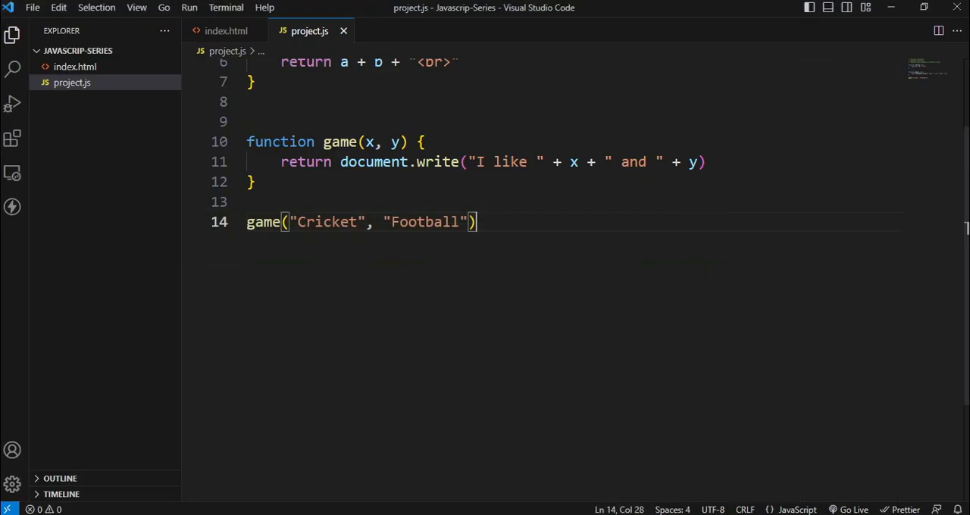
# - Change the game call's first argument to "chess", keeping "Football" second
pyautogui.scroll(3)
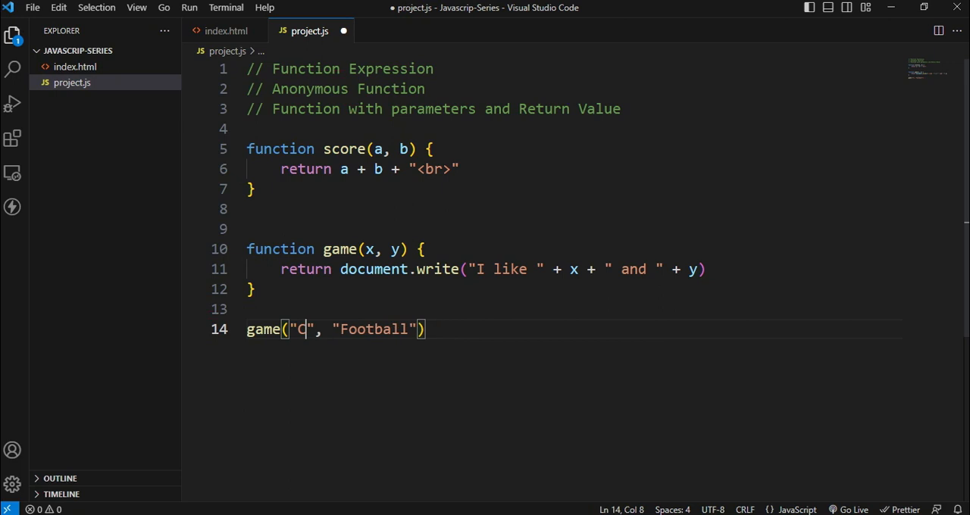
pyautogui.write('hess')
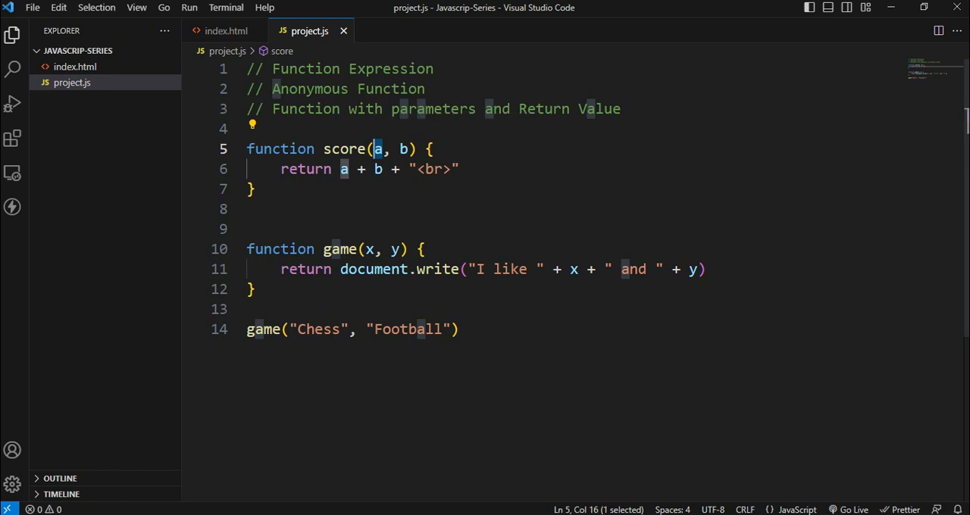
pyautogui.click(459, 328)
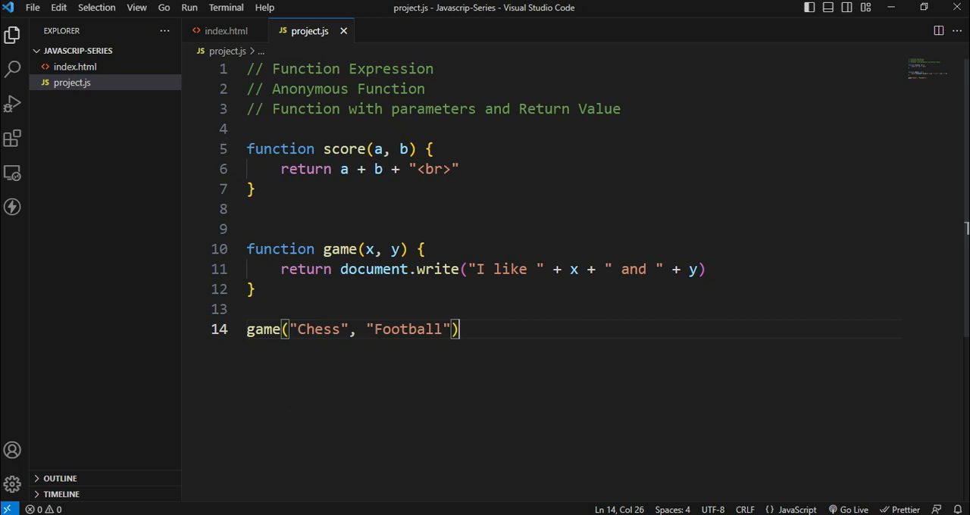
pyautogui.doubleClick(316, 329)
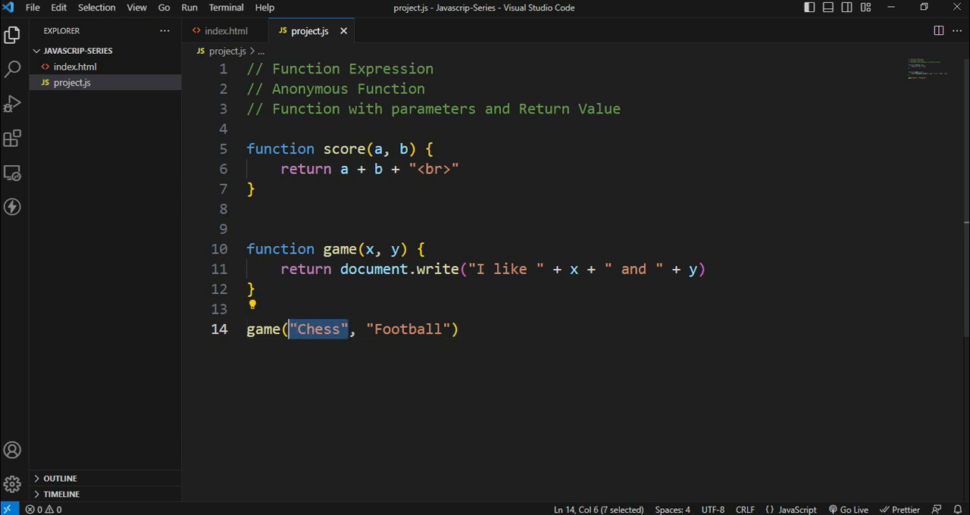
pyautogui.write('10')
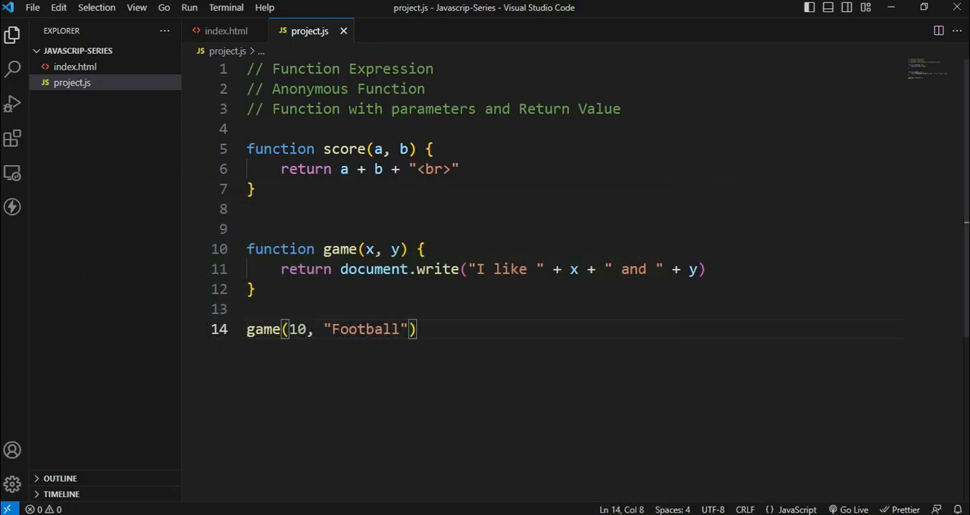
pyautogui.press('Backspace')
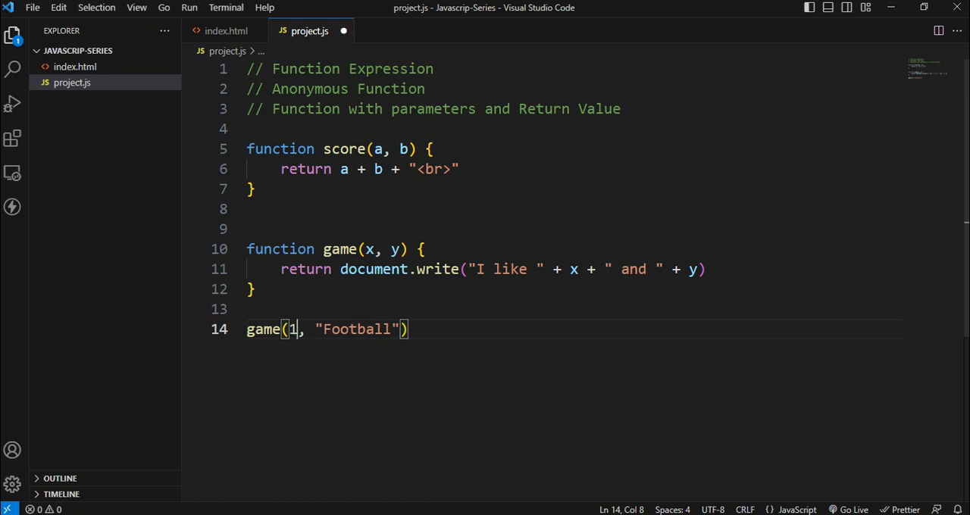
pyautogui.write('"che"')
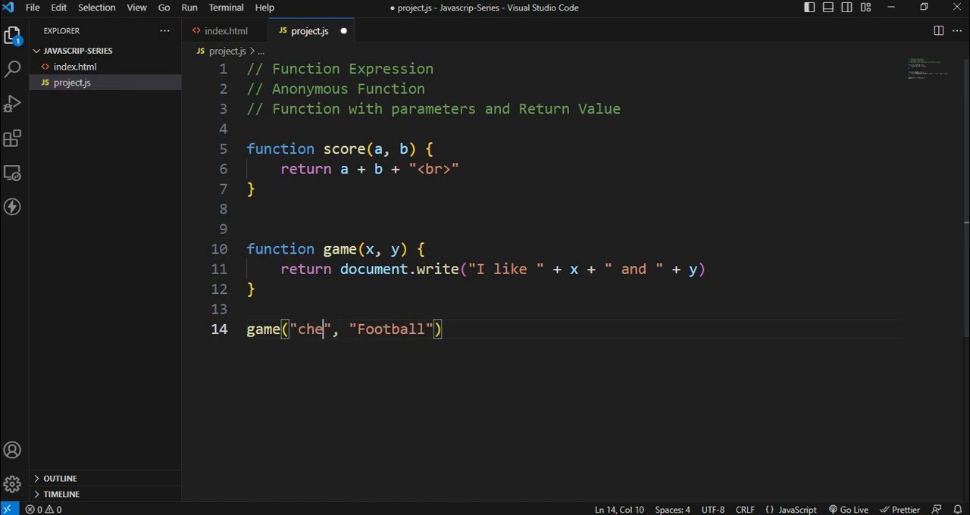
pyautogui.write('ss')
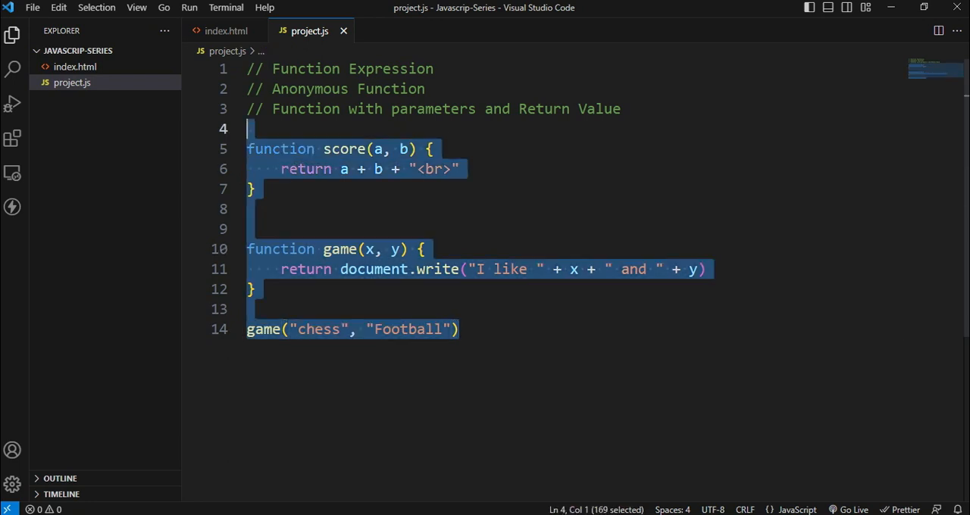
# - Comment out the existing code and start a new function guest()
pyautogui.press('ctrl+/')
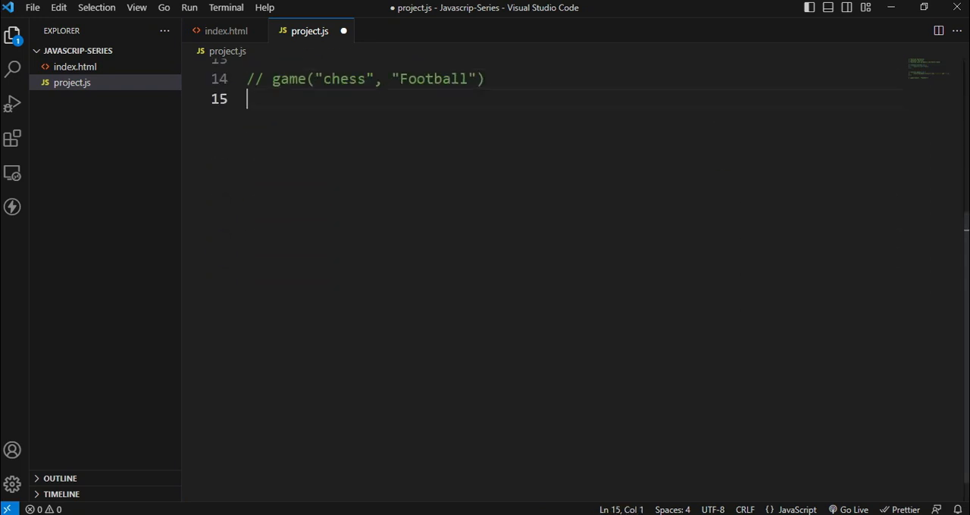
pyautogui.write('fucnti')
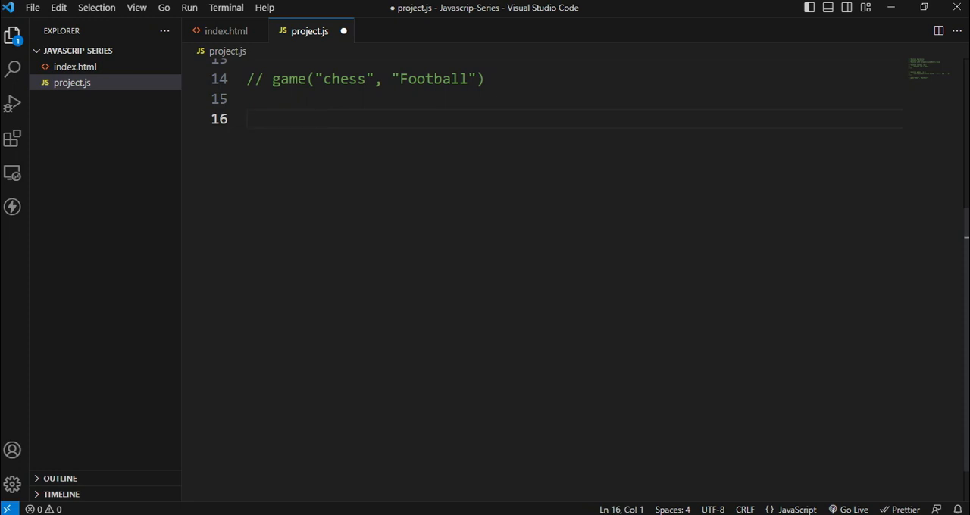
pyautogui.write('fu')
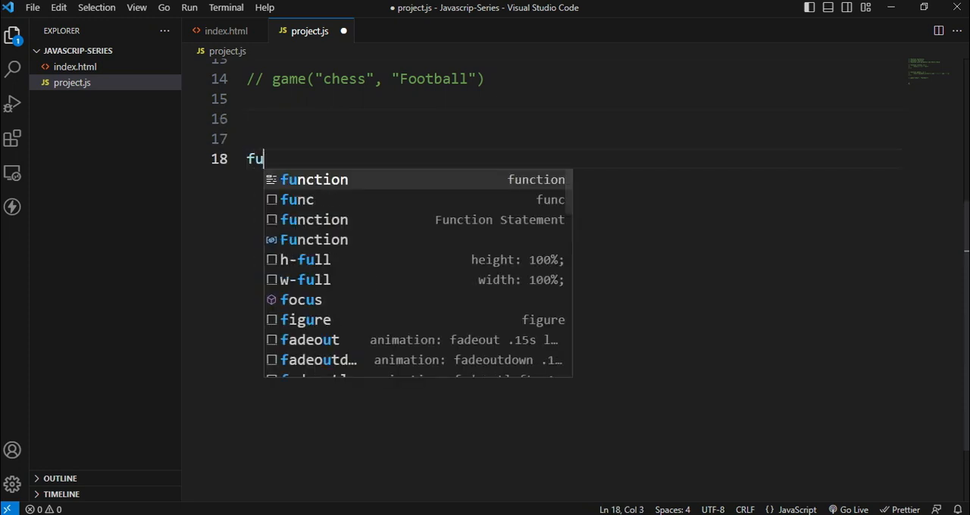
pyautogui.write('cn')
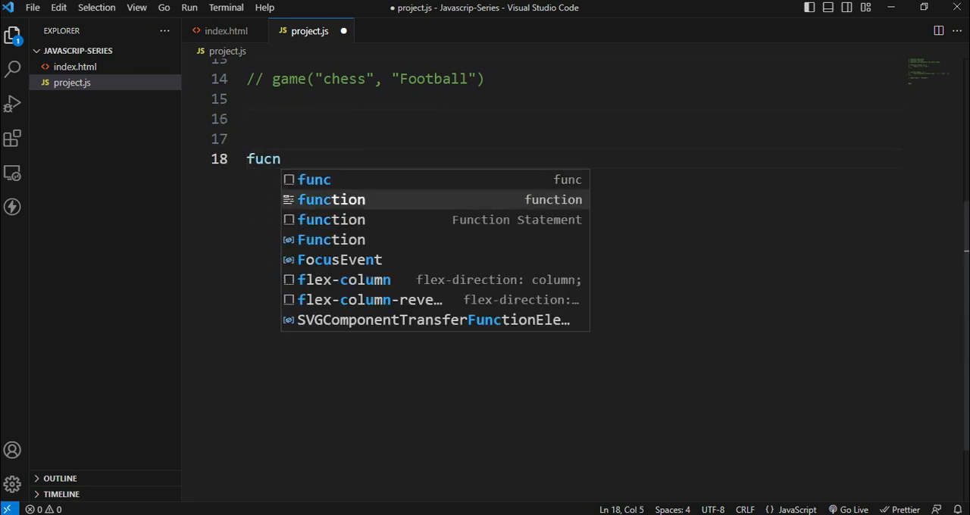
pyautogui.write('function guest')
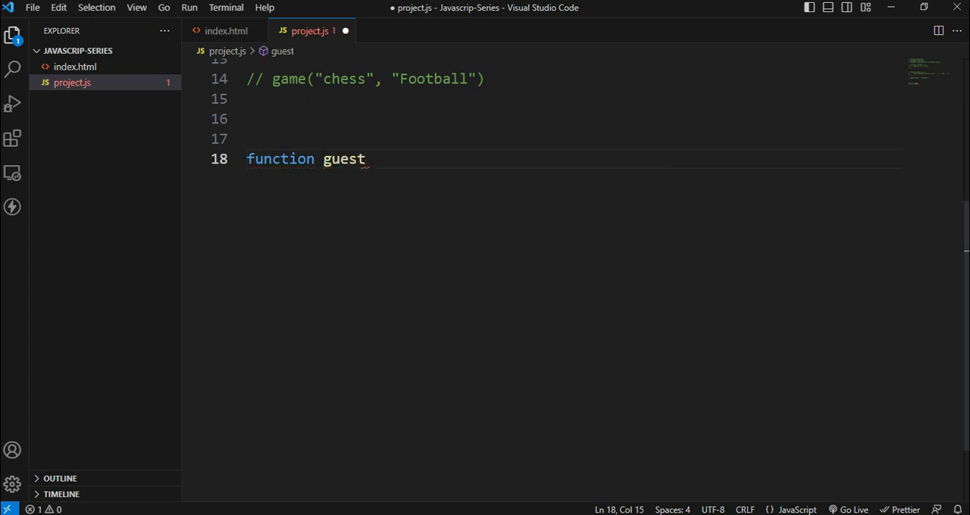
pyautogui.write('(){')
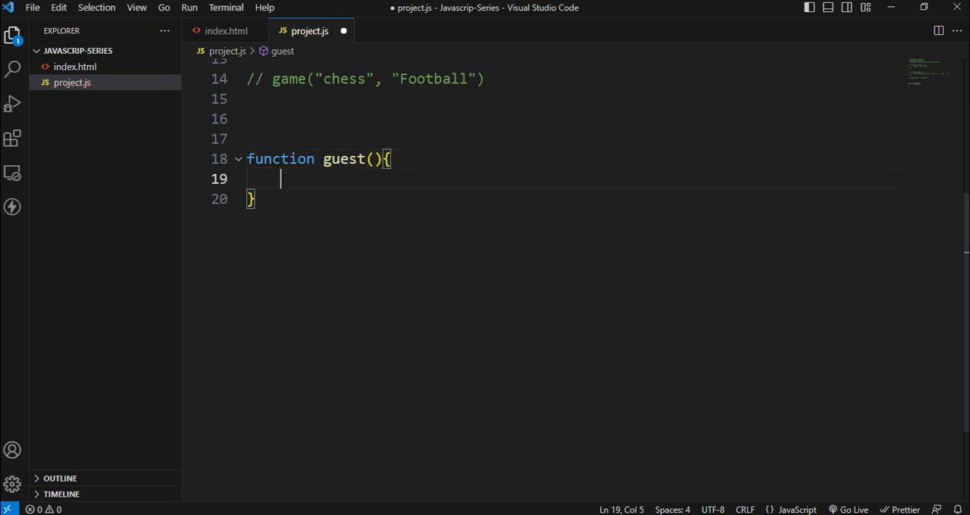
# - Make guest return document.write("Hello Welcome " +)
pyautogui.write('return')
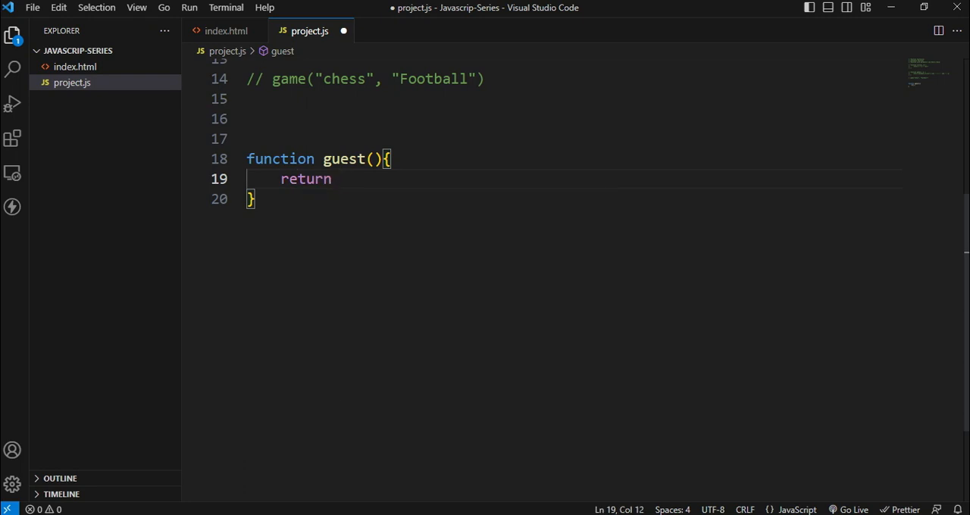
pyautogui.write('d')
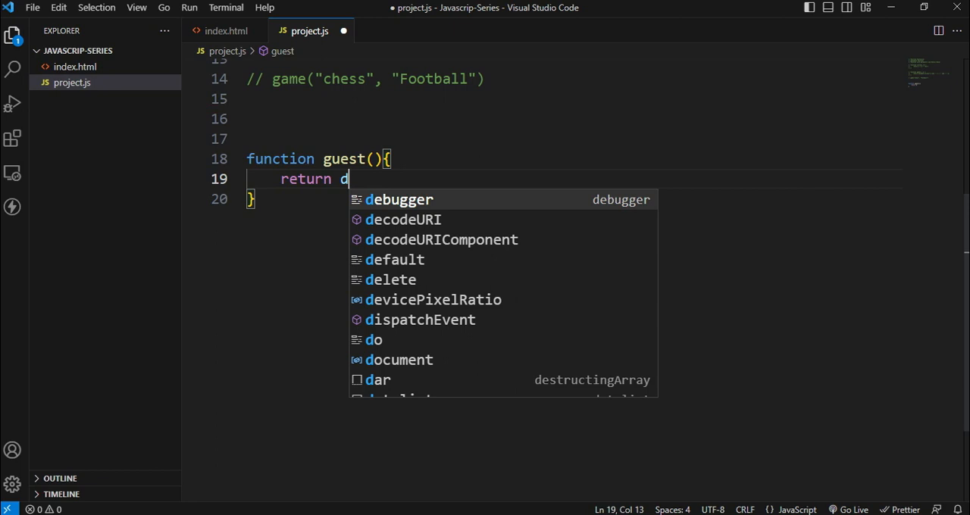
pyautogui.write('ocument.wer')
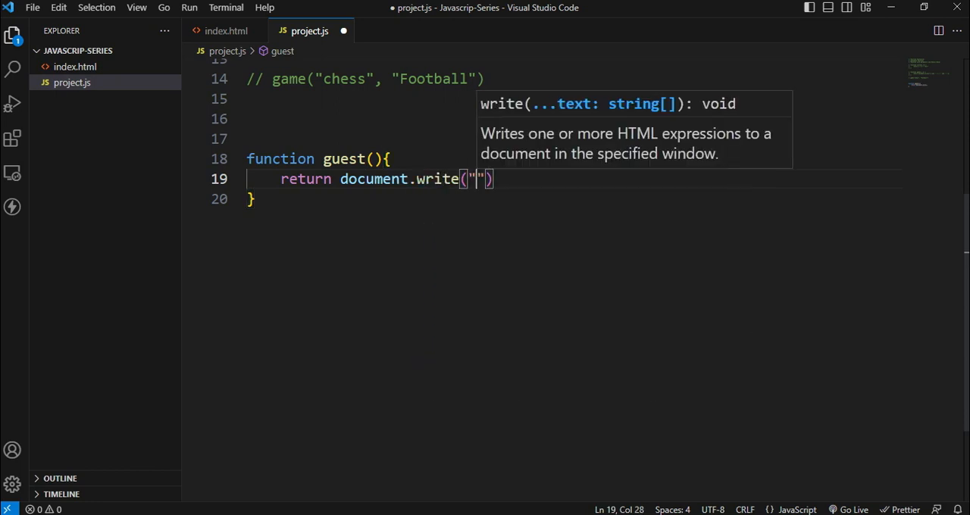
pyautogui.write('He')
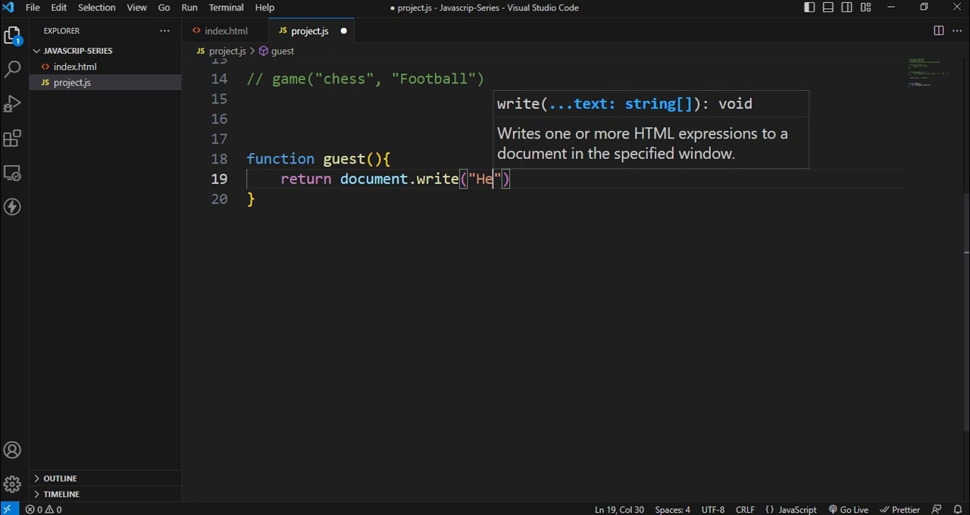
pyautogui.write('llo We')
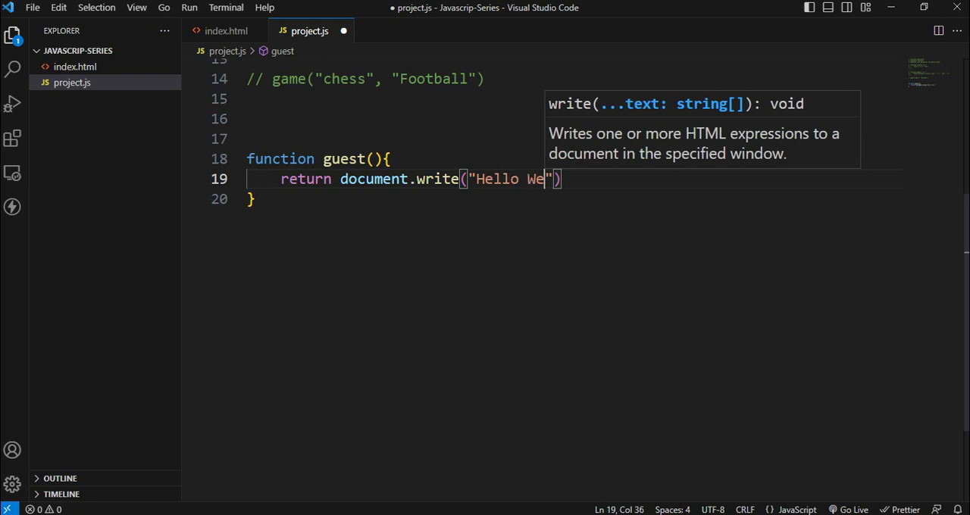
pyautogui.write('lcome')
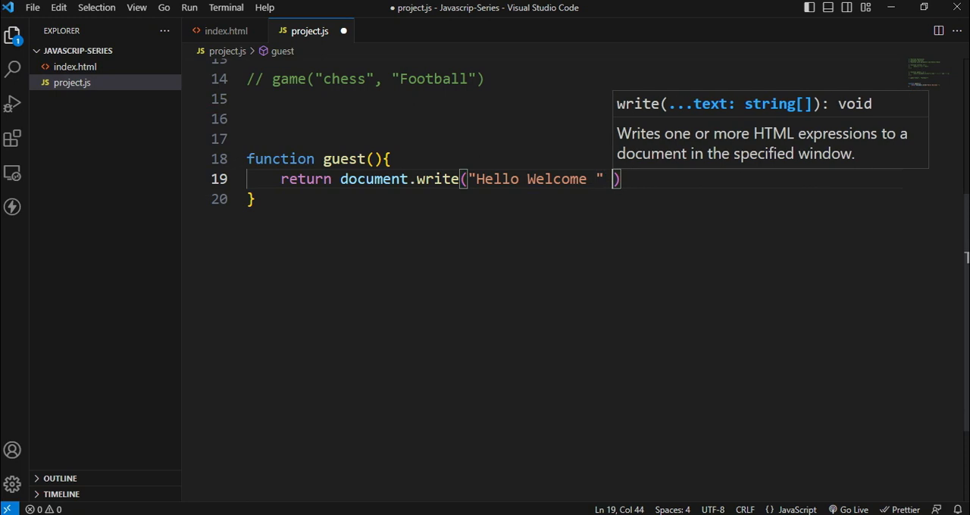
pyautogui.write('+')
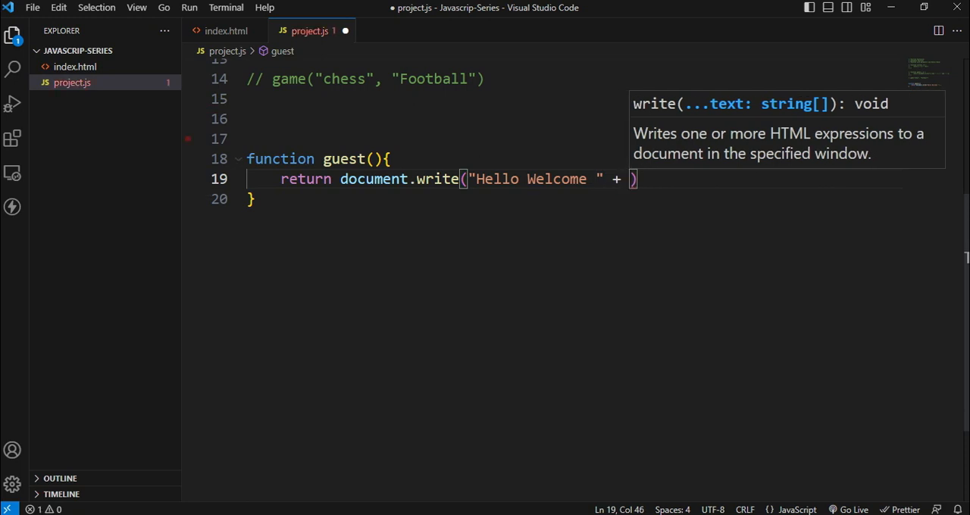
pyautogui.click(372, 158)
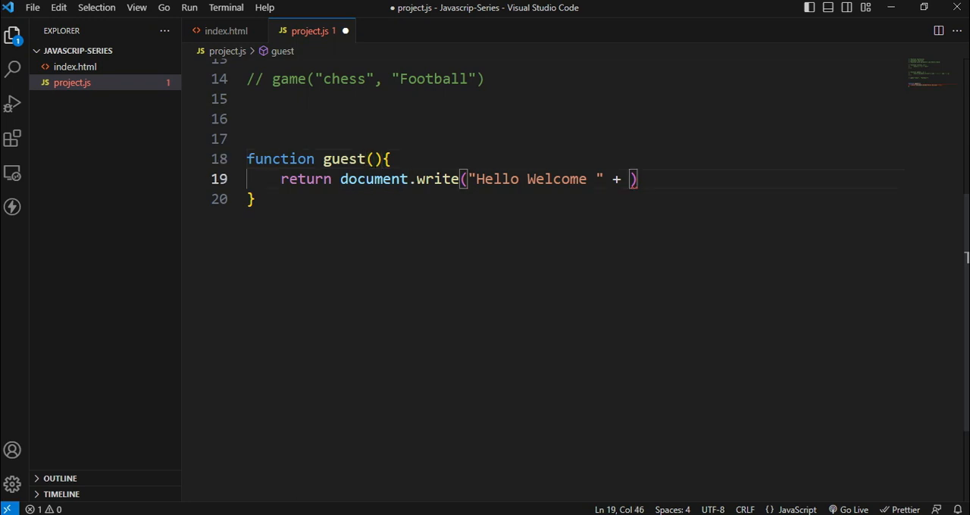
# - Add a myFriend parameter to guest and write "Hello Welcome " + myFriend
pyautogui.click(371, 158)
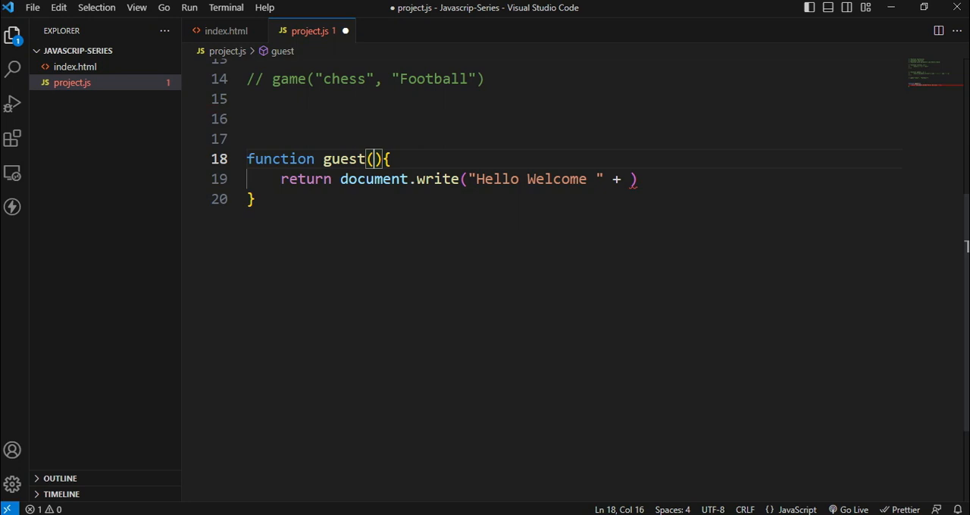
pyautogui.write('myFriend')
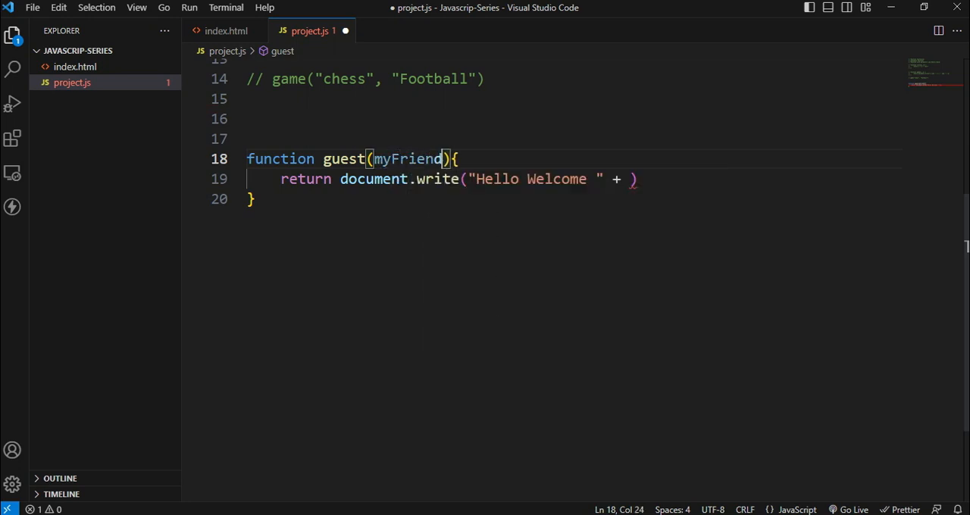
pyautogui.click(637, 179)
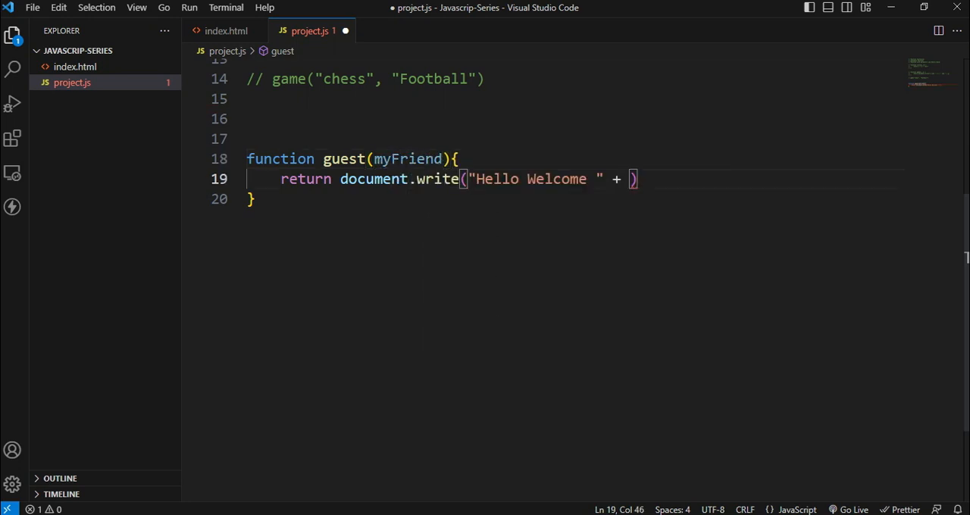
pyautogui.write('myFriend')
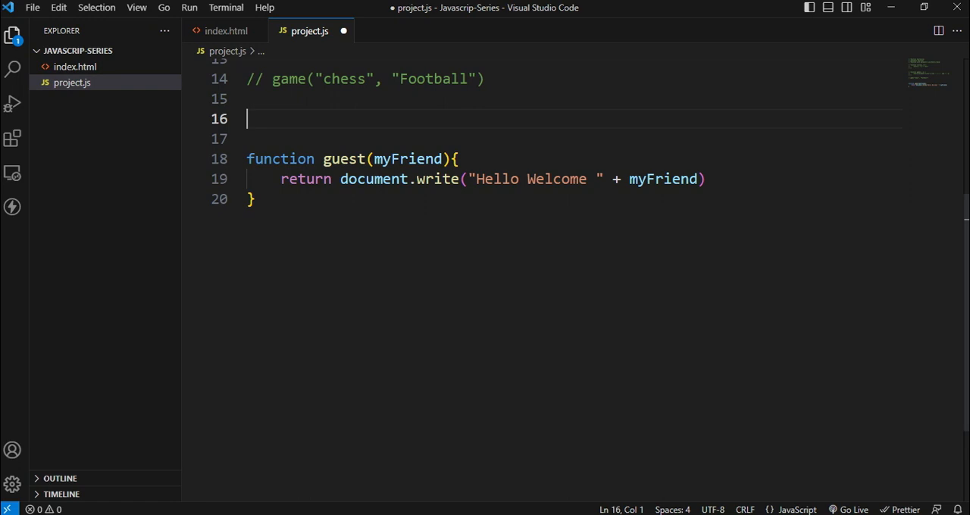
# - Add var userName = prompt("Please enter your Name") above the guest function
pyautogui.write('var')
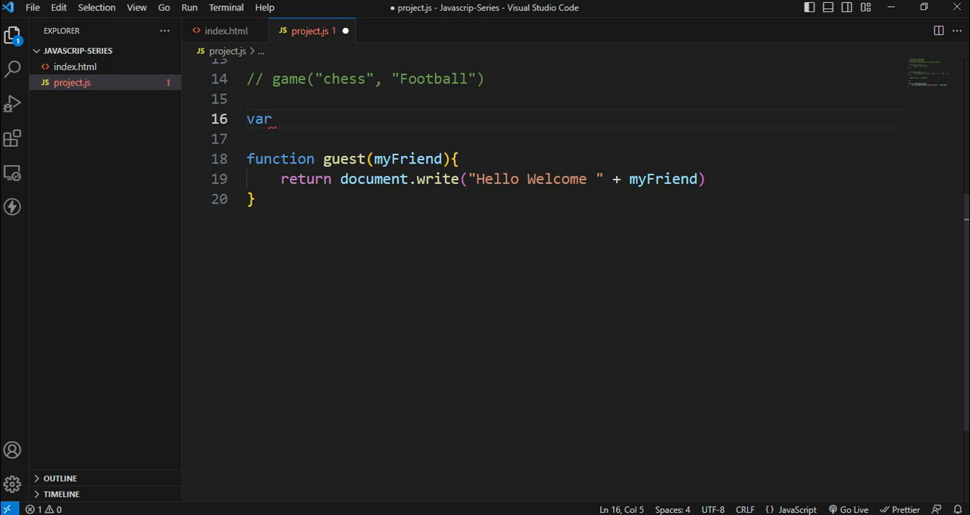
pyautogui.write('nam')
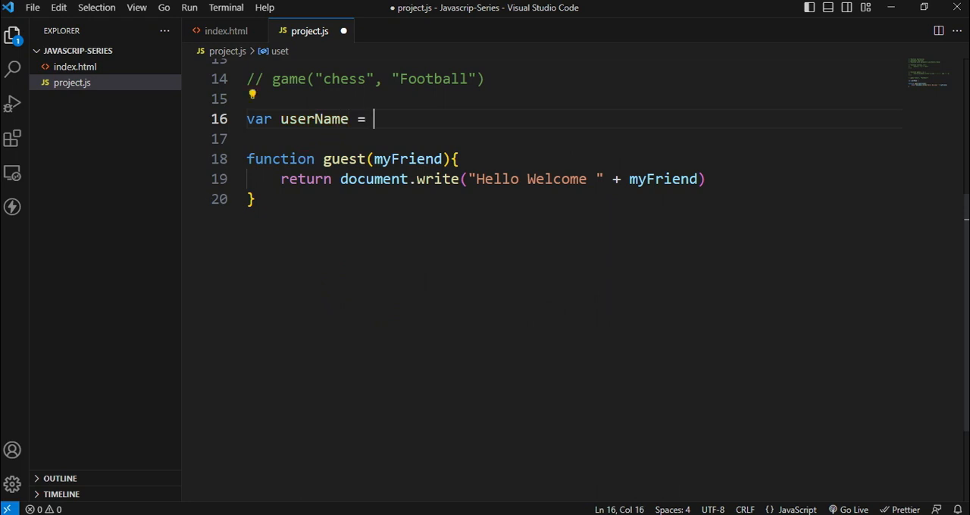
pyautogui.write('prompt("')
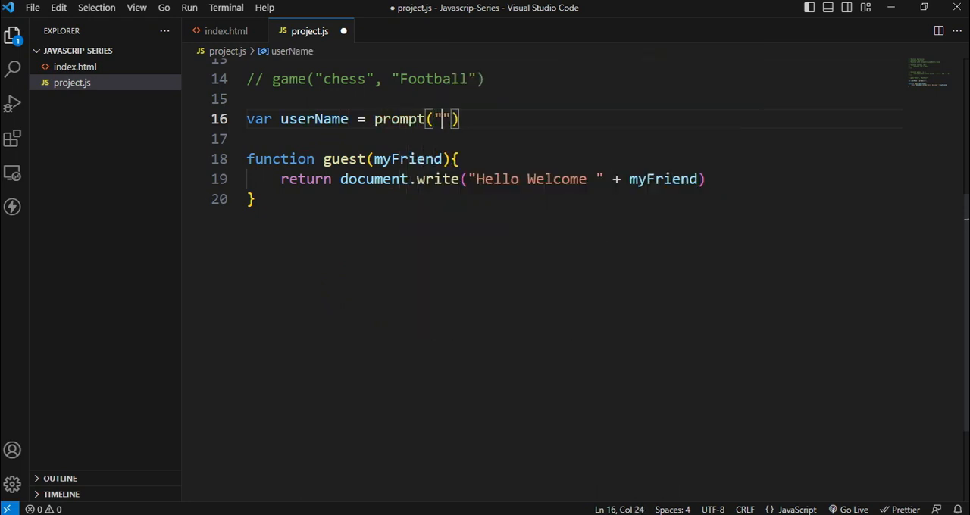
pyautogui.write('Please')
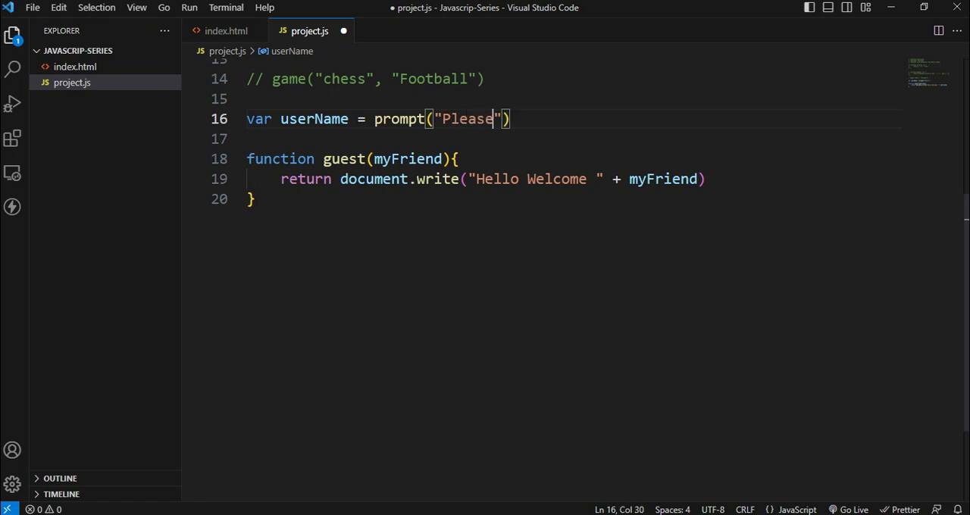
pyautogui.write('enter you r')
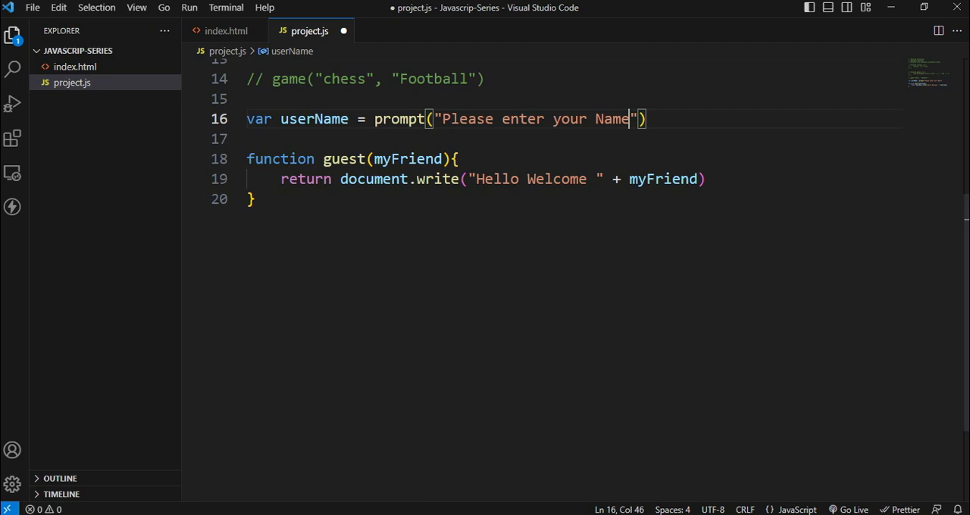
pyautogui.click(457, 159)
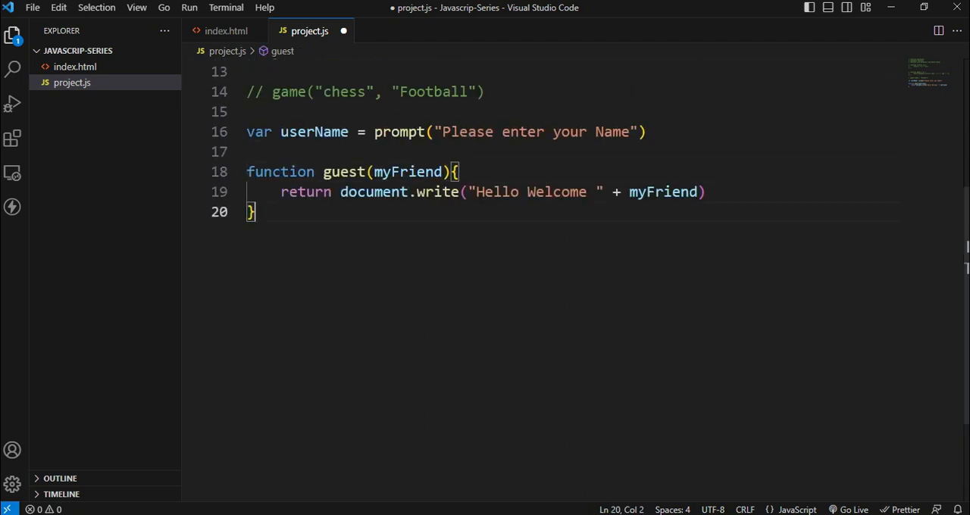
pyautogui.press('Enter')
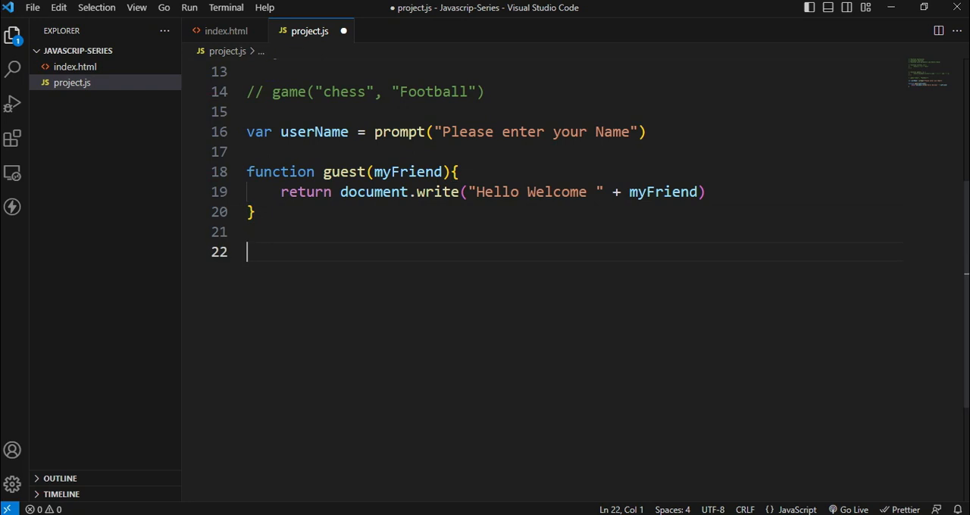
# - Add guest(userName) at the end of project.js and save it
pyautogui.write('g')
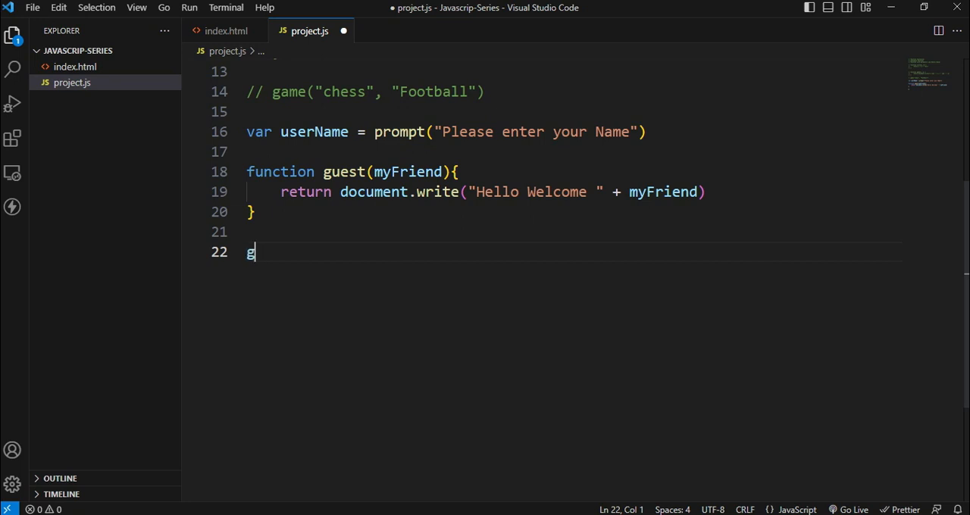
pyautogui.write('uest(')
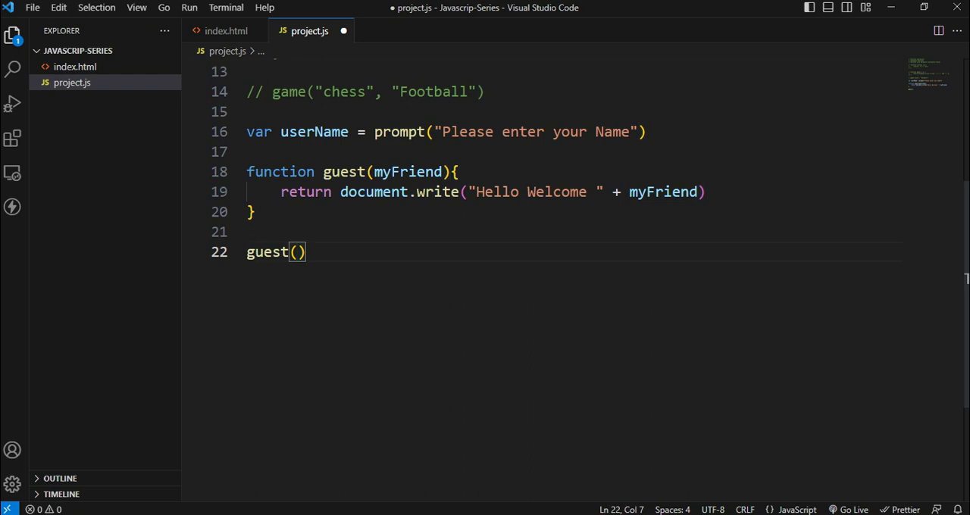
pyautogui.write('userName')
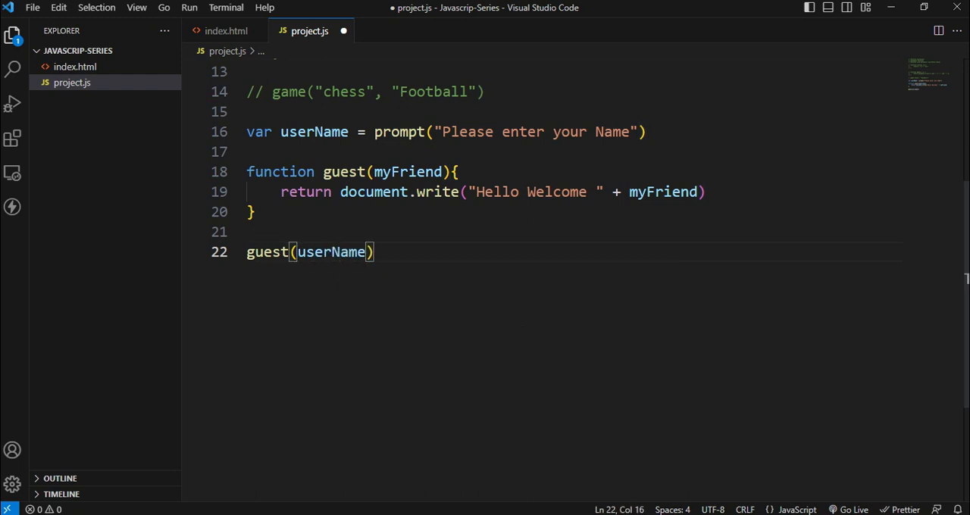
pyautogui.press('ctrl+s')
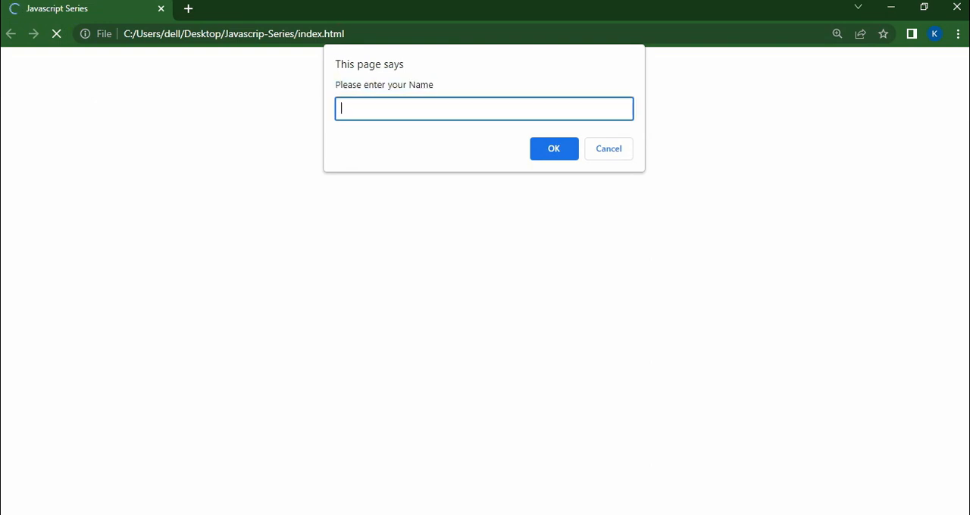
# - Enter "Kal" at the prompt, reload, then enter "Sirisha" to see the greeting
pyautogui.write('Kal')
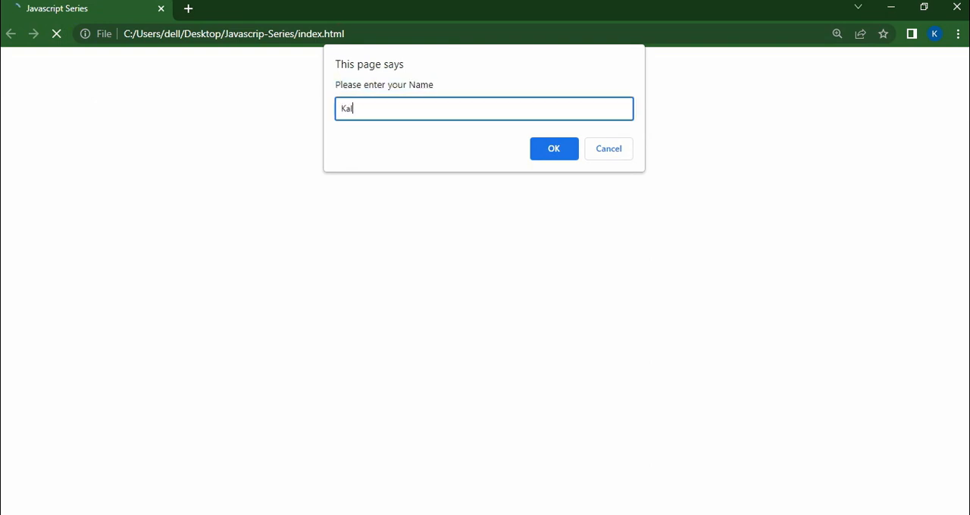
pyautogui.click(553, 148)
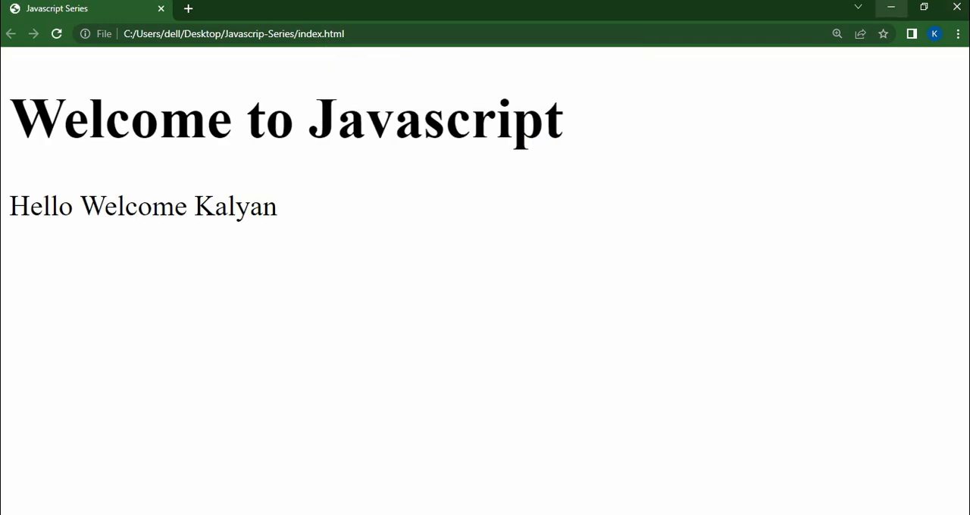
pyautogui.click(56, 33)
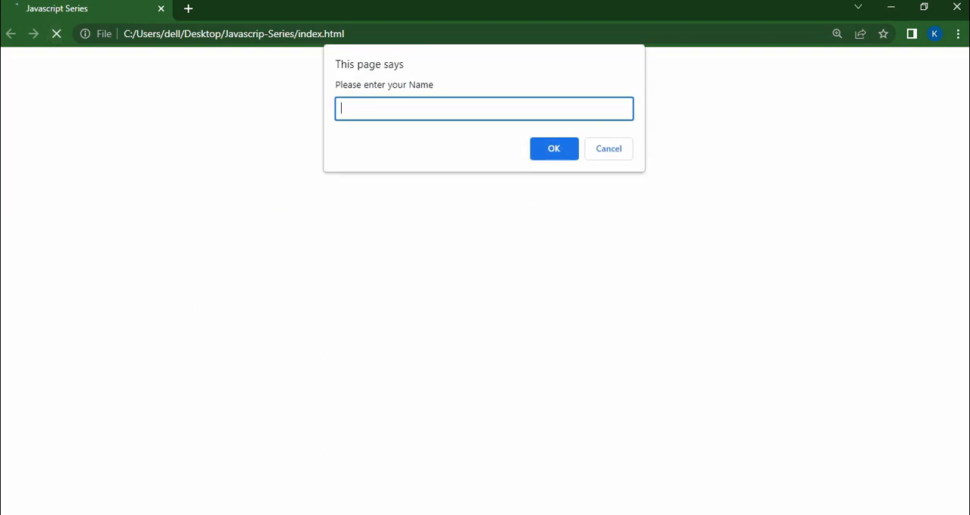
pyautogui.write('Sirisha')
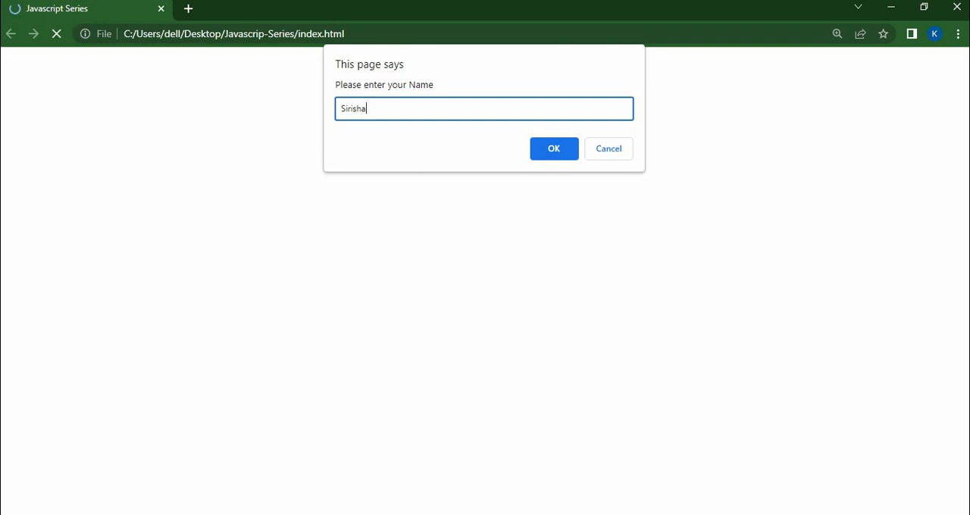
pyautogui.click(553, 149)
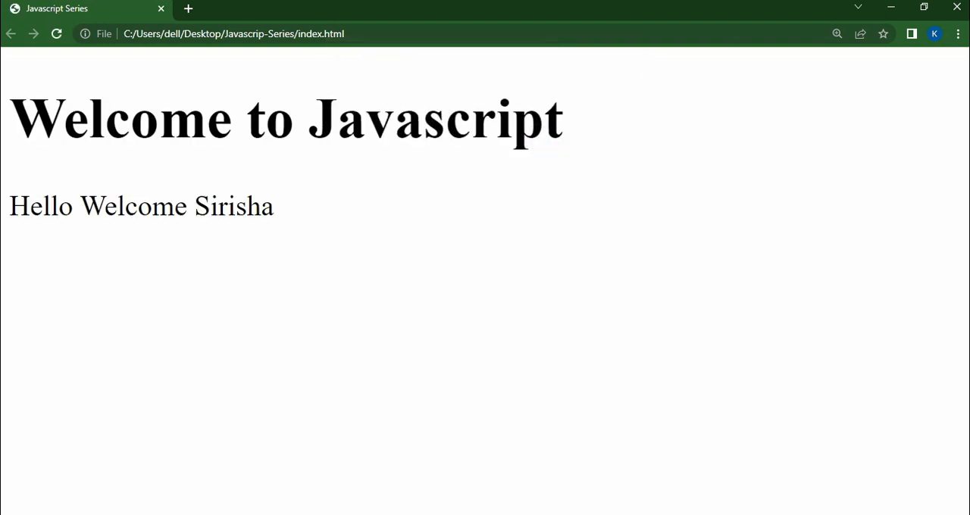